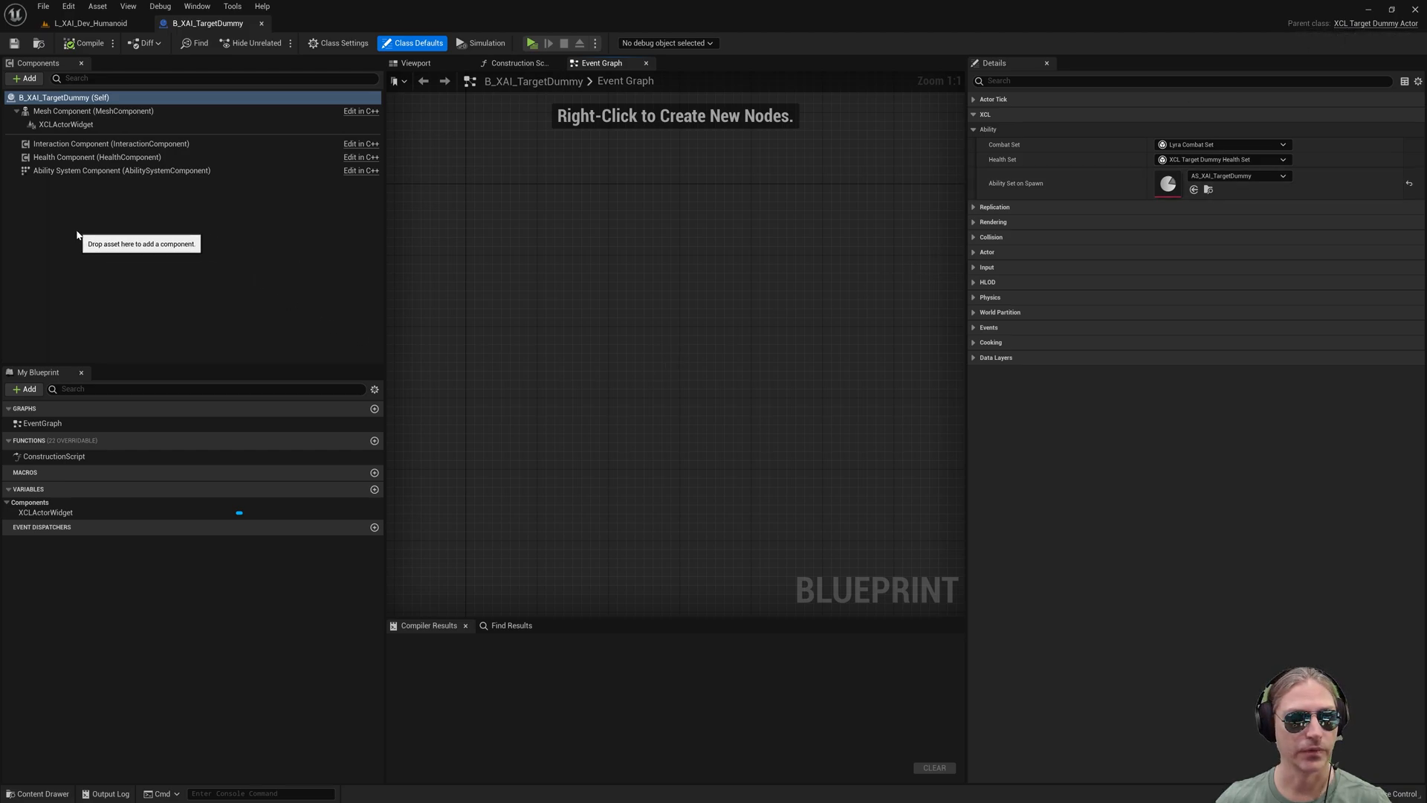
- Review the target dummy's ability system, health, interaction, widget and mesh components, then its class defaults
left_click(121, 169)
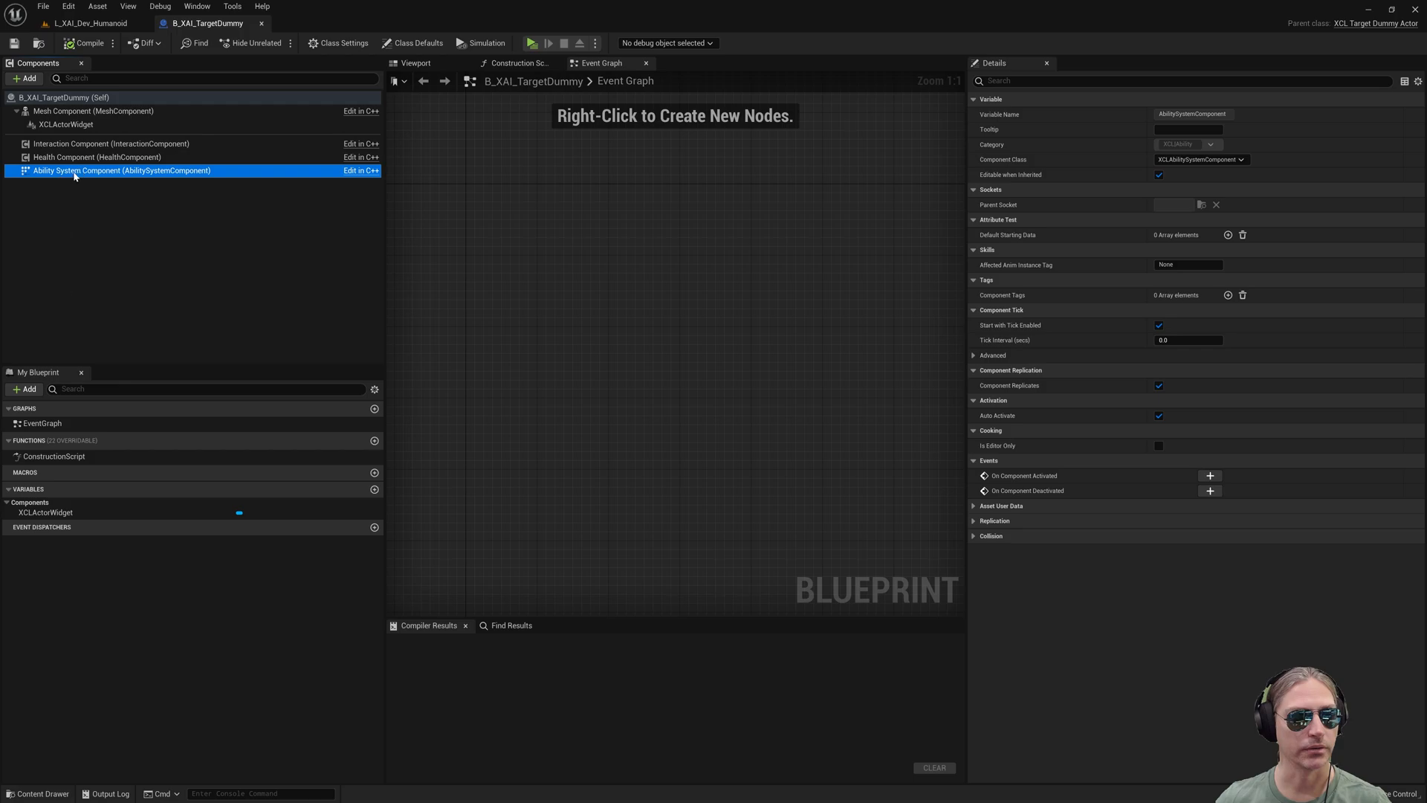
left_click(96, 156)
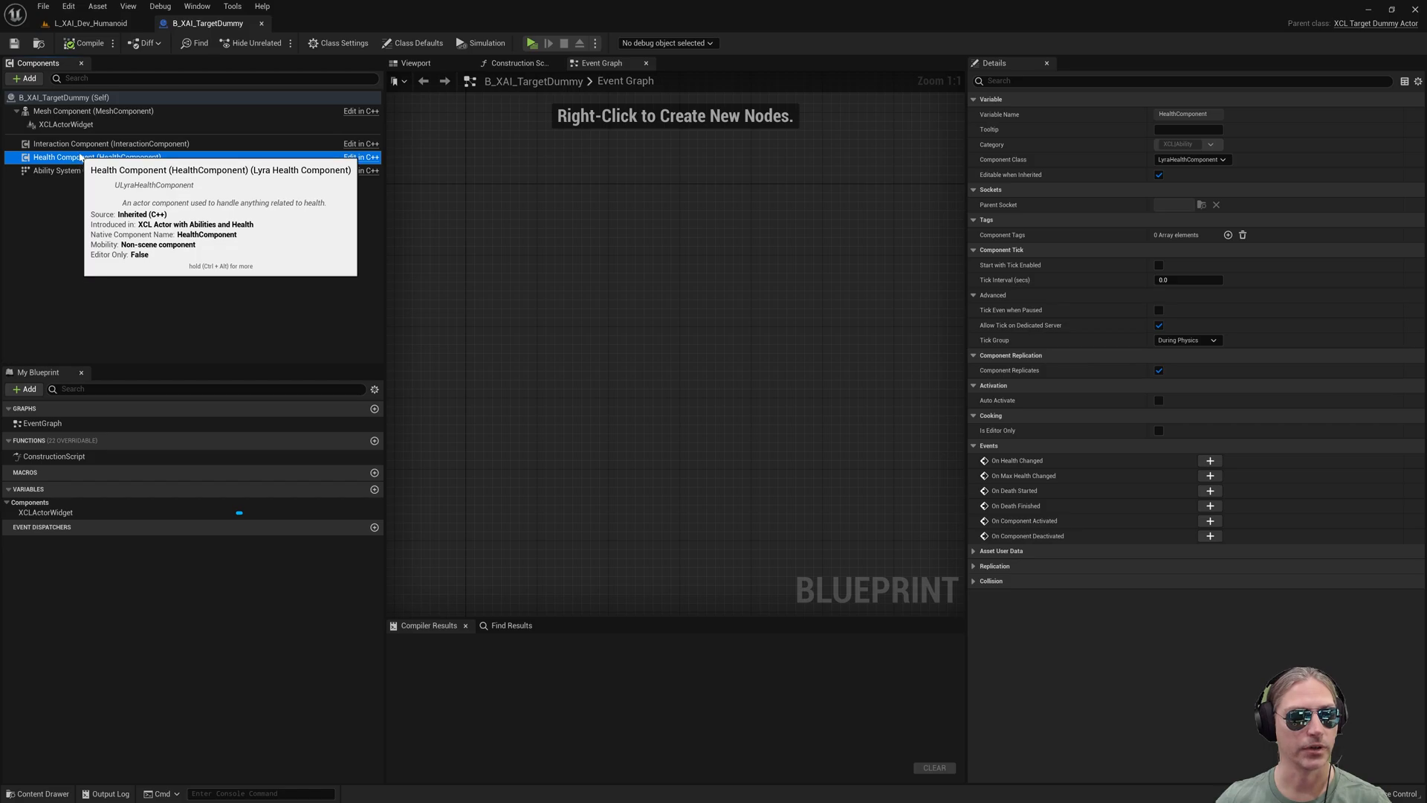
left_click(111, 145)
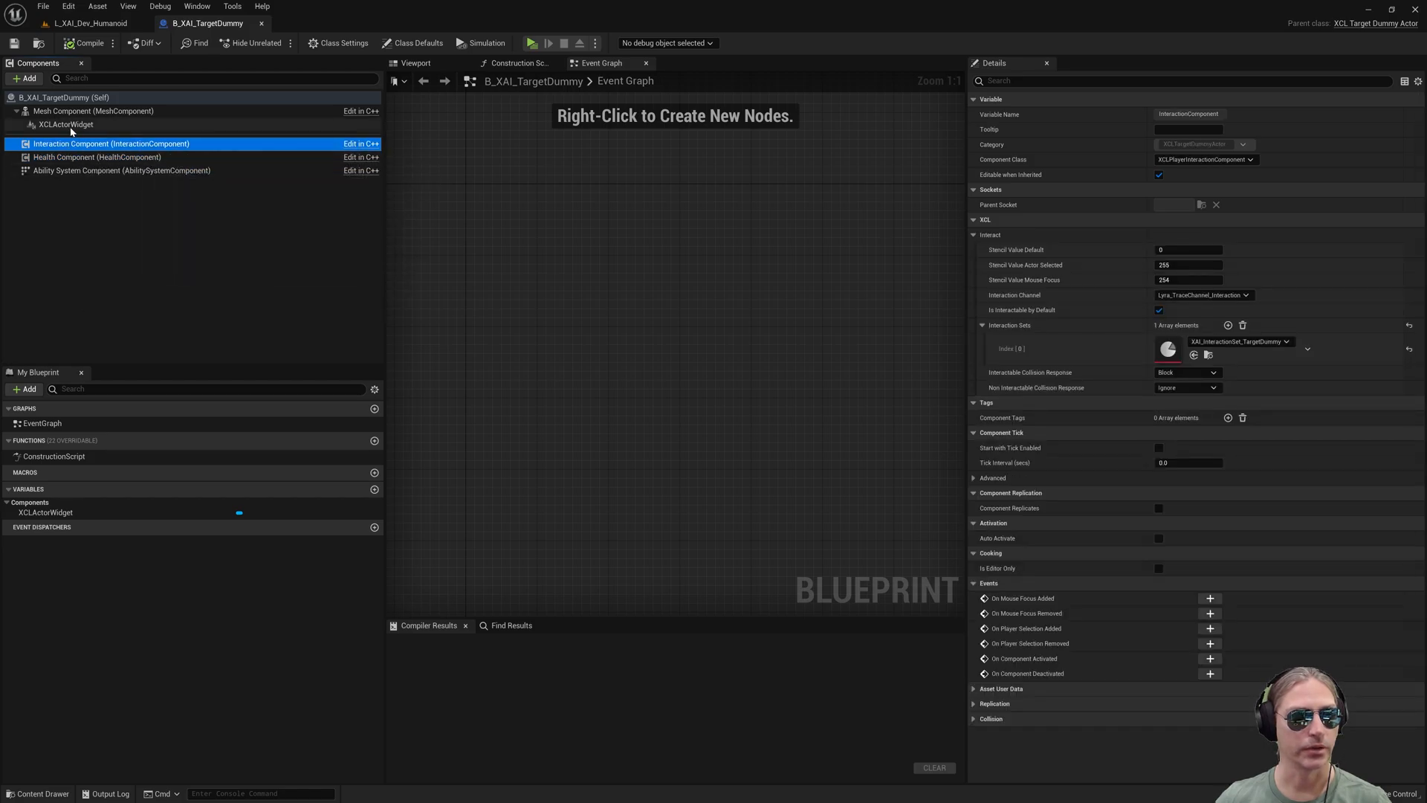
left_click(66, 124)
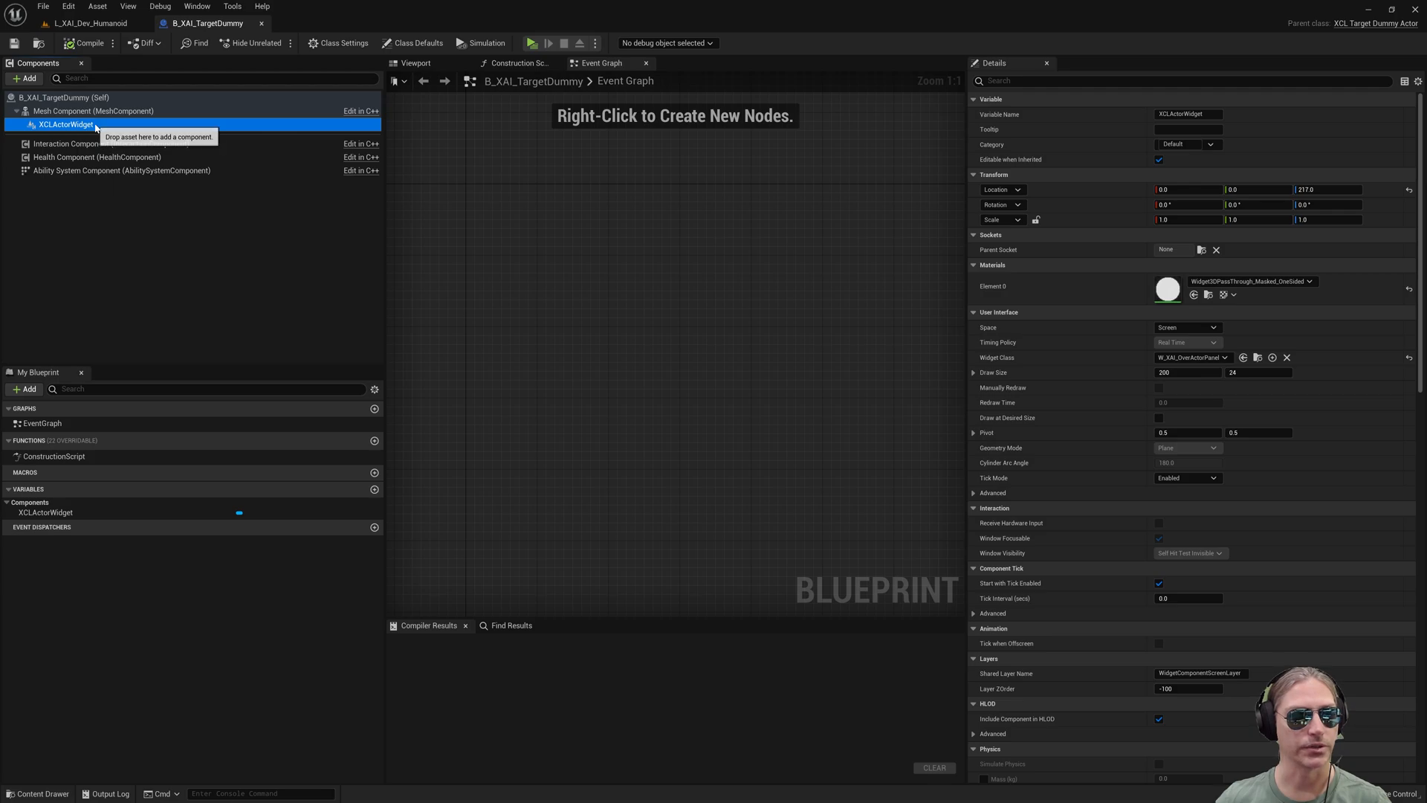
mouse_move(70, 125)
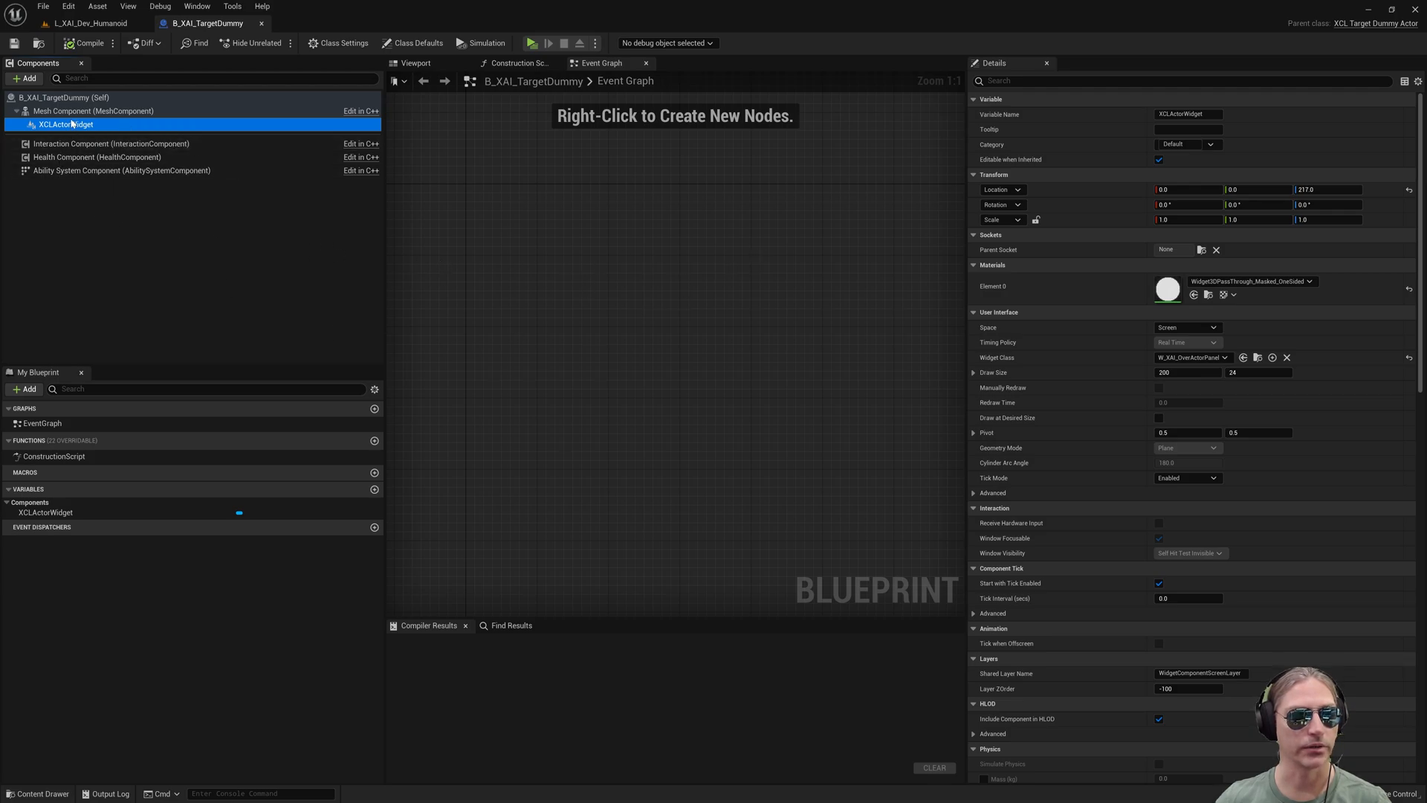
mouse_move(92, 110)
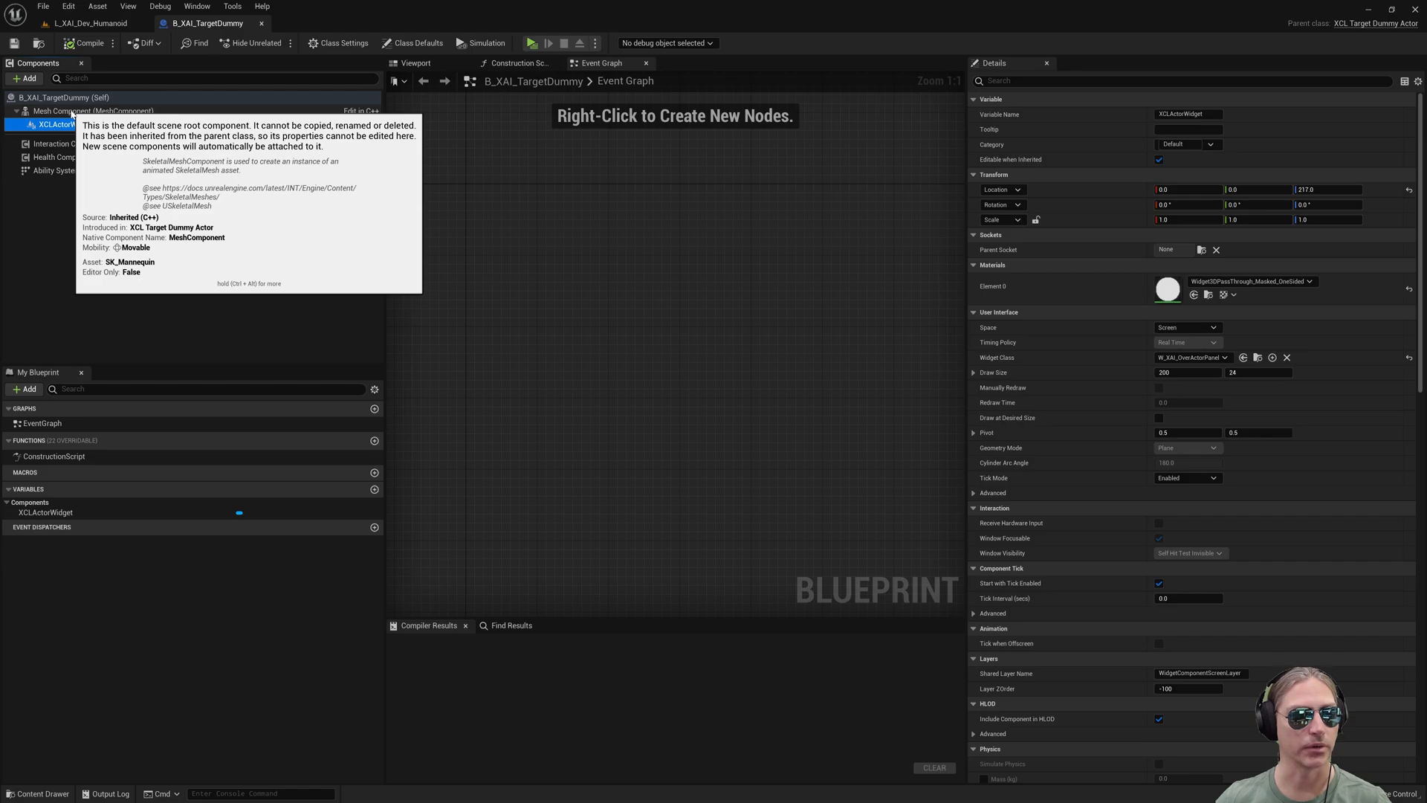
left_click(59, 110)
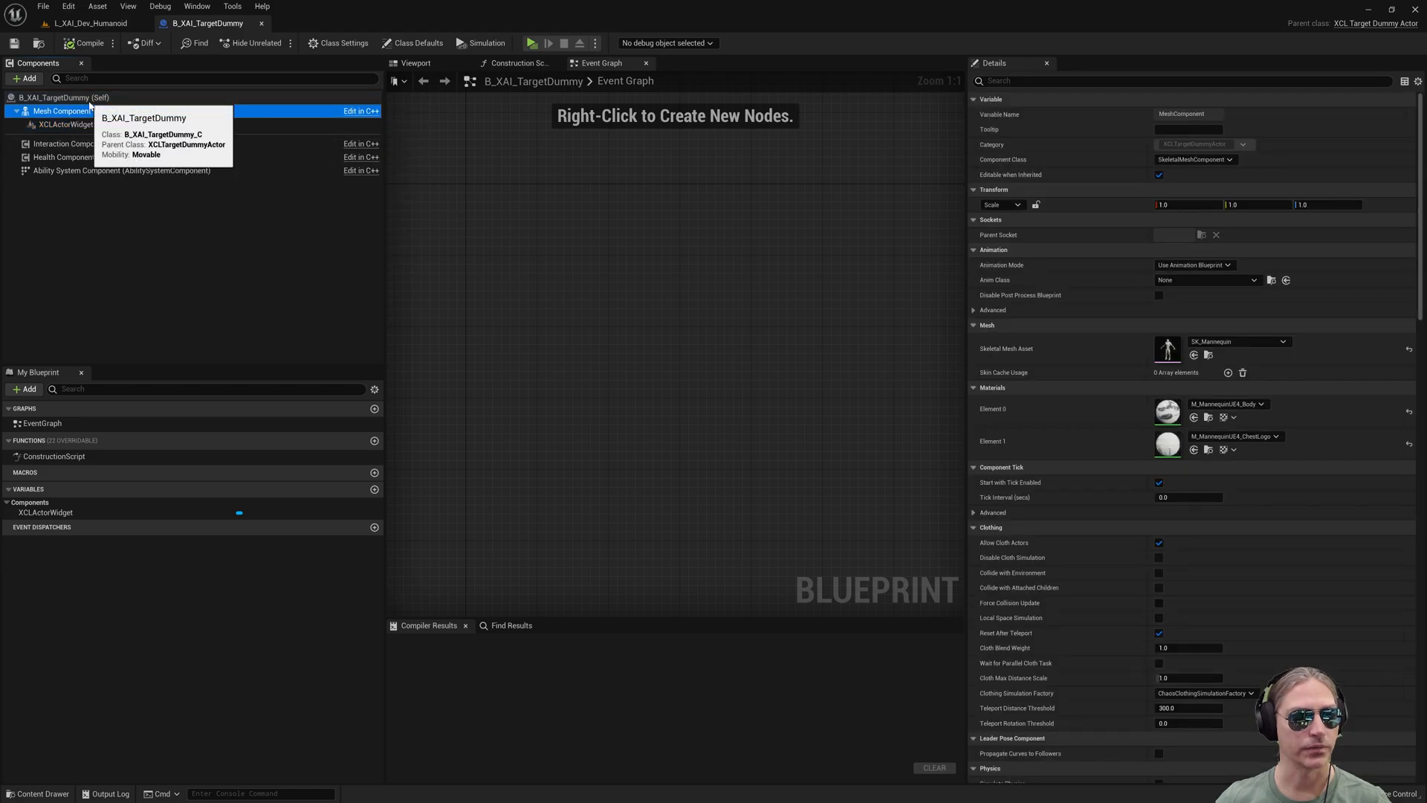
mouse_move(241, 151)
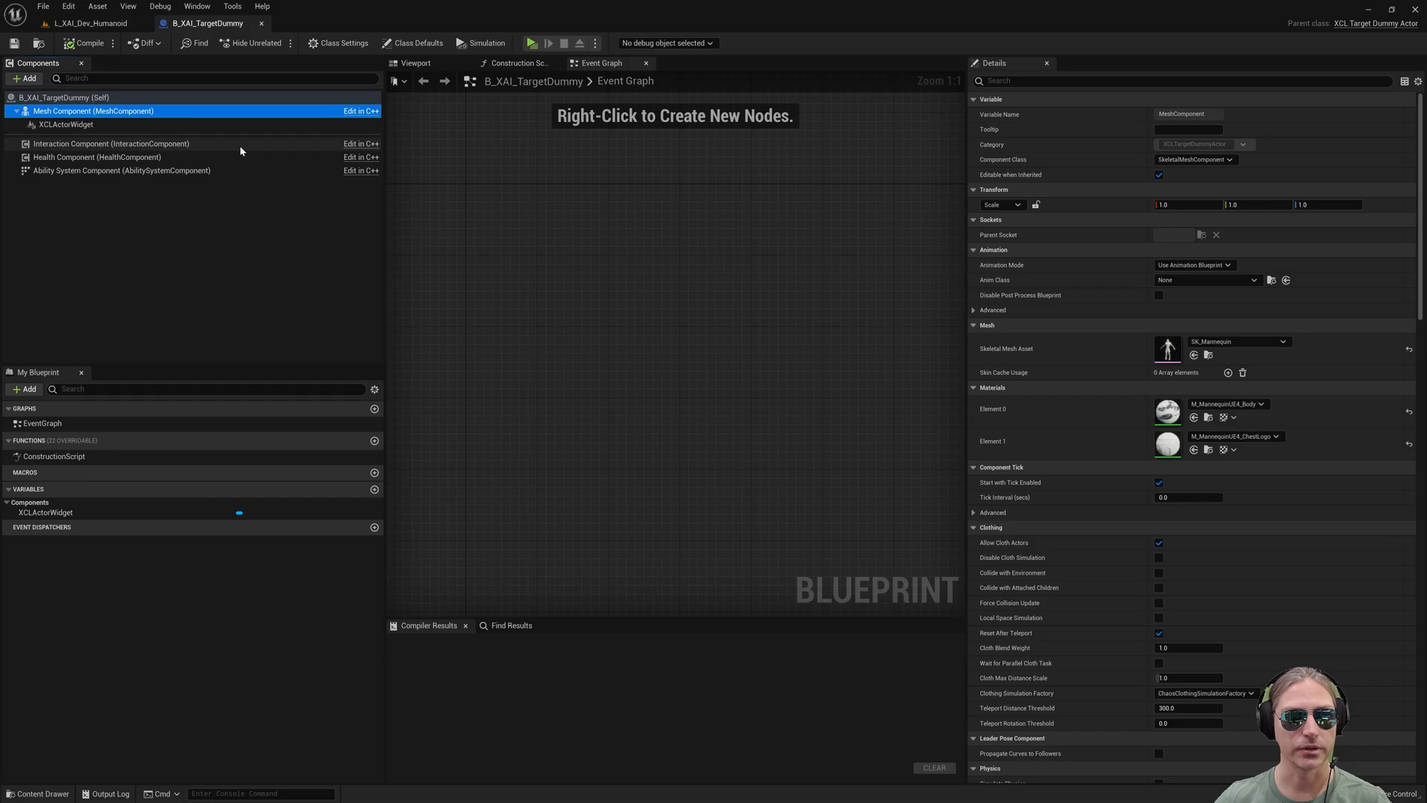
left_click(62, 98)
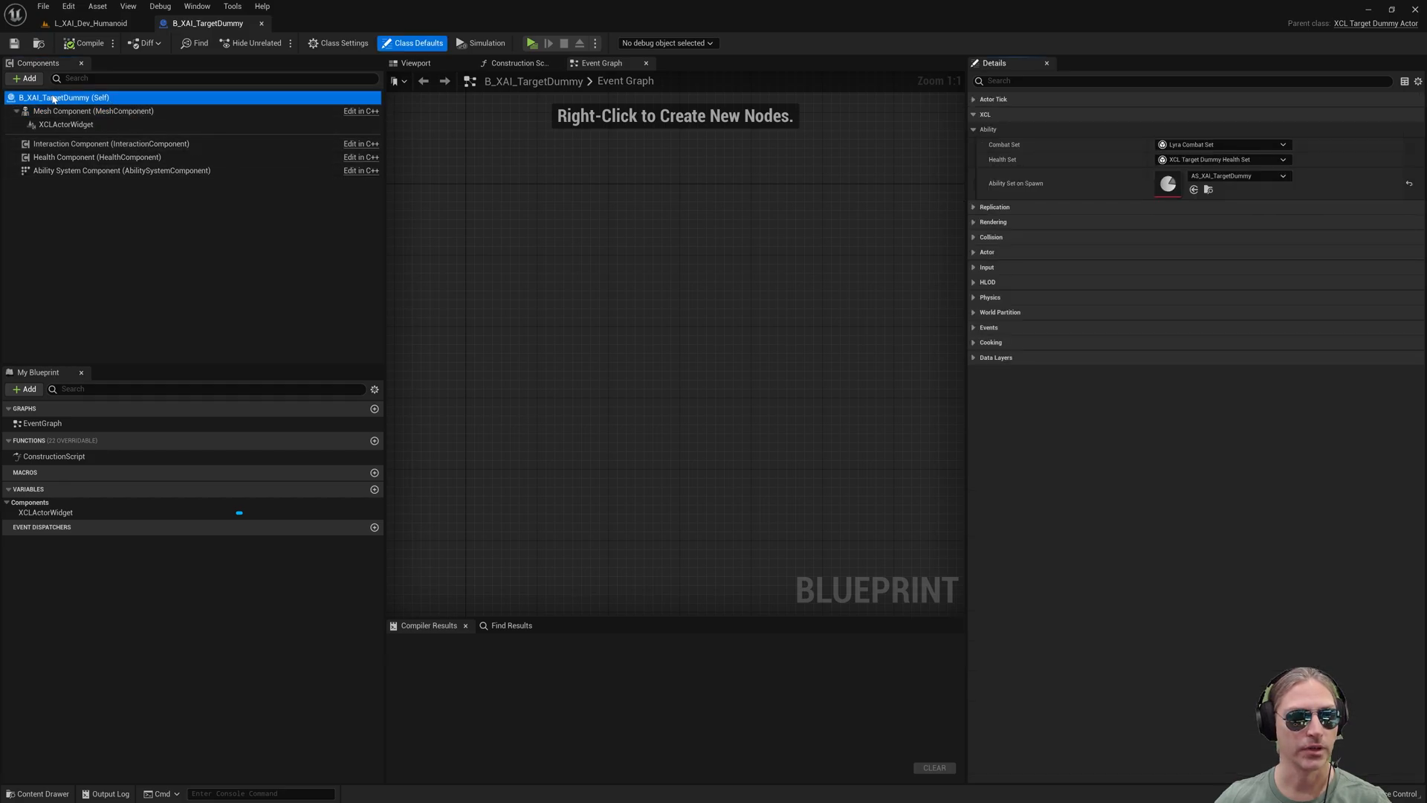
mouse_move(55, 98)
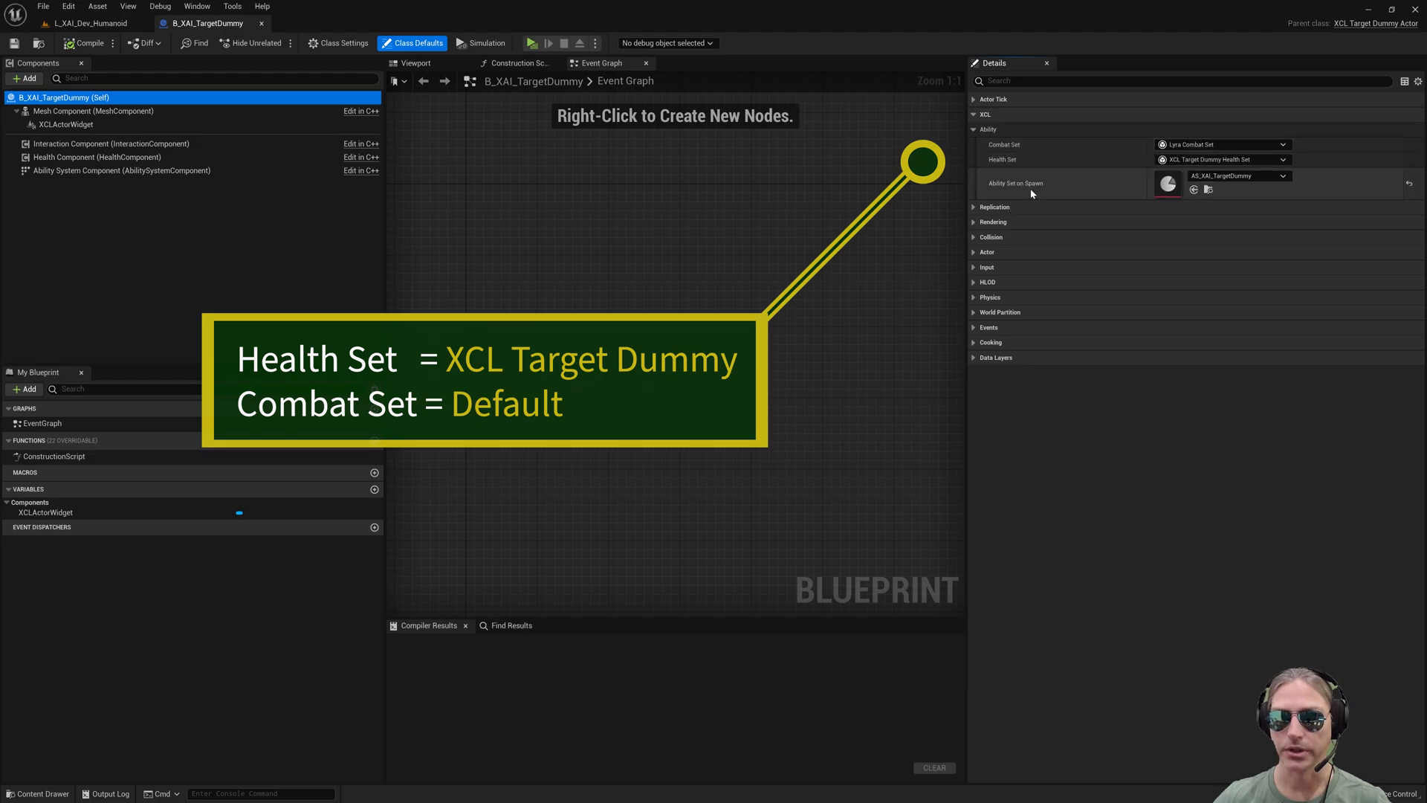
mouse_move(1072, 192)
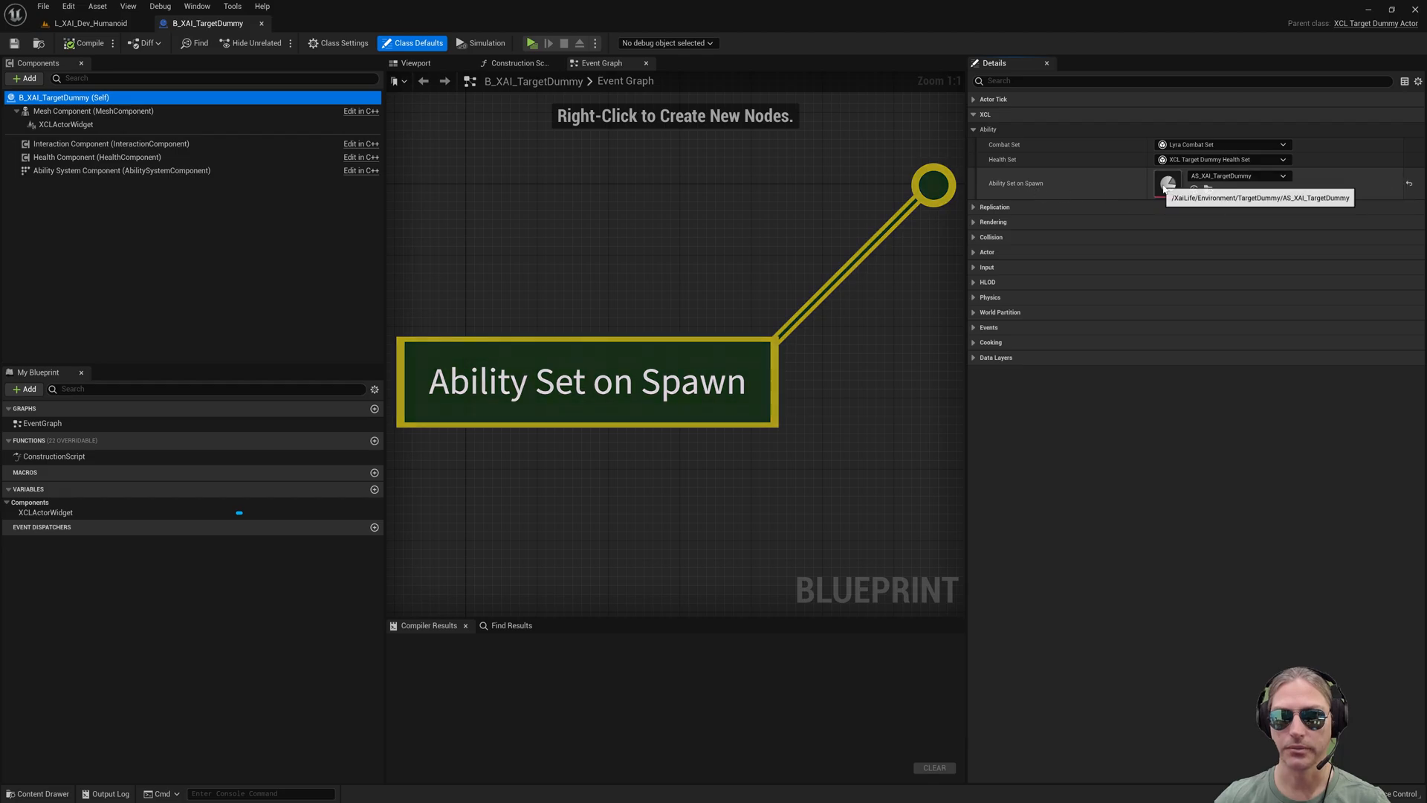
- Open the AS_XAI_TargetDummy ability set assigned under Ability Set on Spawn
double_click(1168, 176)
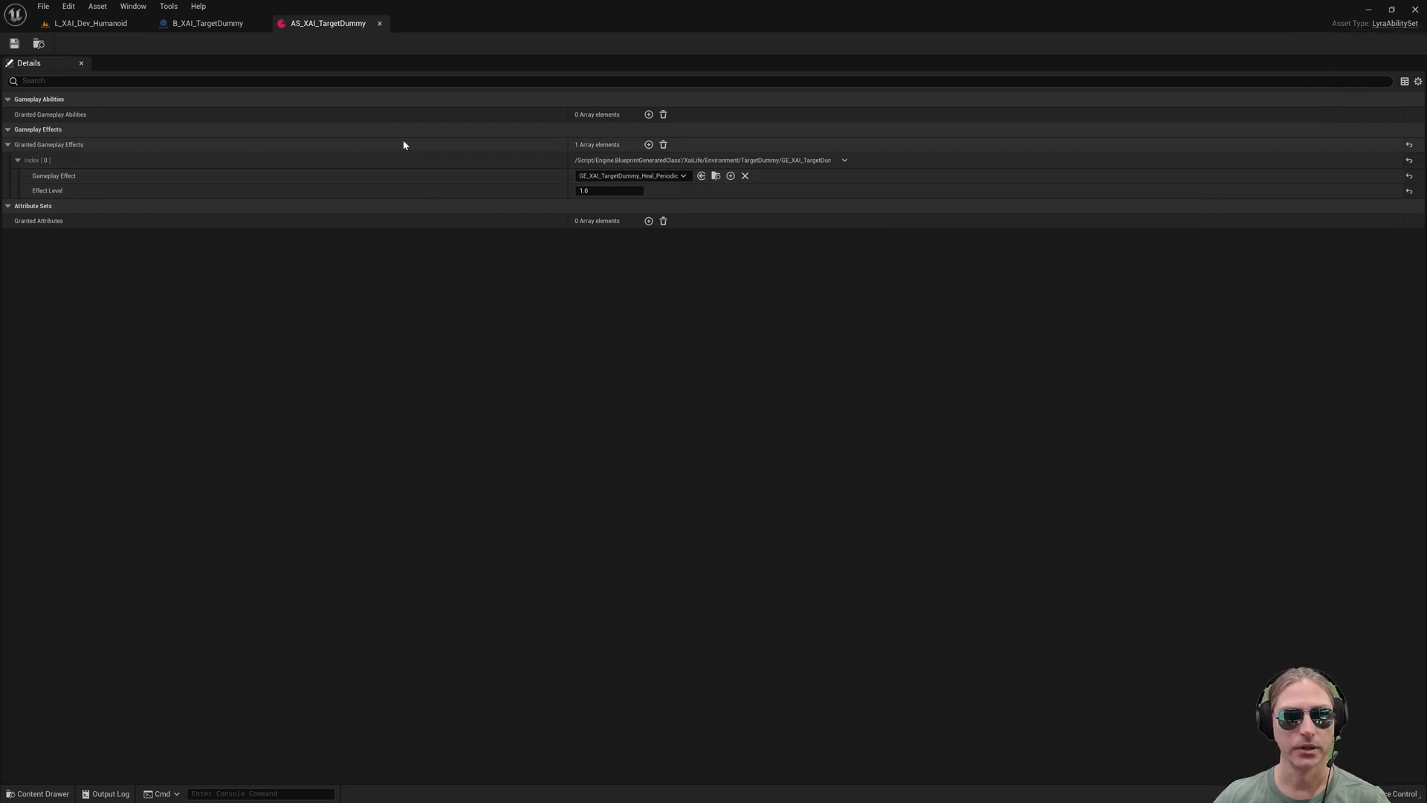
mouse_move(326, 22)
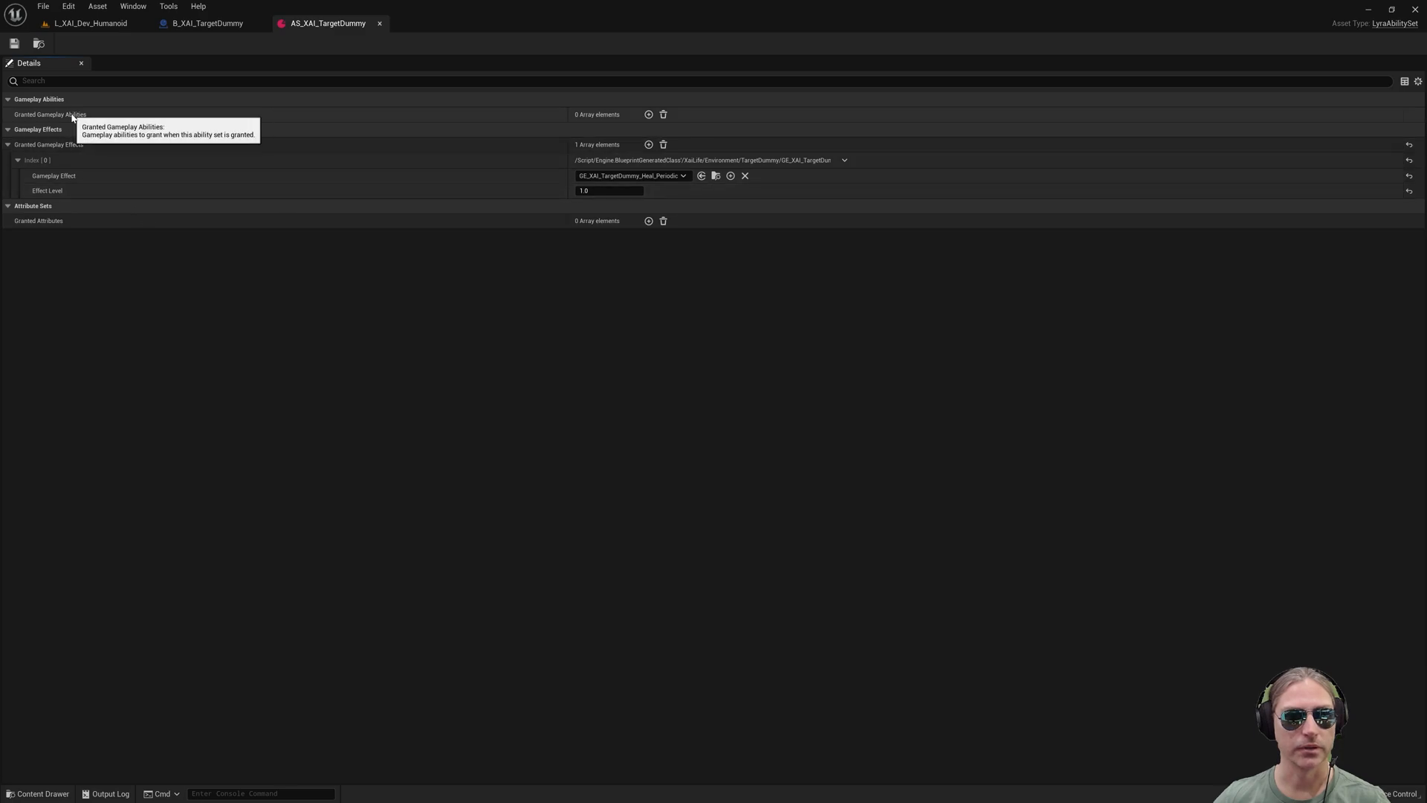
mouse_move(39, 220)
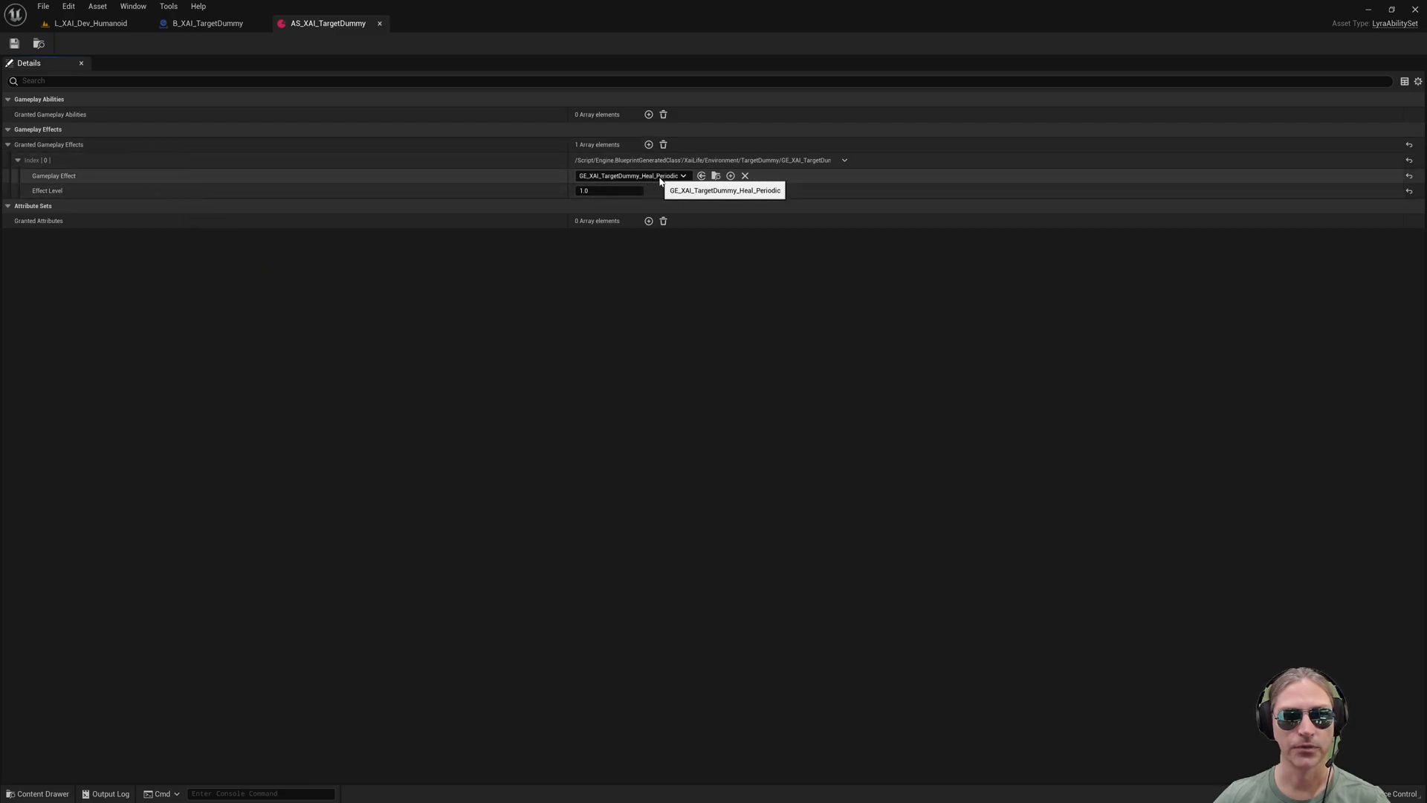
- Show the GE_XAI_TargetDummy_Heal_Periodic effect in the Content Browser's TargetDummy folder
left_click(205, 23)
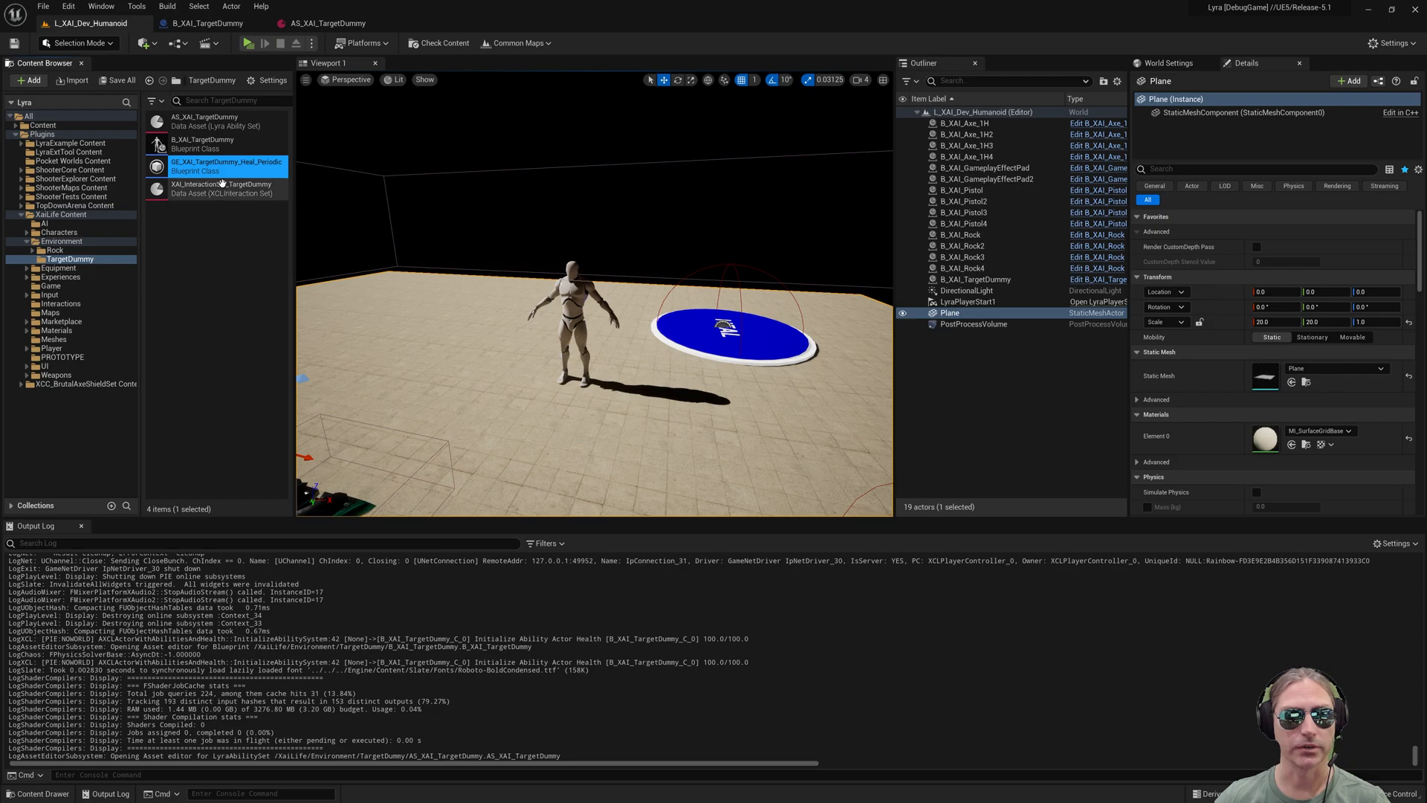
mouse_move(222, 165)
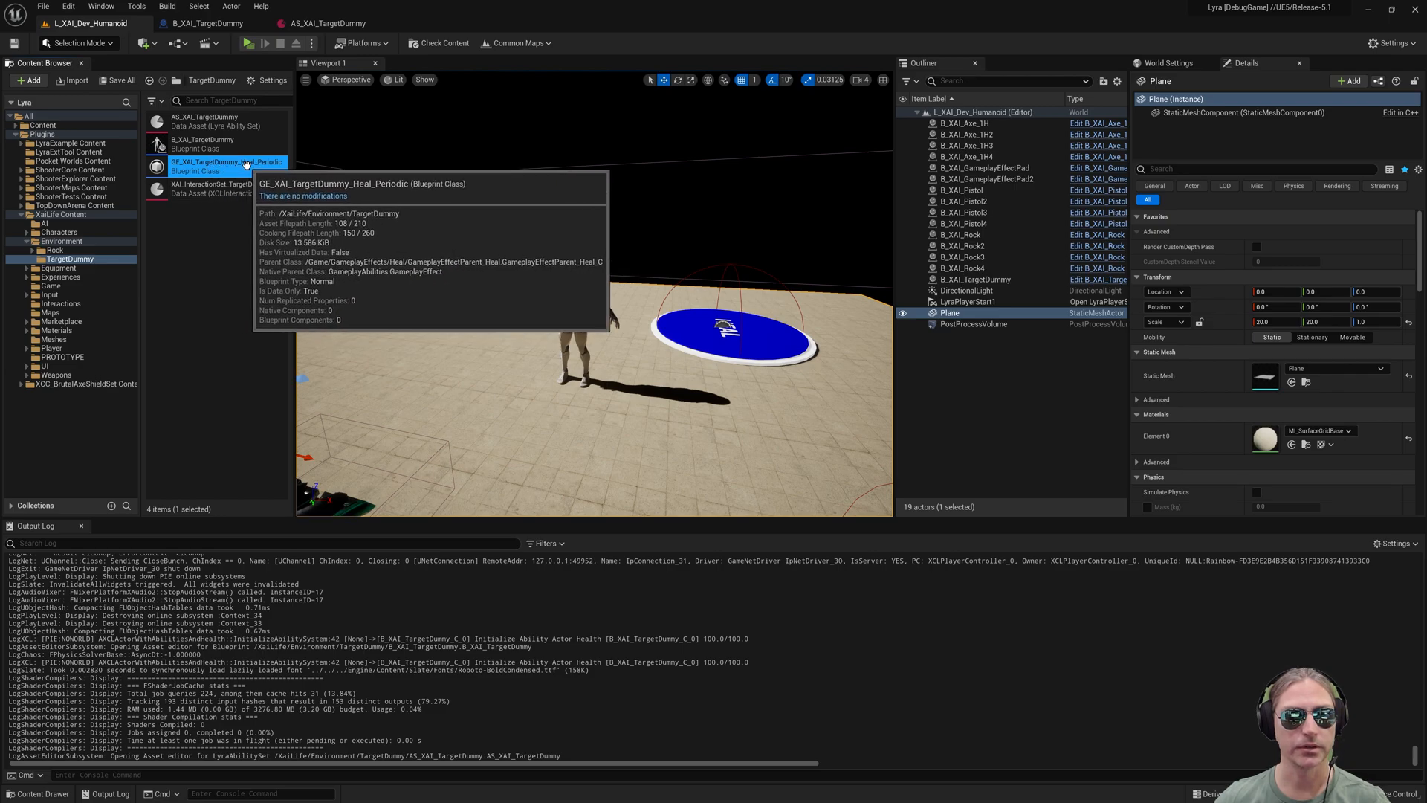
- Open GE_XAI_TargetDummy_Heal_Periodic to see its infinite duration, Lyra heal execution and one-second period
double_click(218, 167)
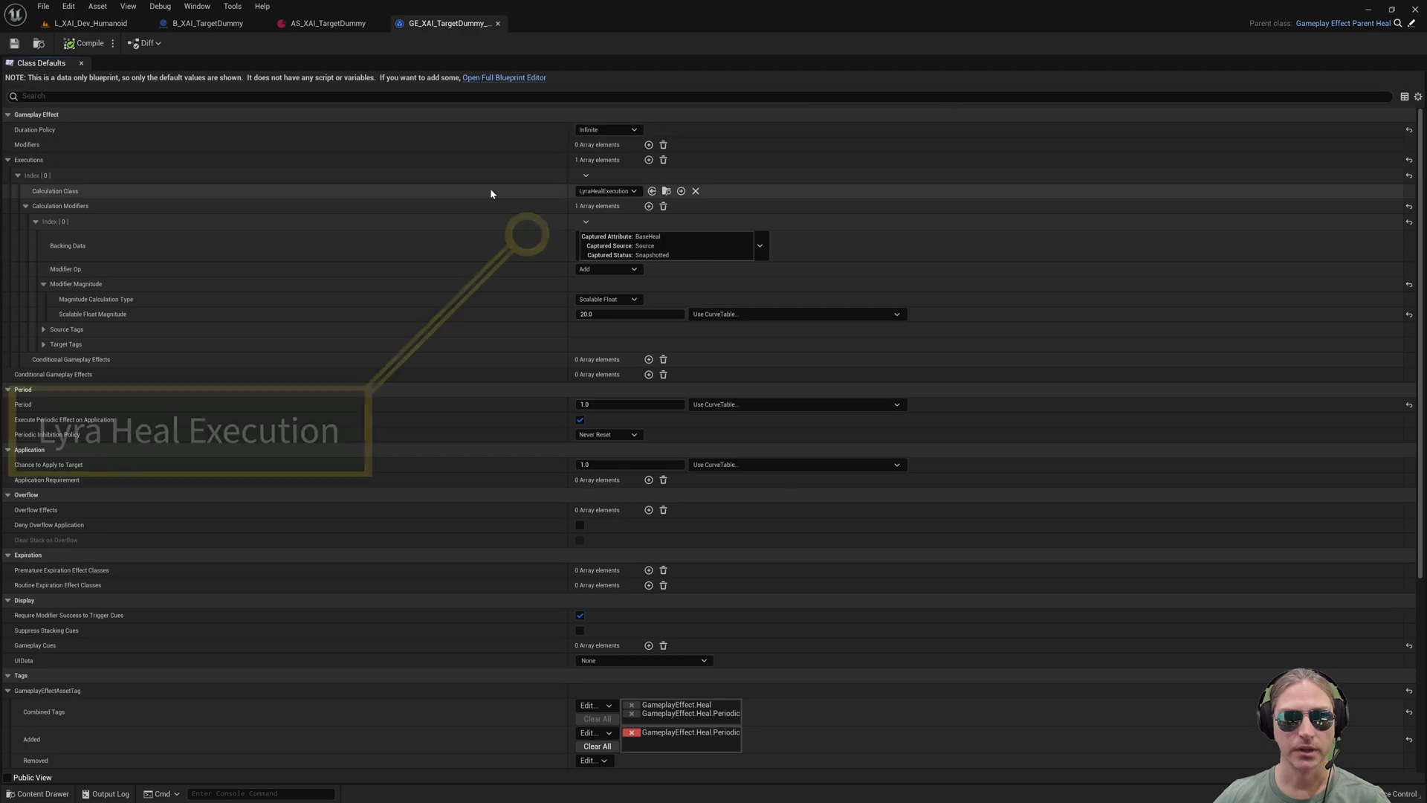
mouse_move(607, 192)
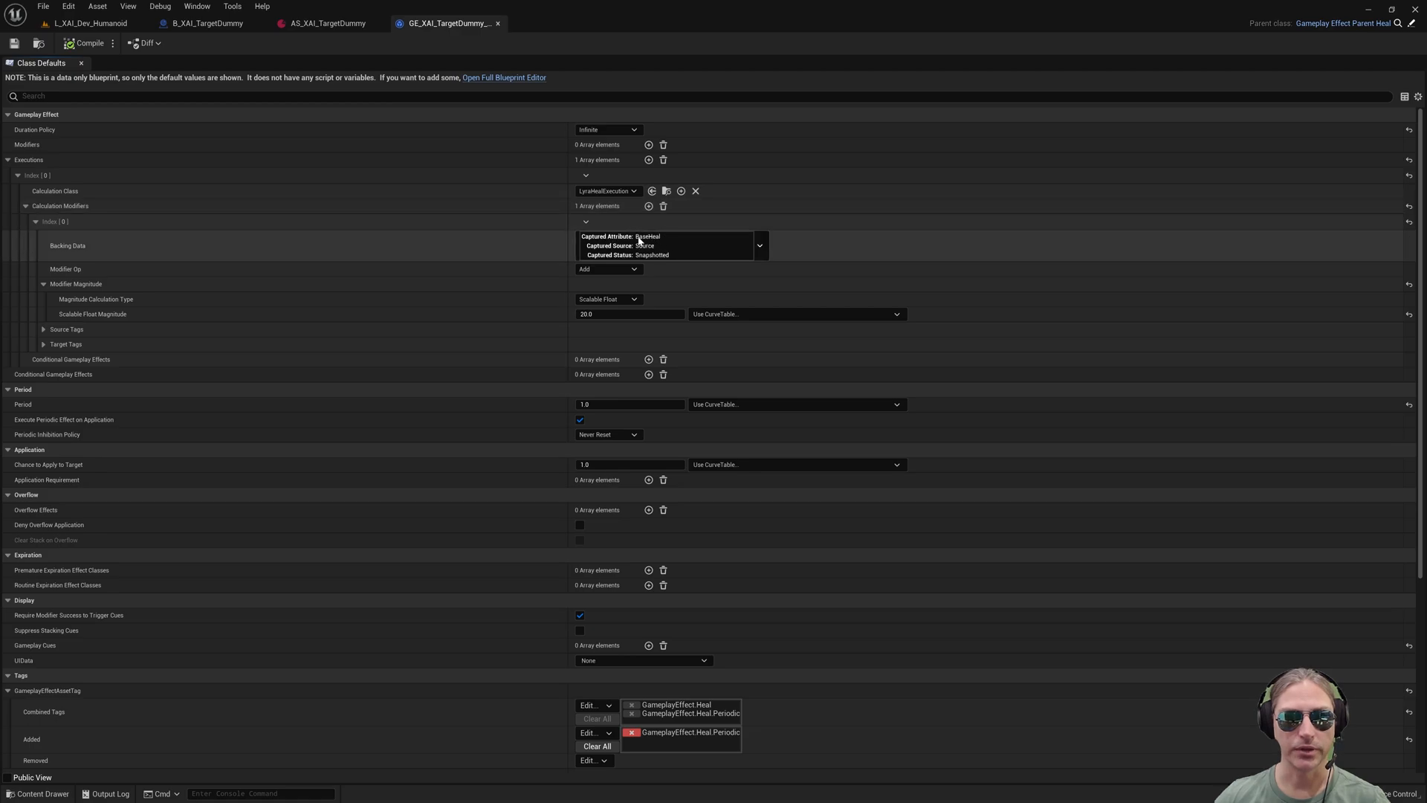
mouse_move(629, 313)
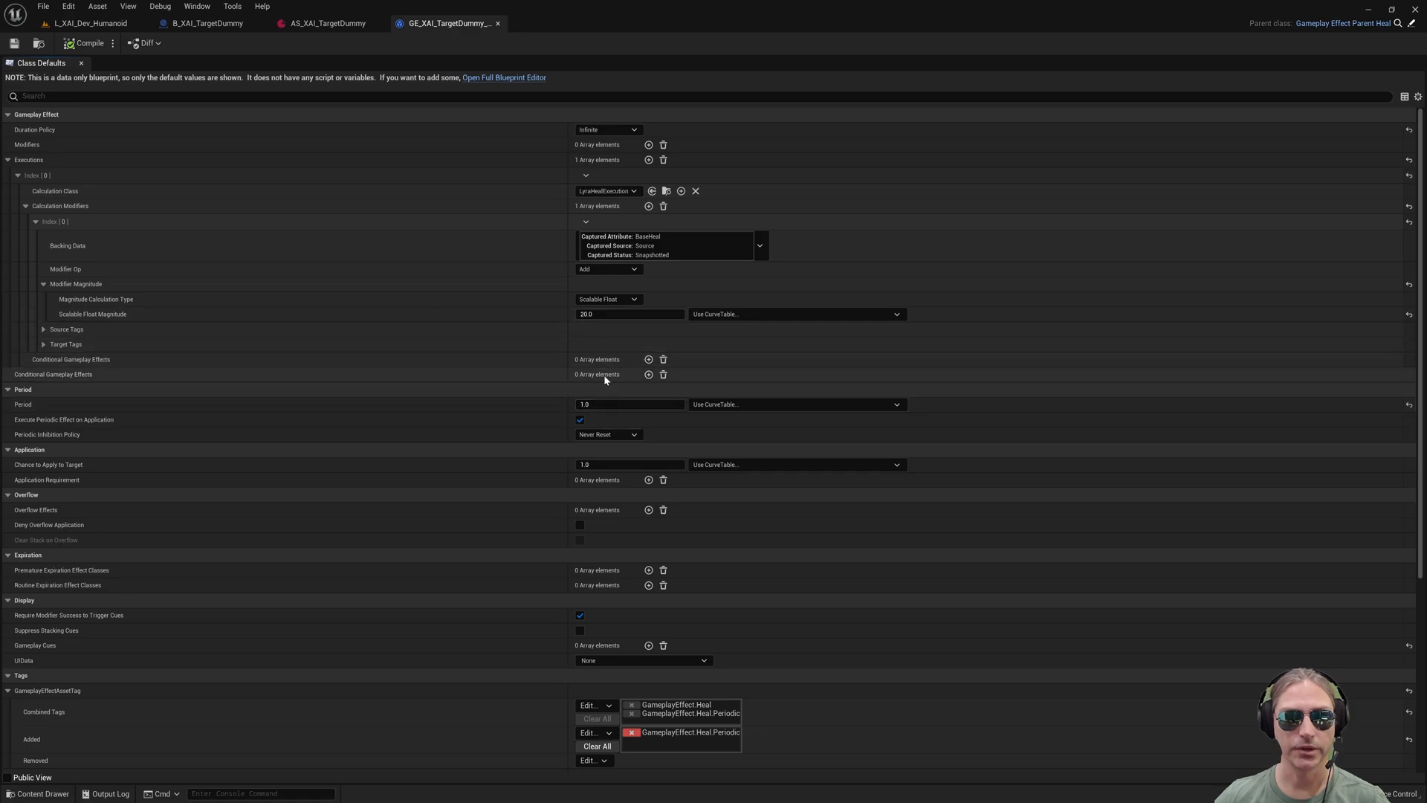
mouse_move(498, 24)
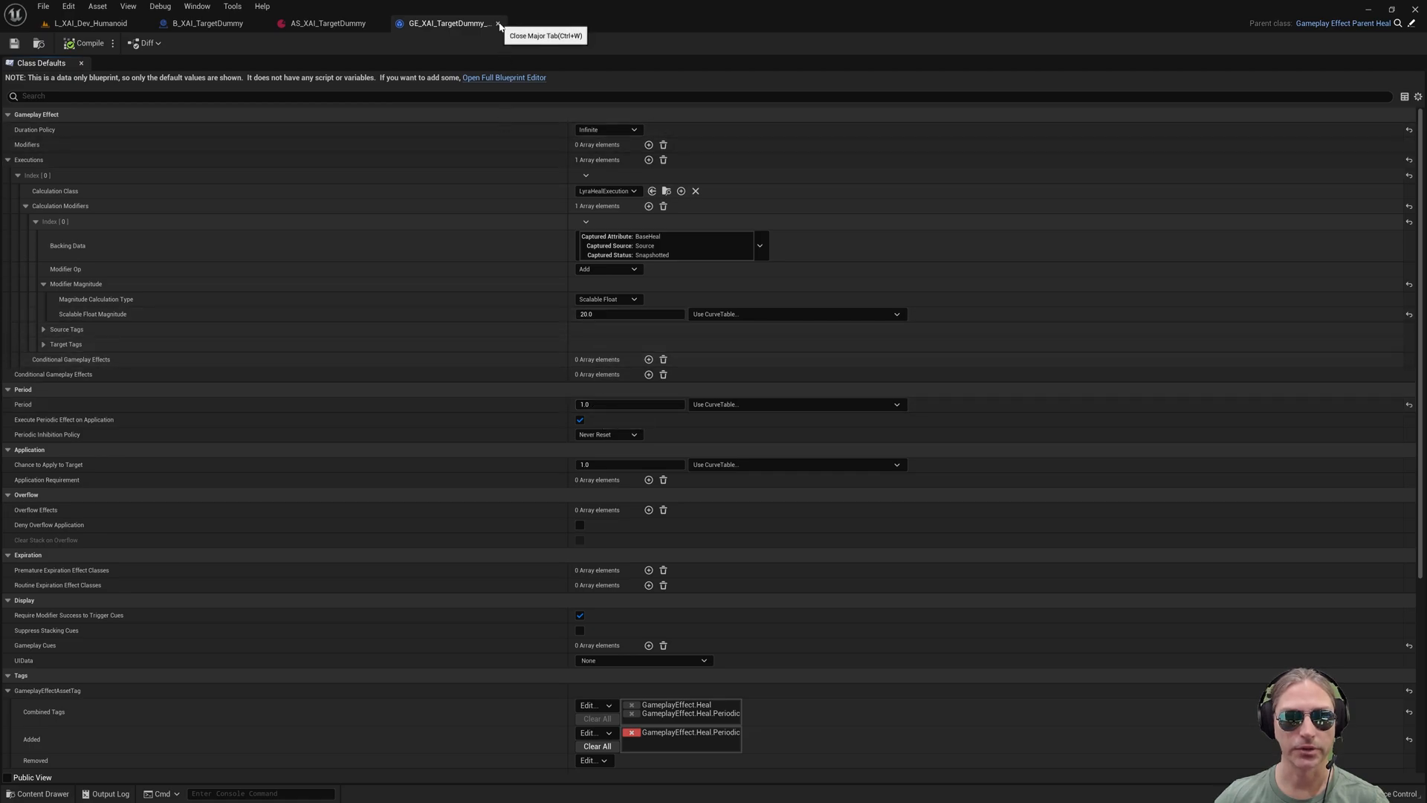
- Close the heal effect editor and return to the L_XAI_Dev_Humanoid level with the heal asset selected
left_click(498, 23)
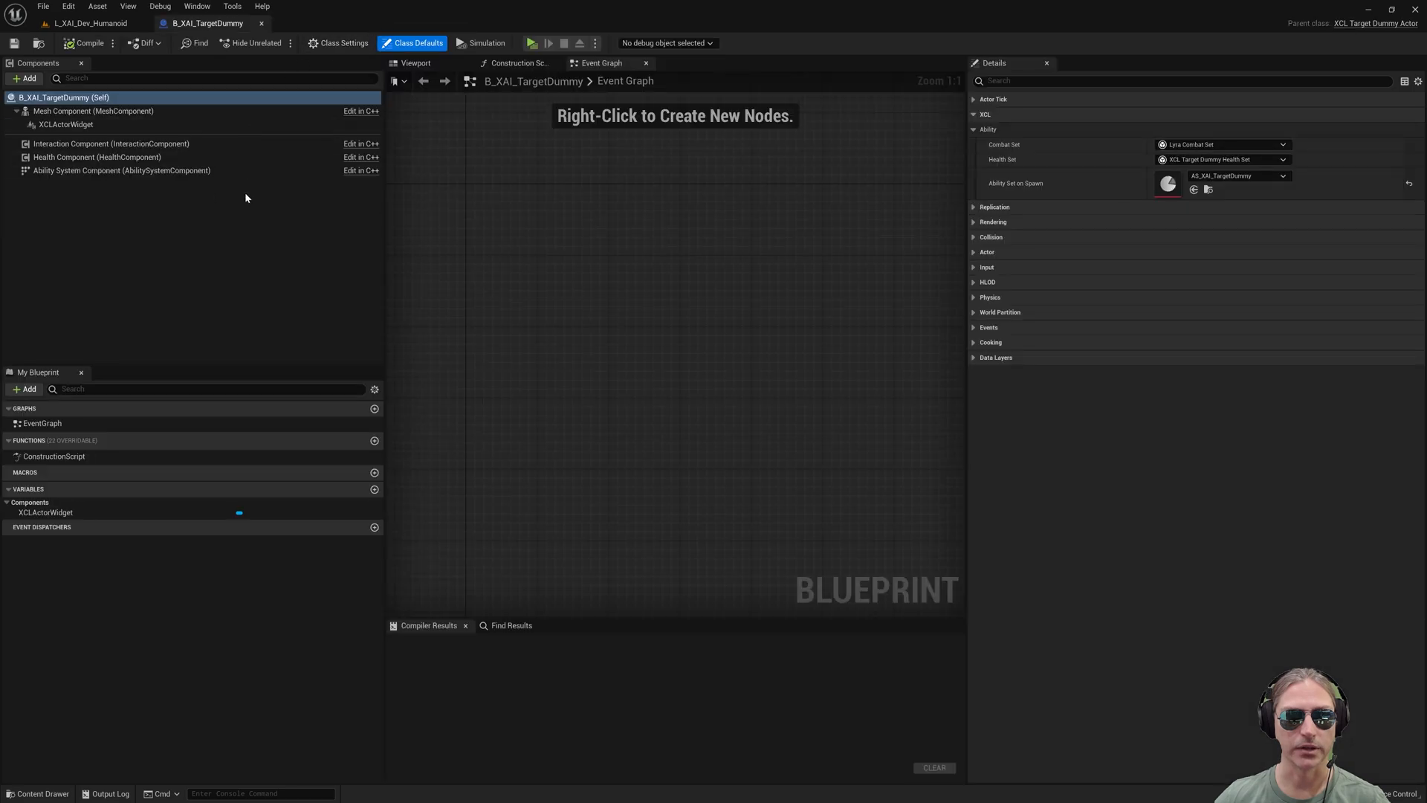
mouse_move(466, 217)
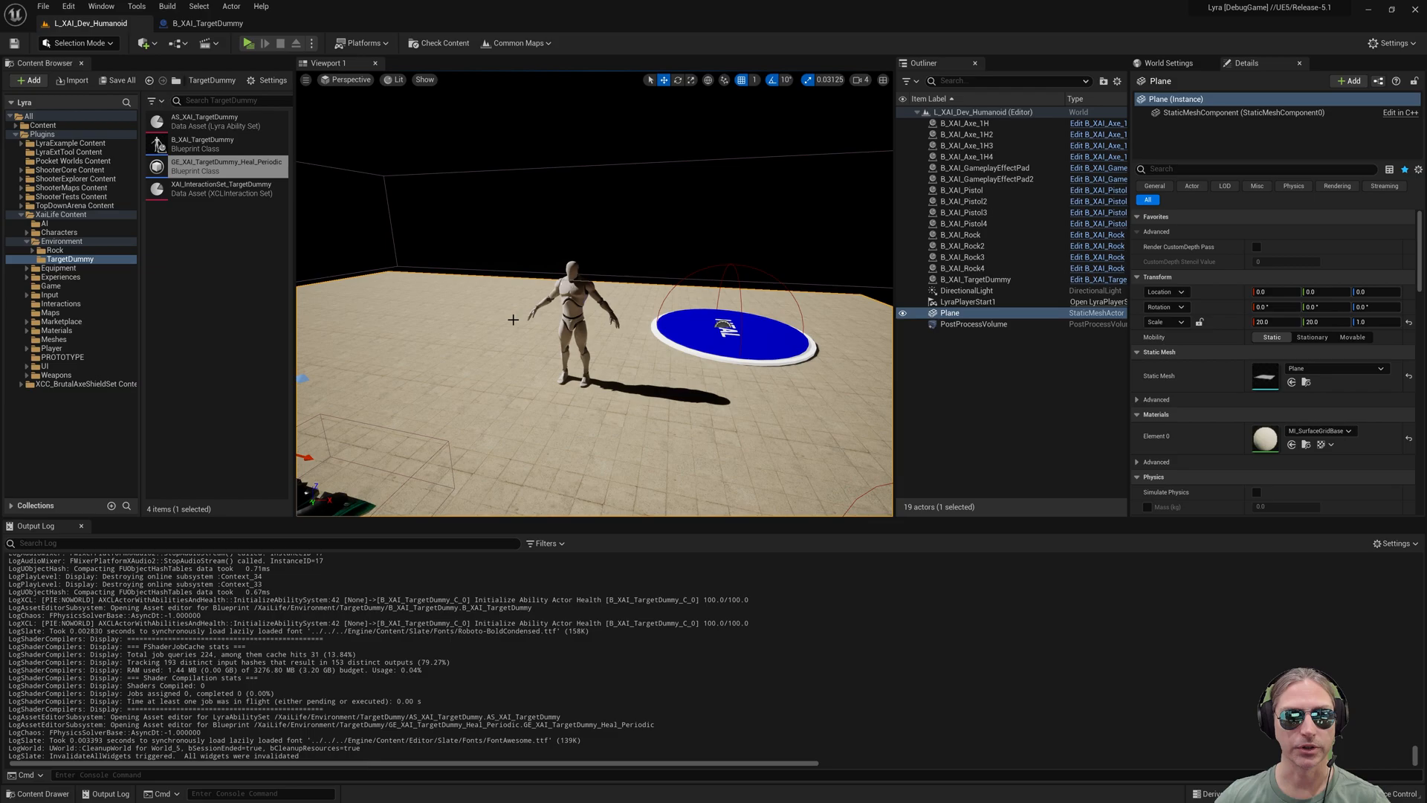
left_click(226, 165)
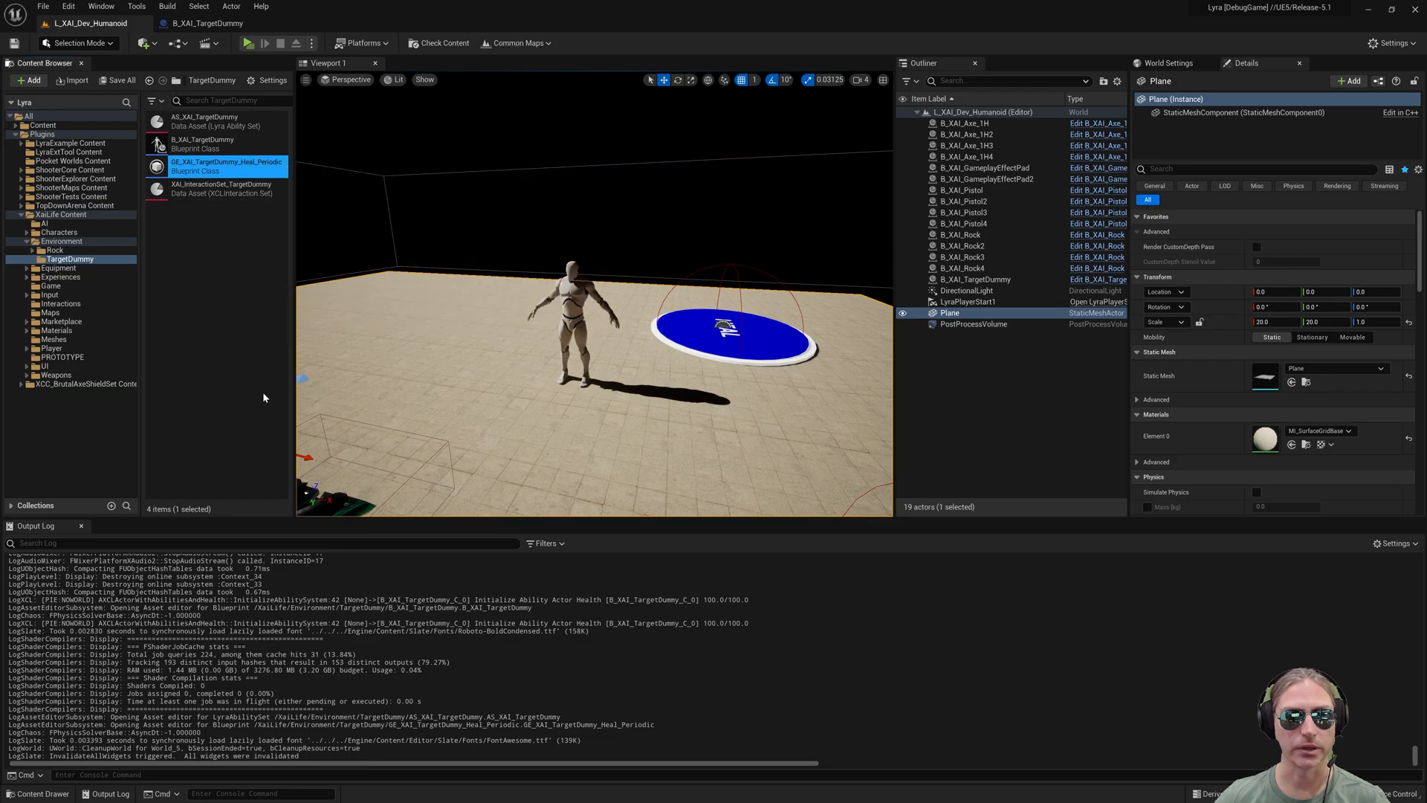
left_click(249, 43)
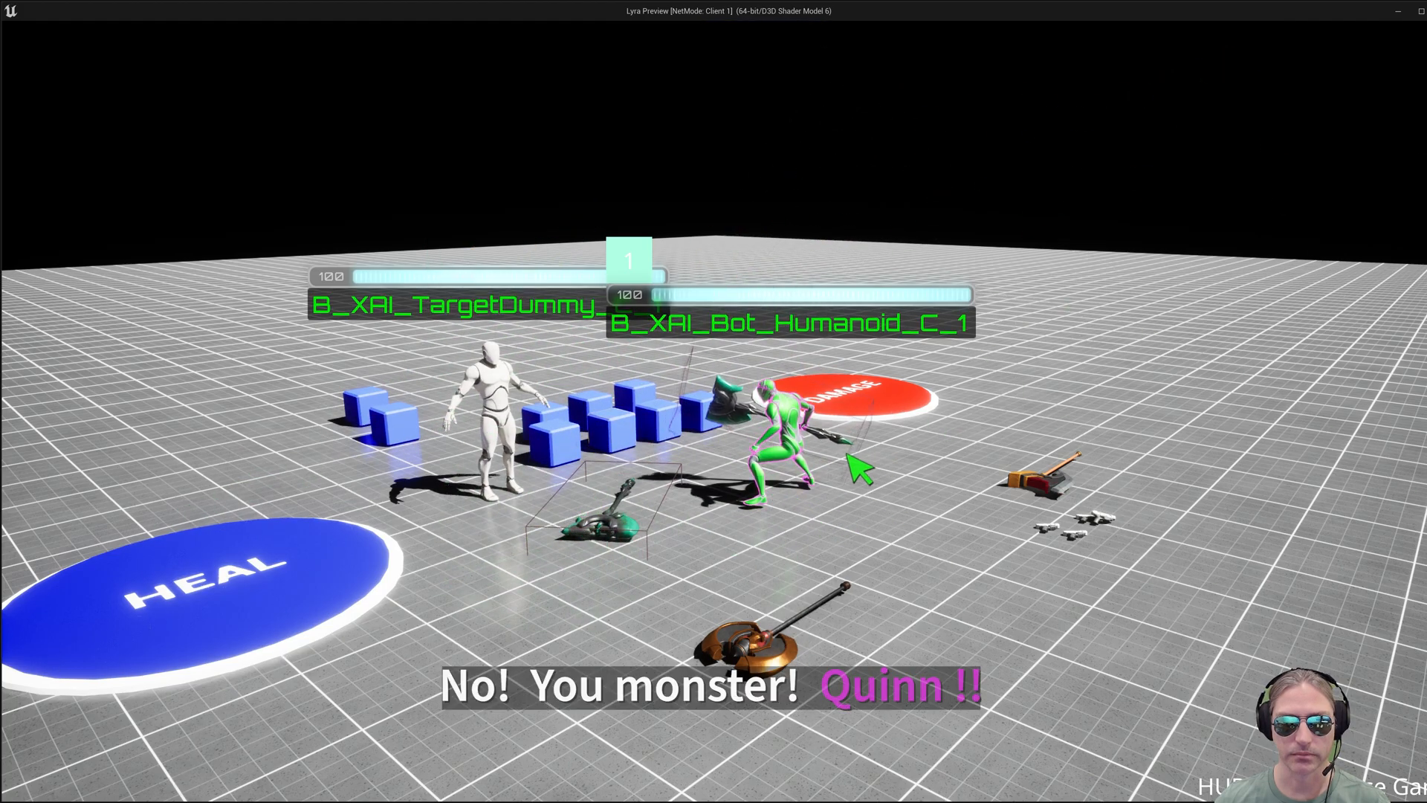
mouse_move(802, 570)
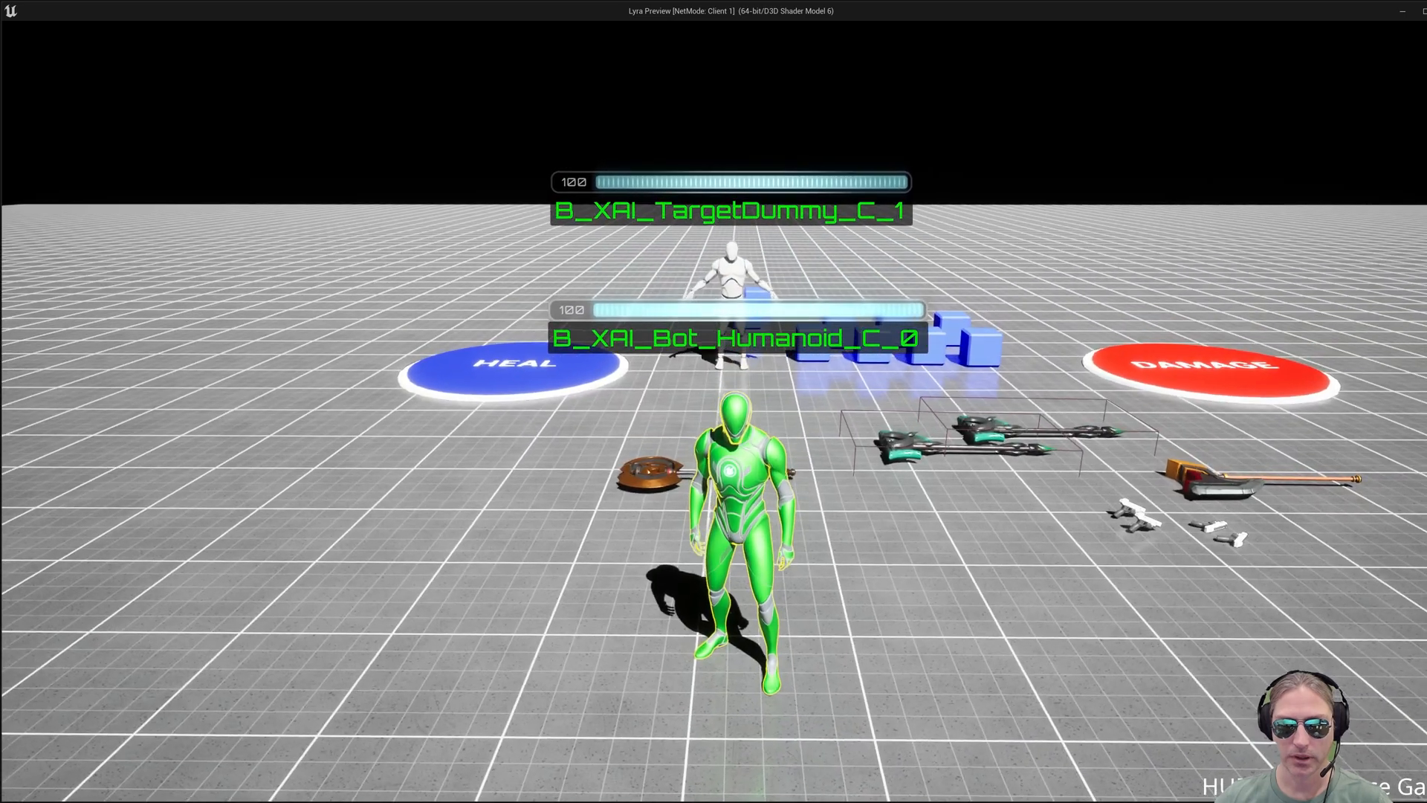
- Damage the green bot twice through its interaction menu, then heal it
right_click(733, 473)
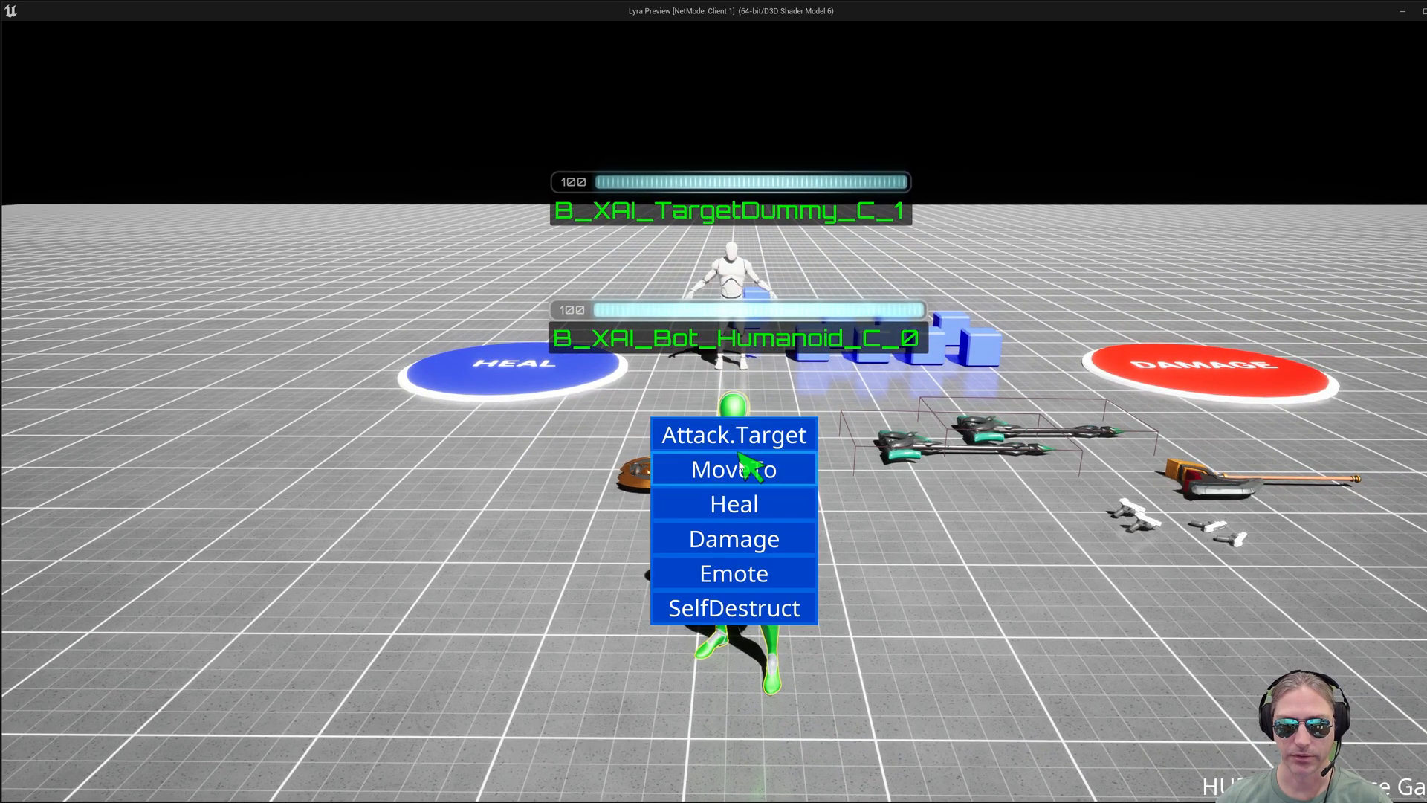
left_click(733, 538)
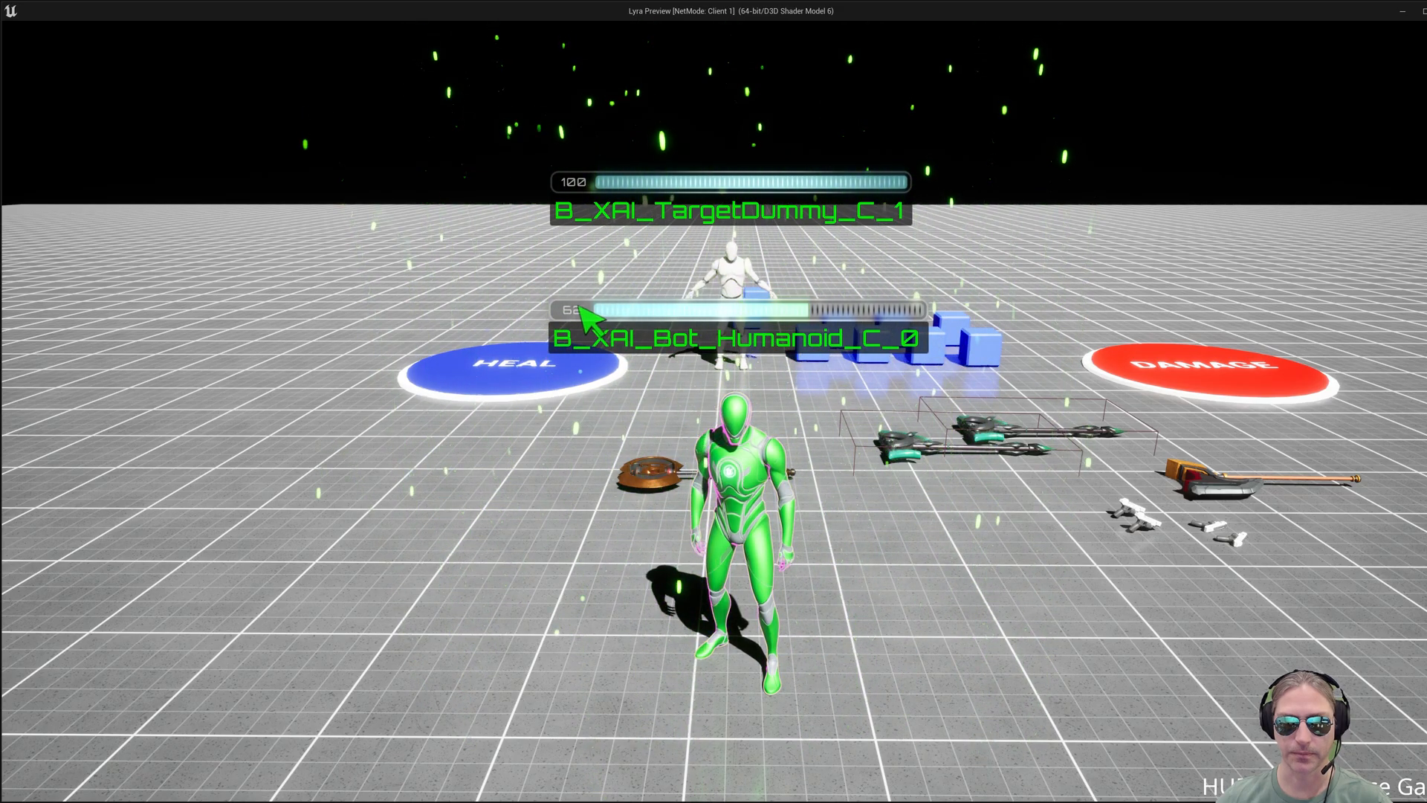
right_click(737, 428)
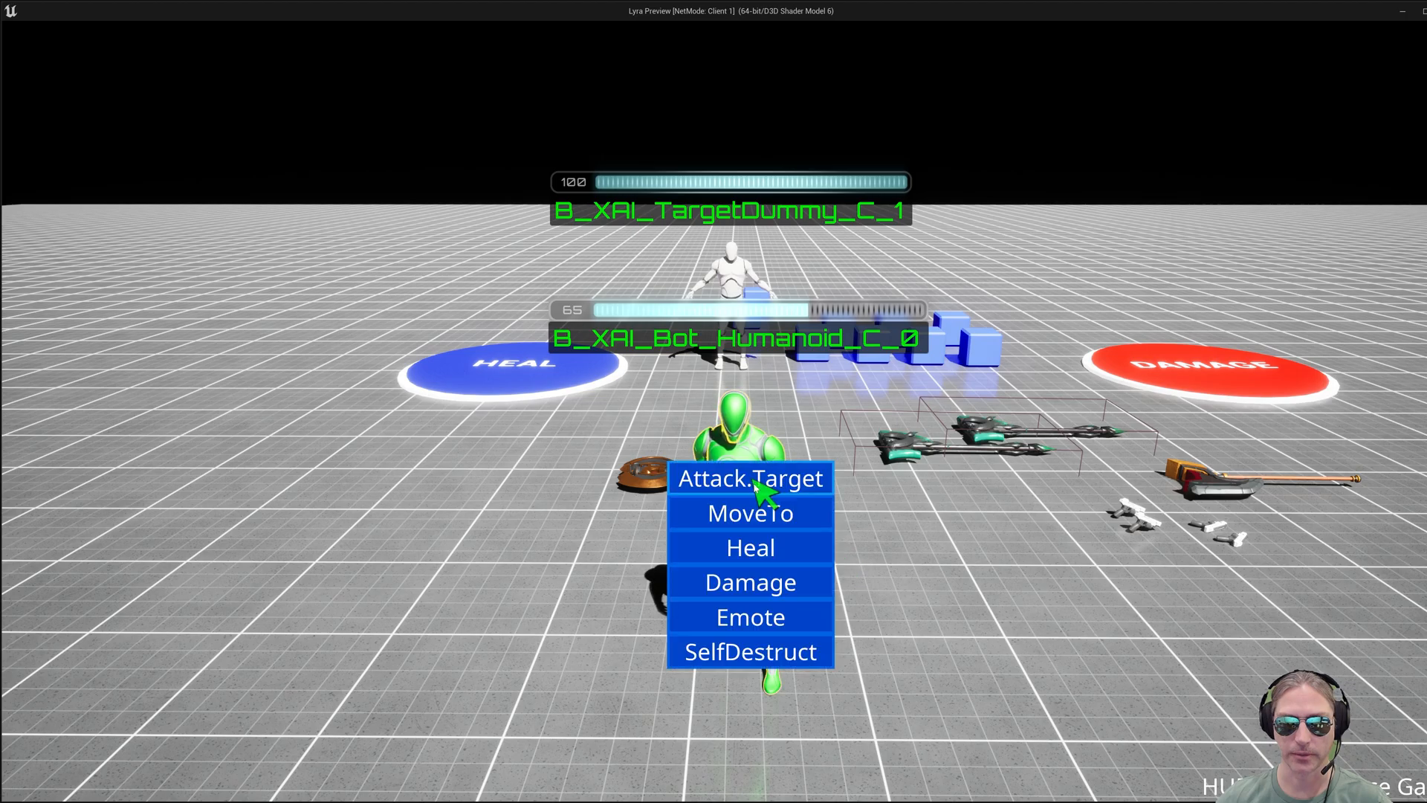
left_click(749, 477)
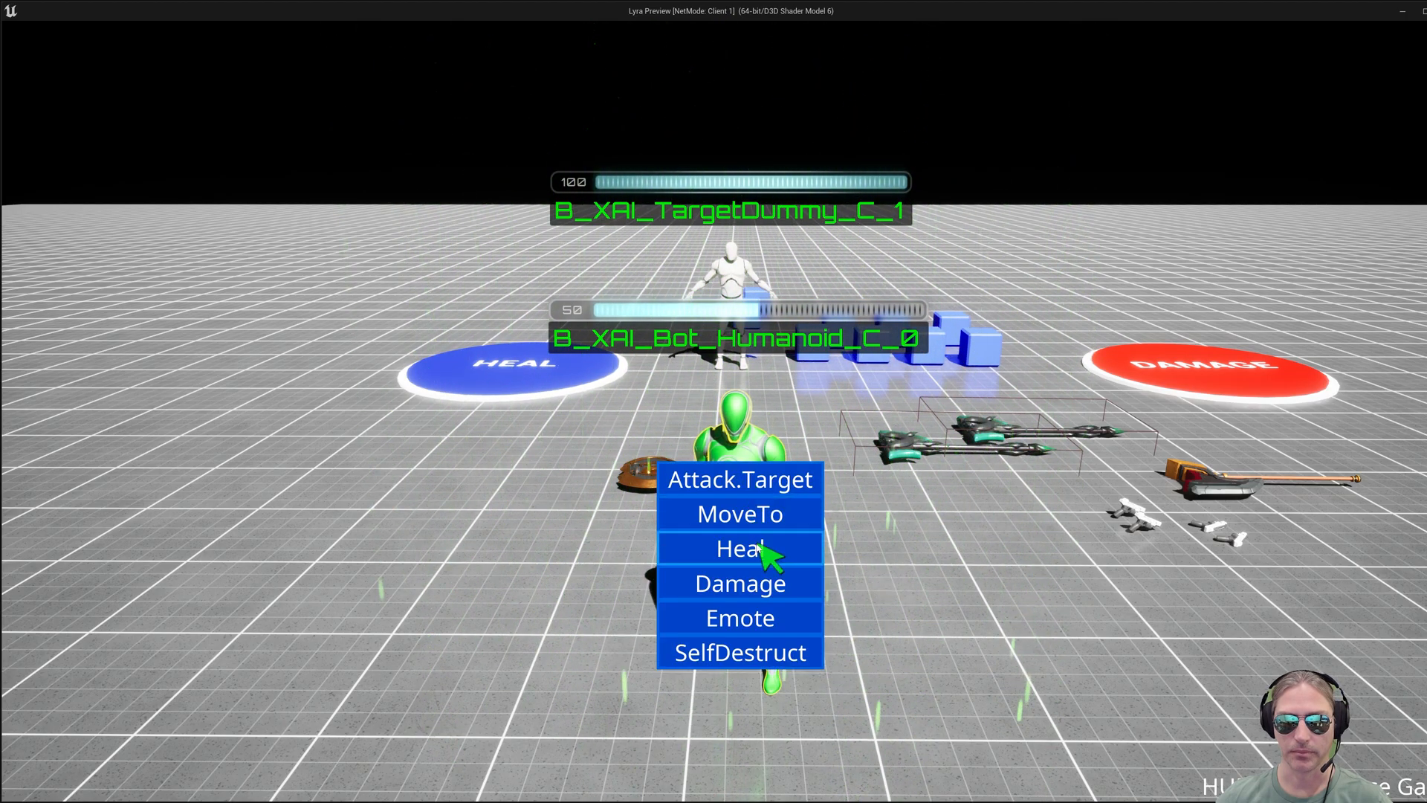
left_click(738, 549)
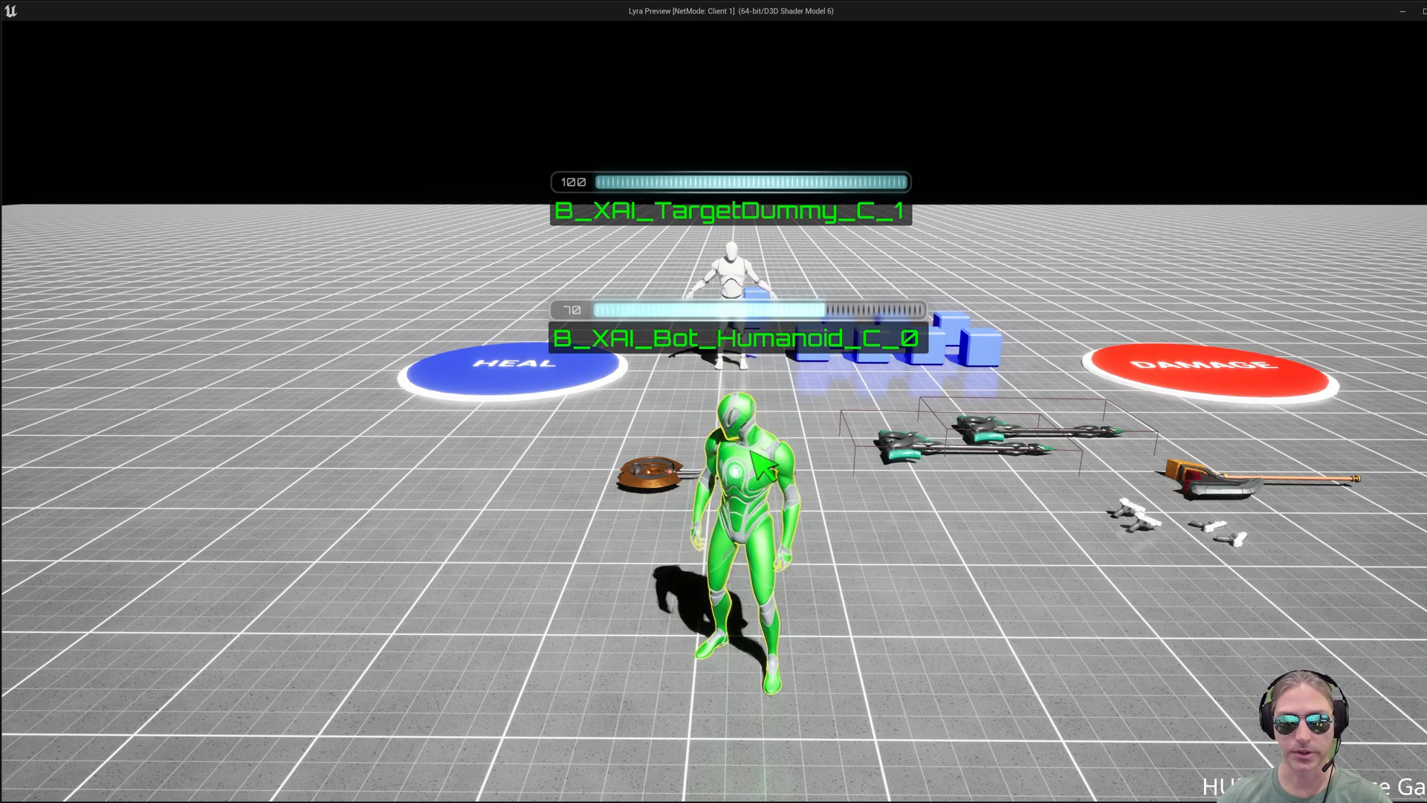
- Give the bot another order from its interaction menu
right_click(737, 473)
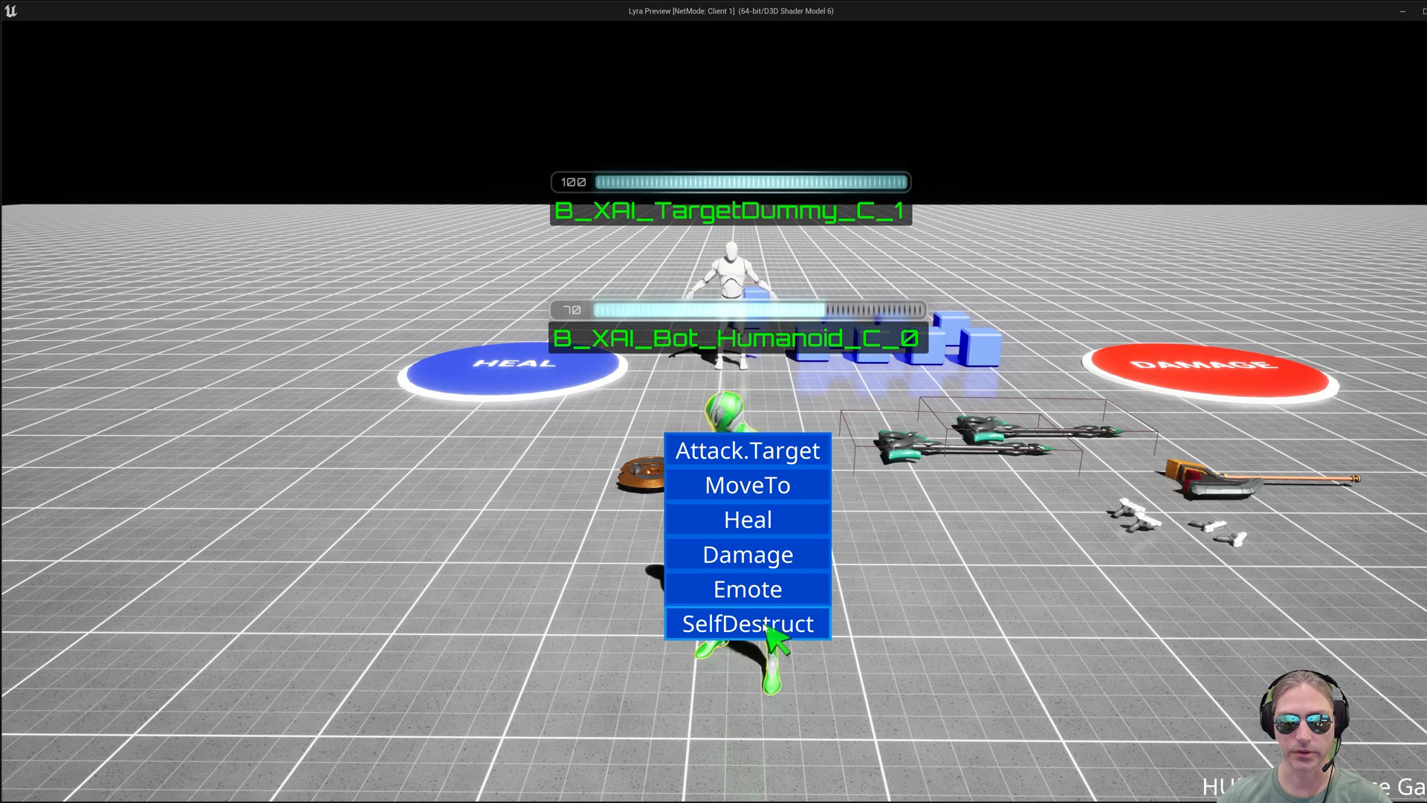
left_click(745, 623)
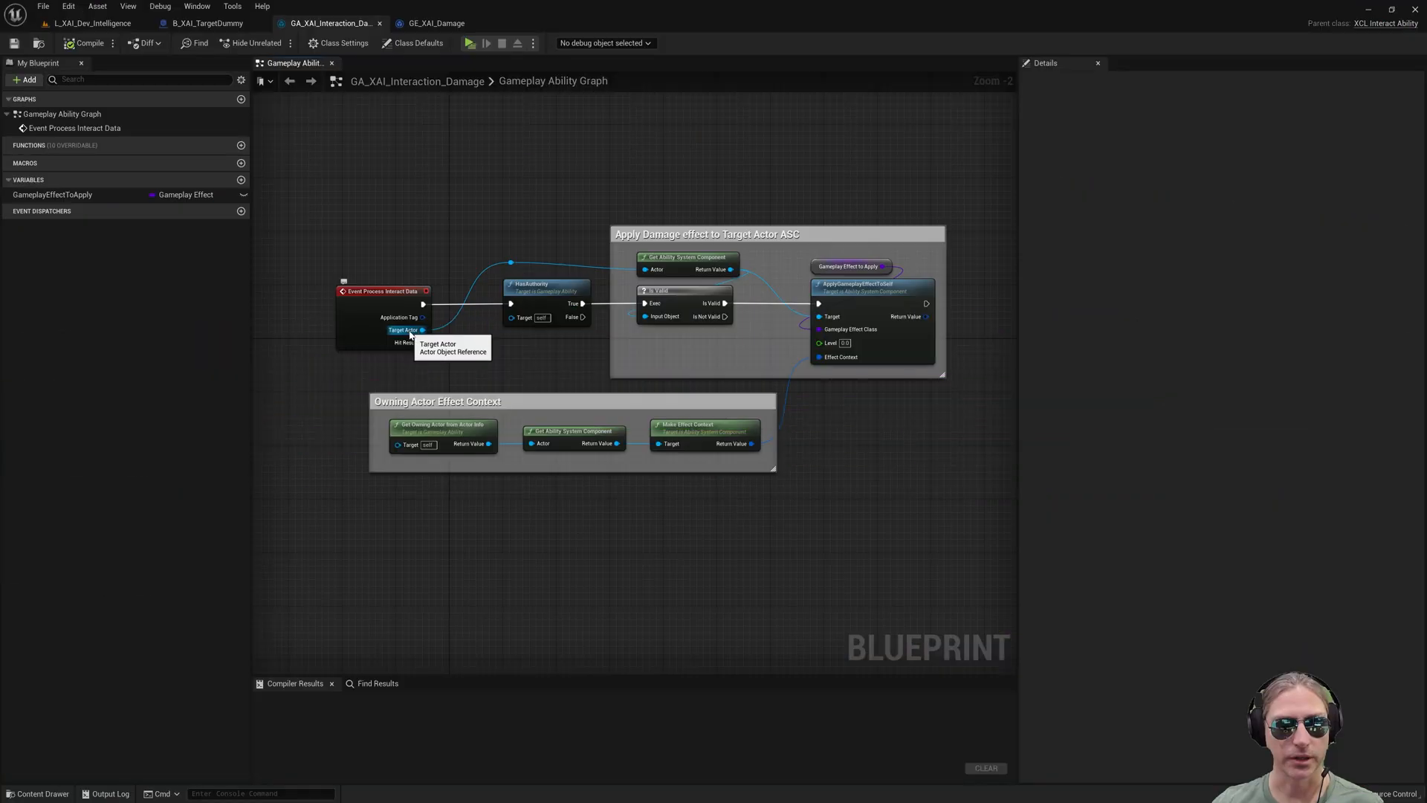
mouse_move(687, 256)
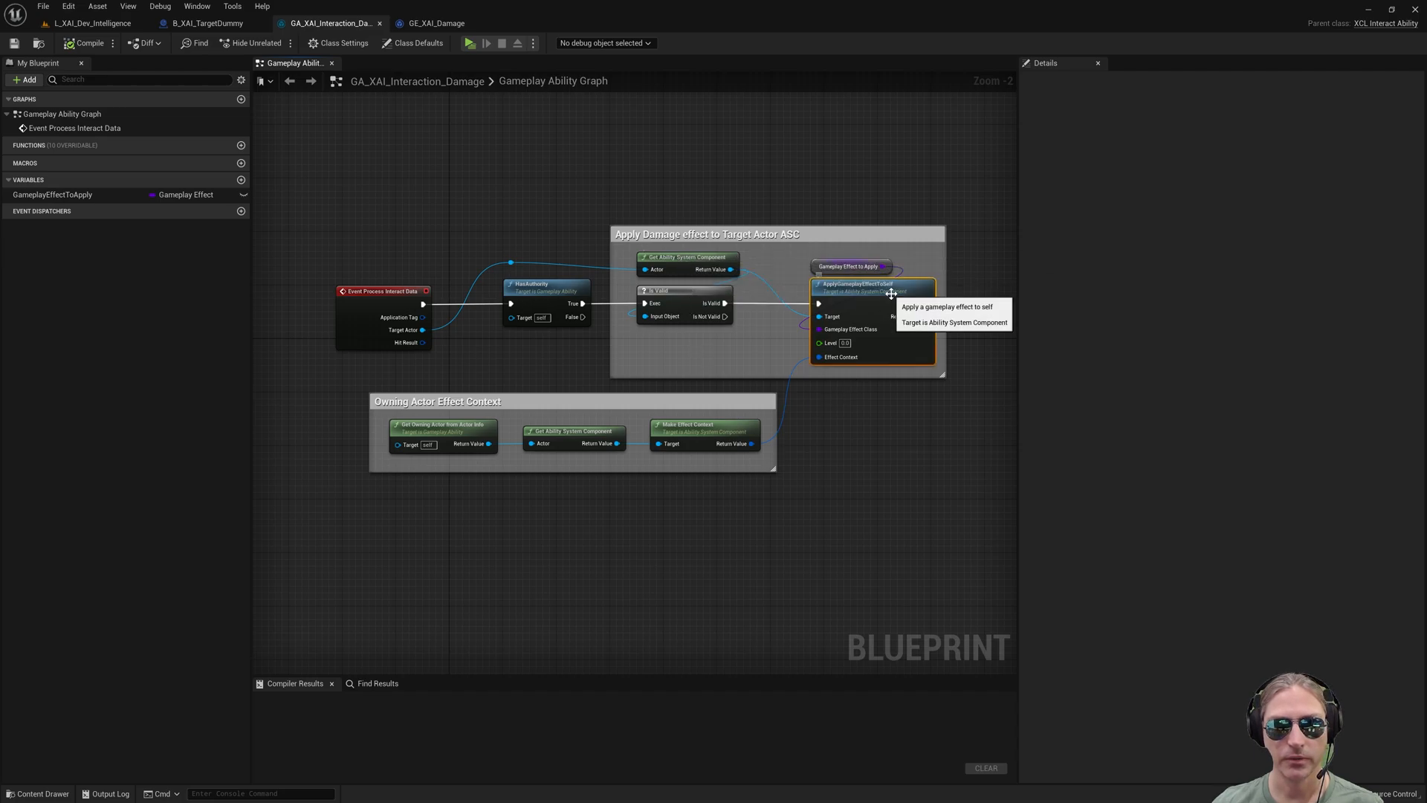
- Inspect the ApplyGameplayEffectToTarget node in the GA_XAI_Interaction_Damage graph
left_click(849, 266)
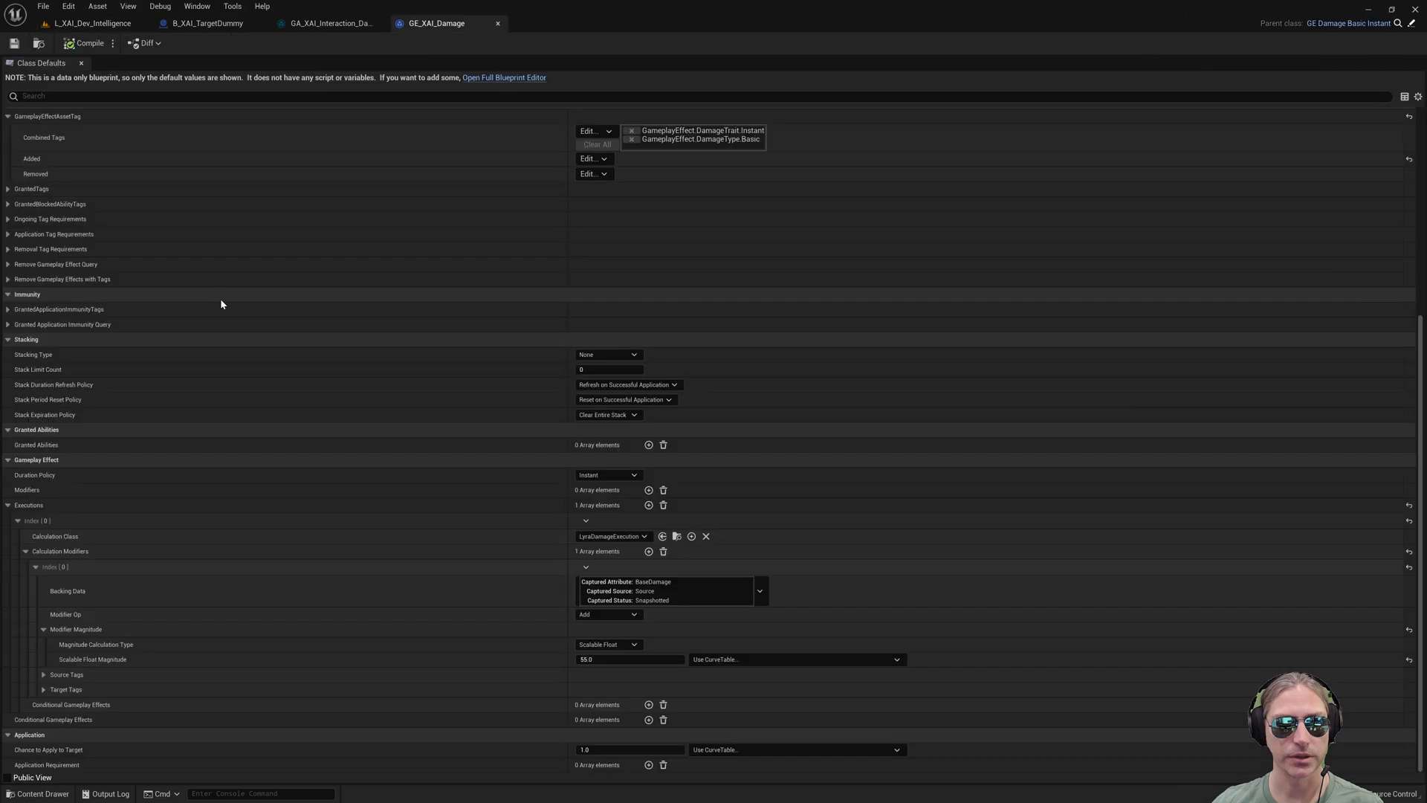
mouse_move(1134, 21)
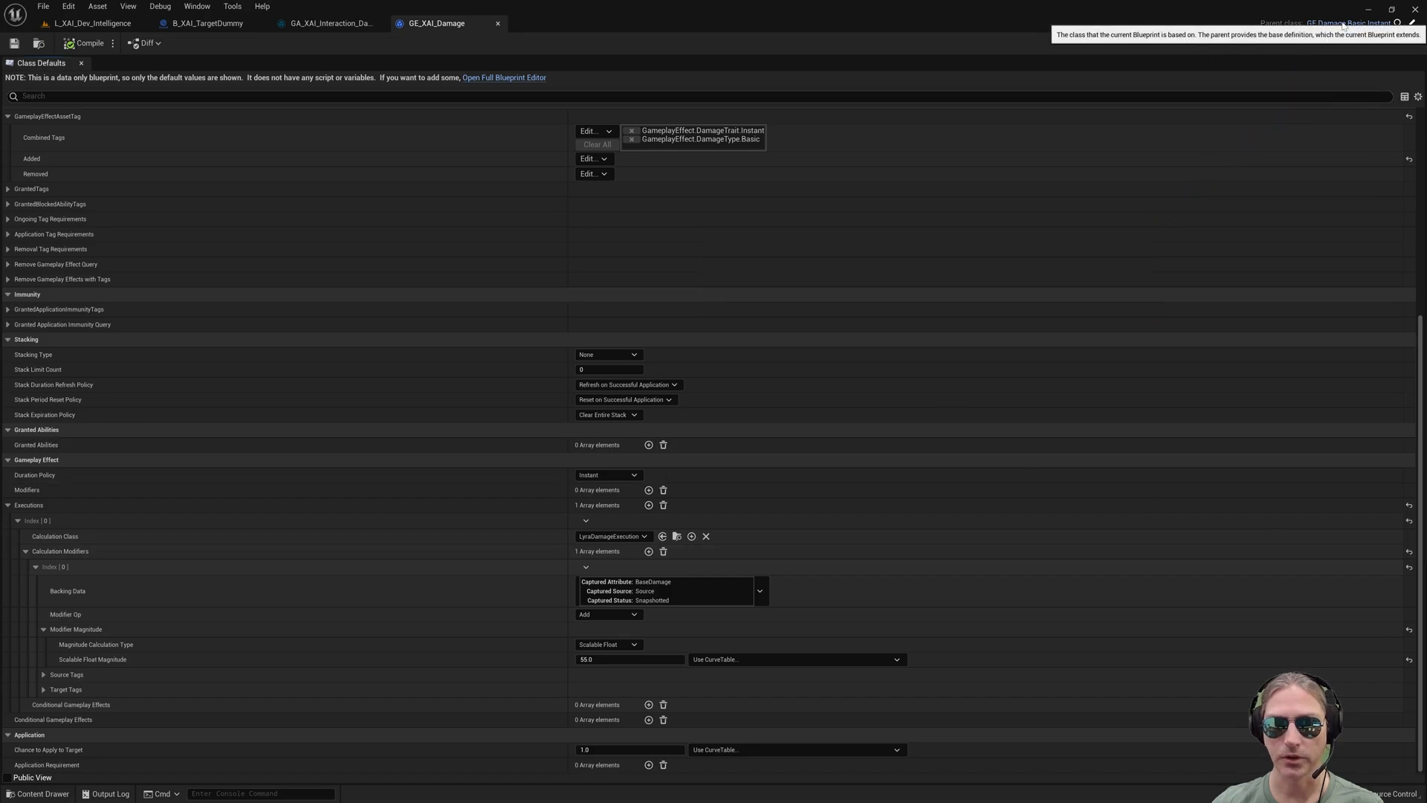
mouse_move(611, 537)
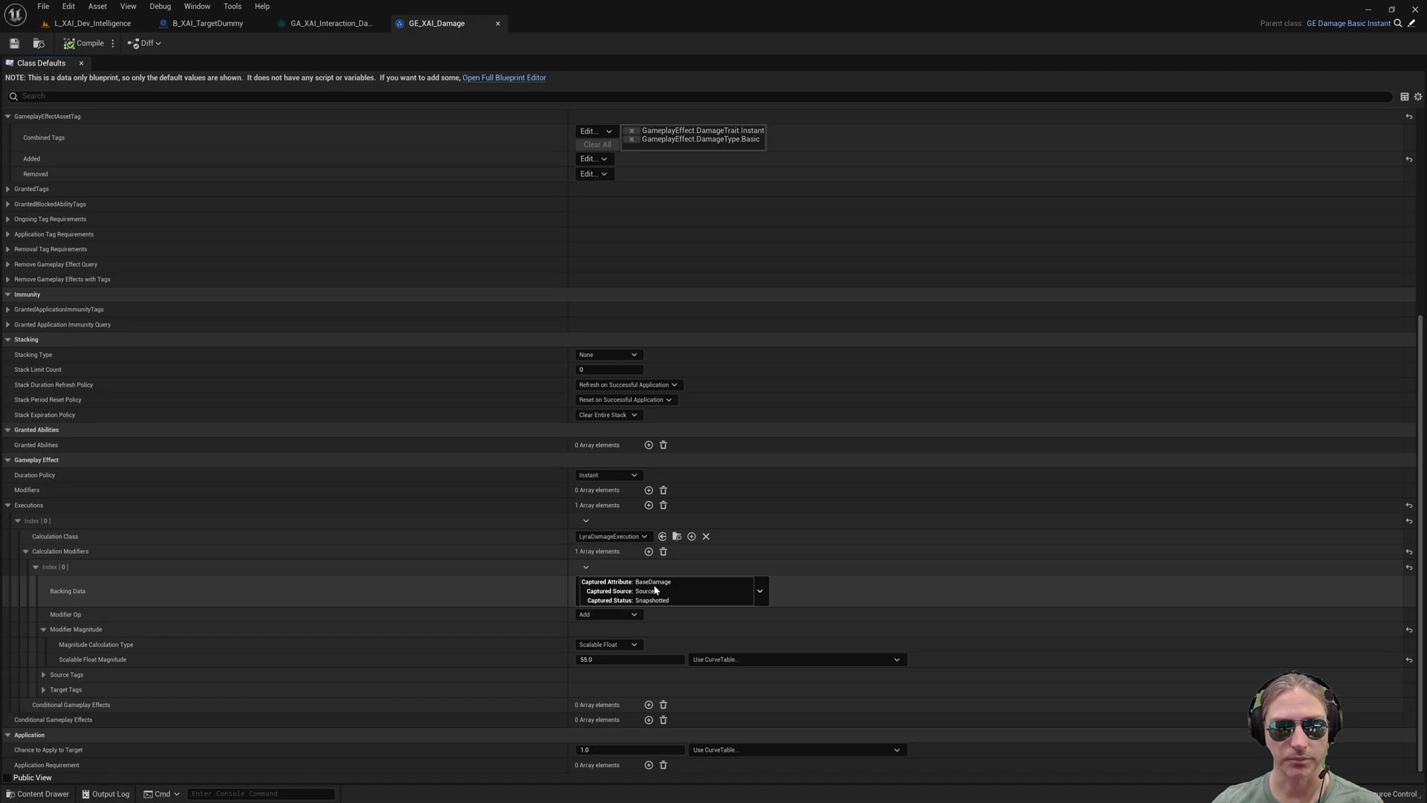
mouse_move(606, 614)
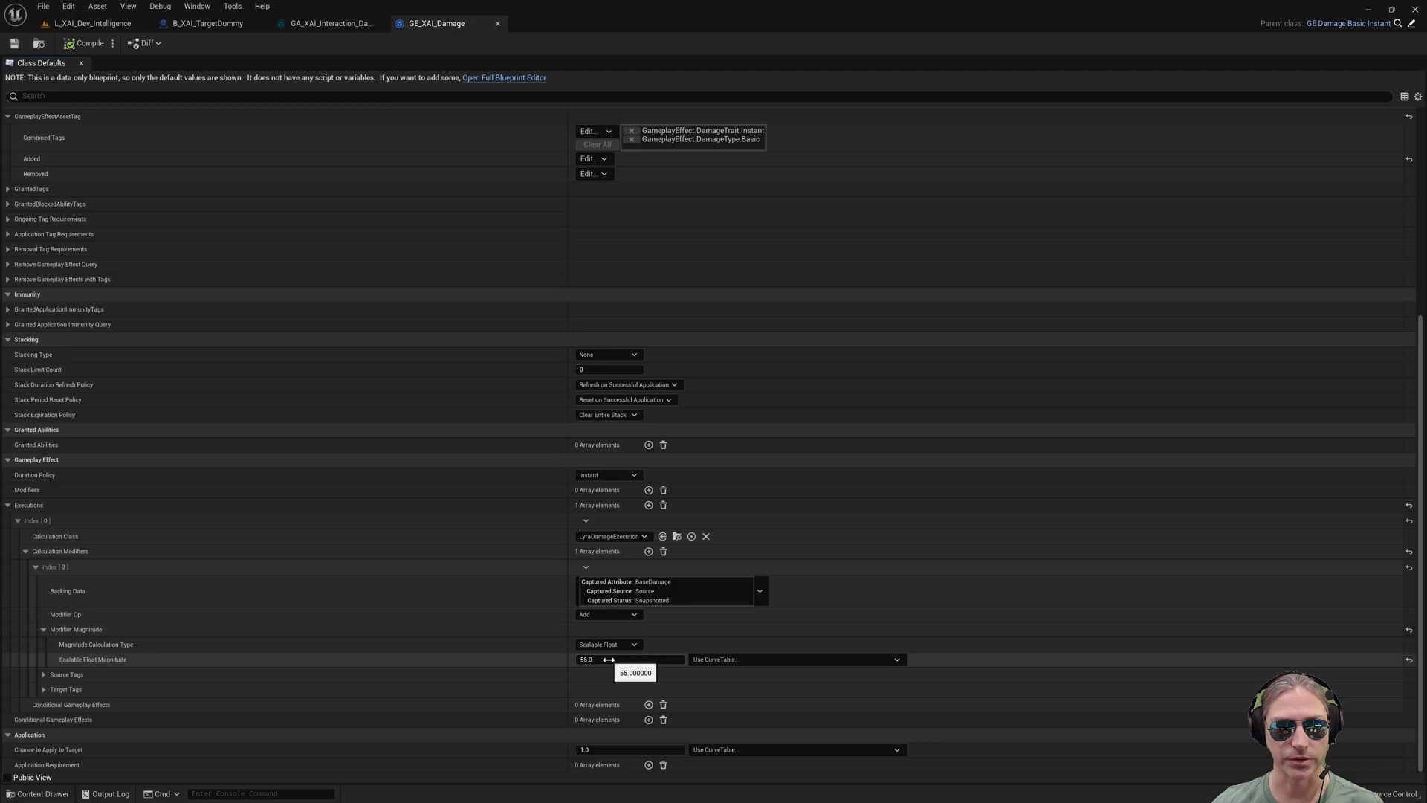
- Return from the GE_XAI_Damage defaults (magnitude 55) to the GA_XAI_Interaction_Damage graph
left_click(327, 23)
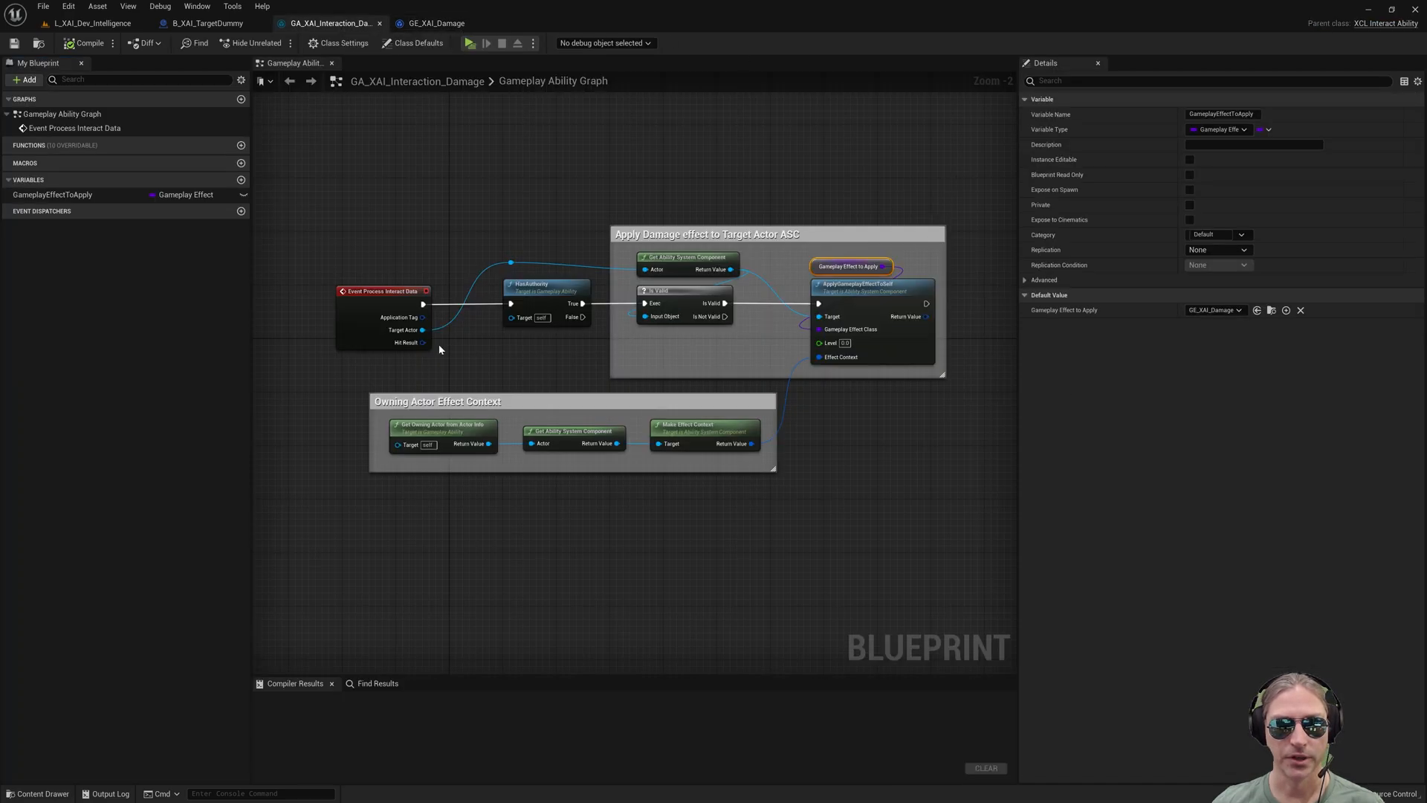
mouse_move(335, 272)
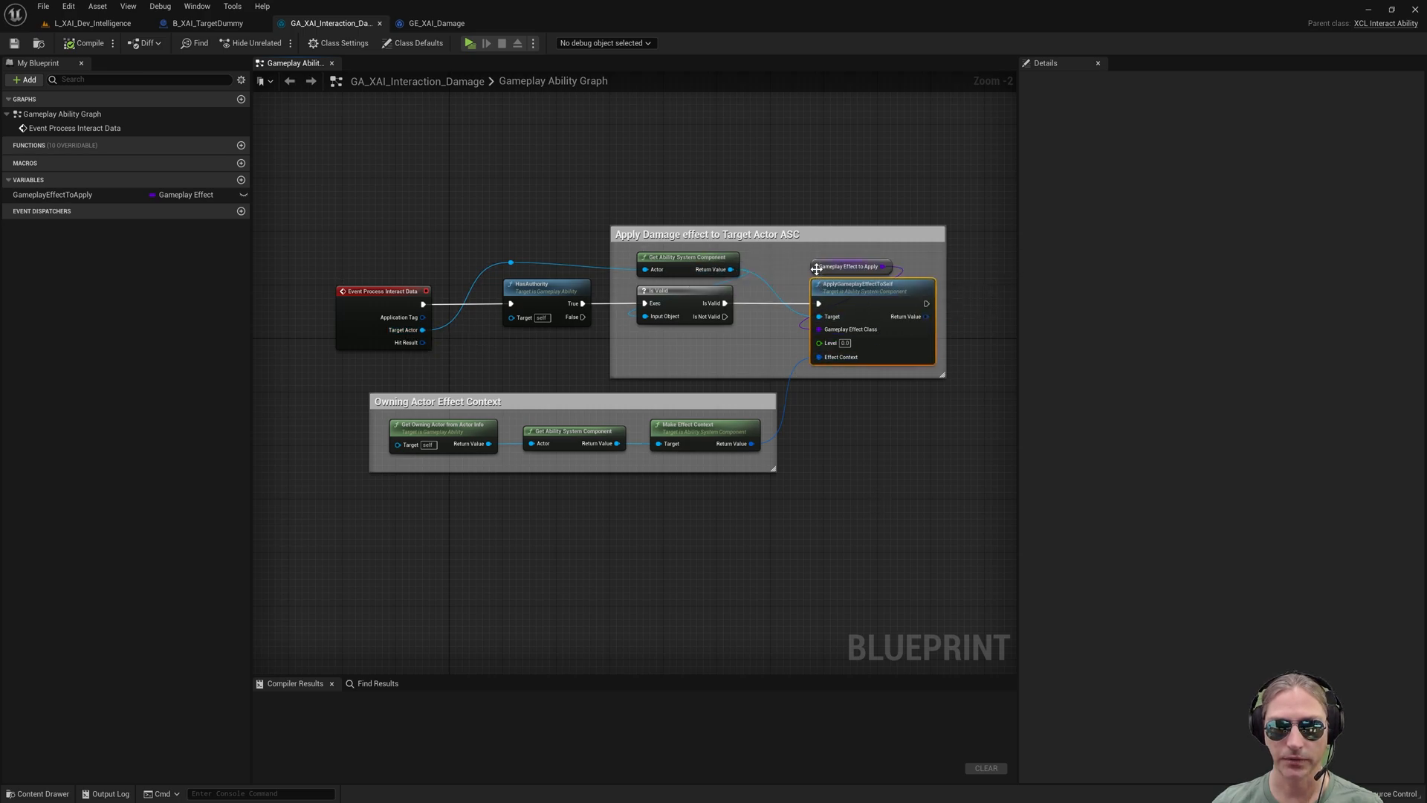
- Confirm the GameplayEffectToApply variable defaults to GE_XAI_Damage, then bring up GA_Hero_Death
left_click(849, 267)
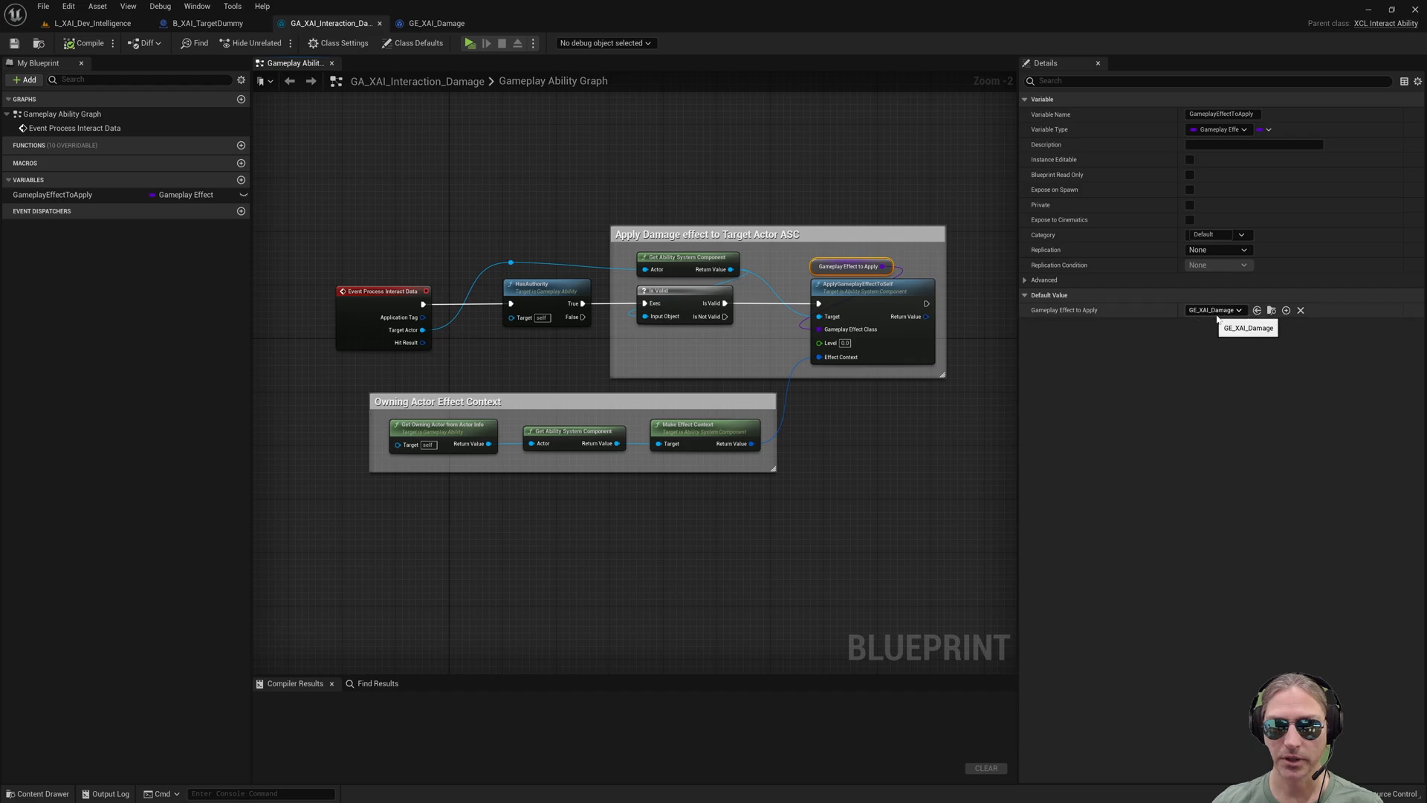
mouse_move(1219, 309)
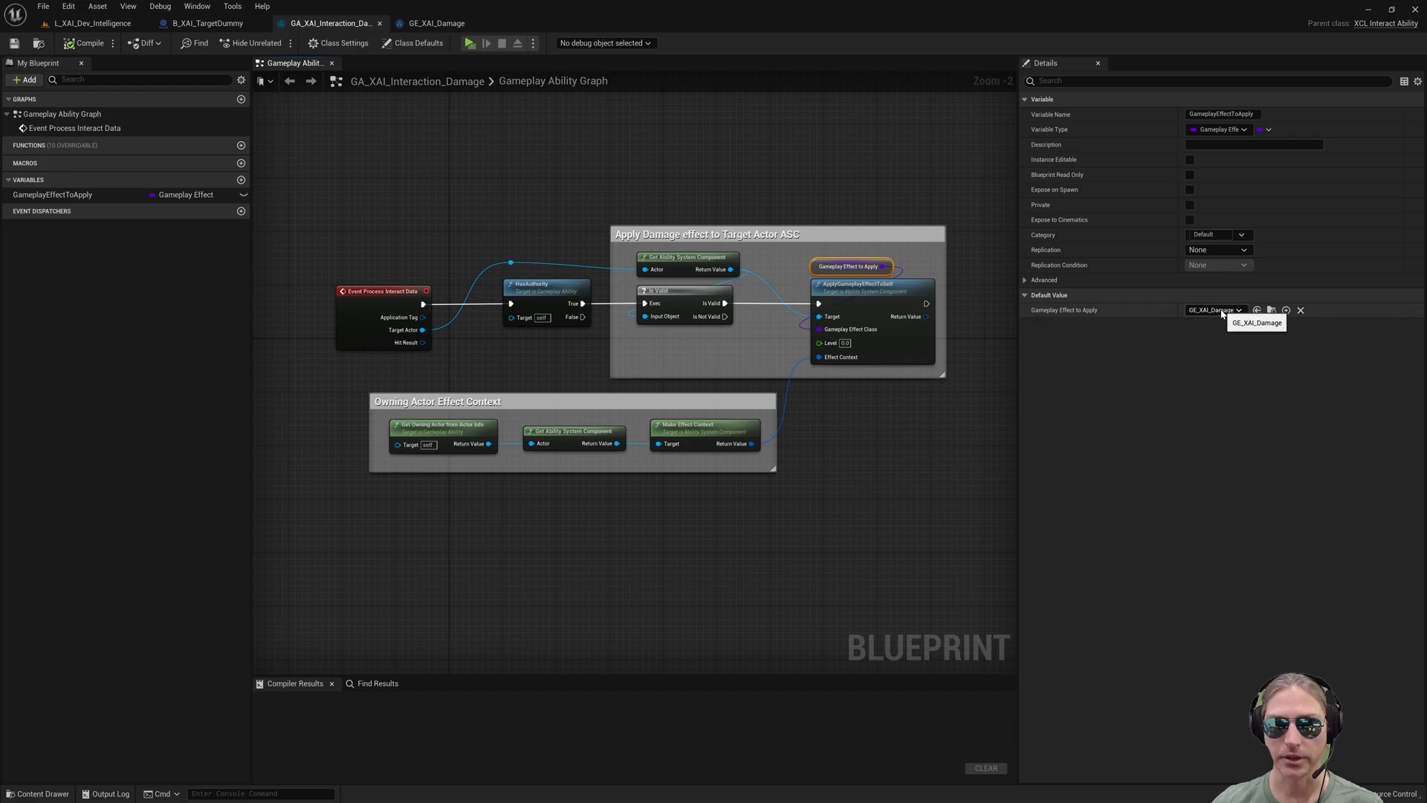
left_click(551, 22)
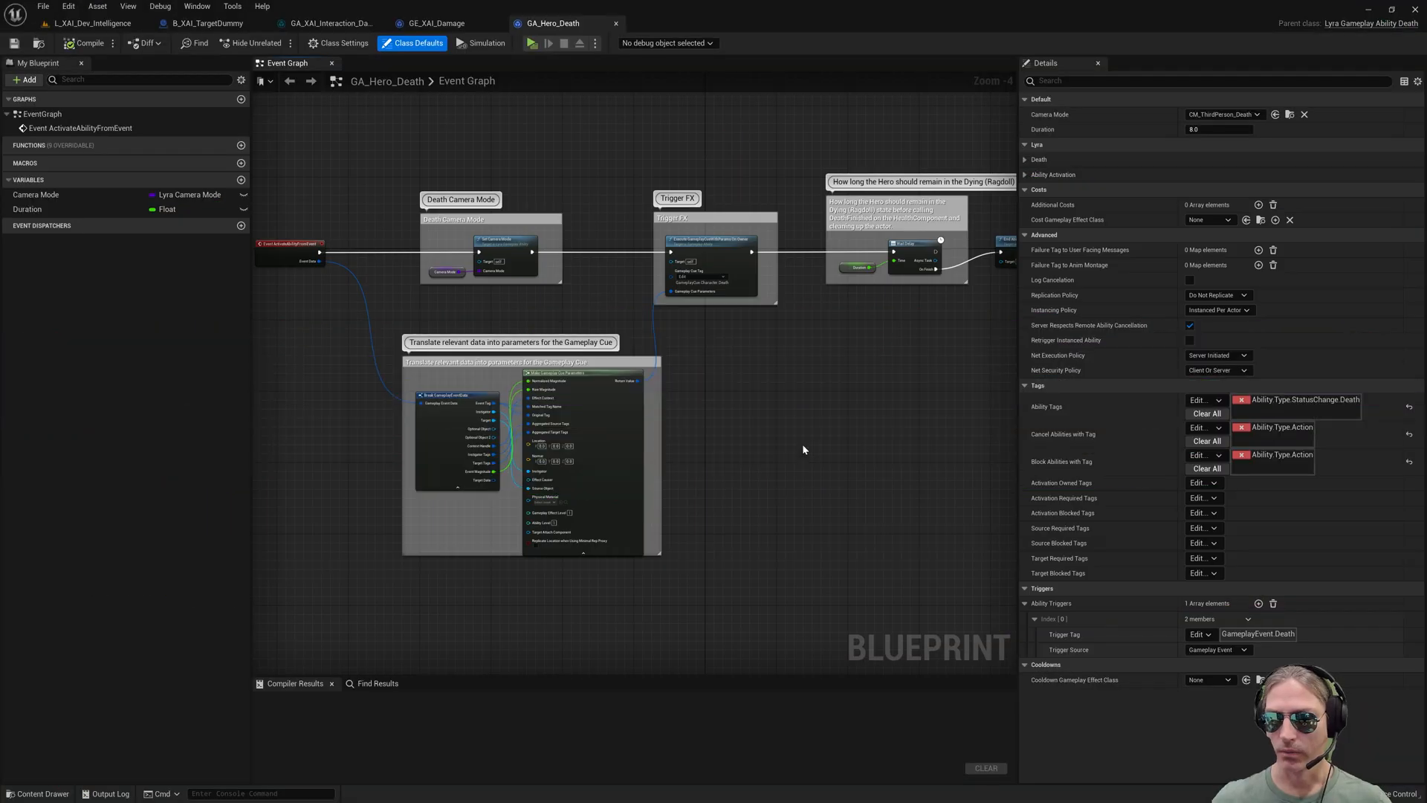
mouse_move(777, 448)
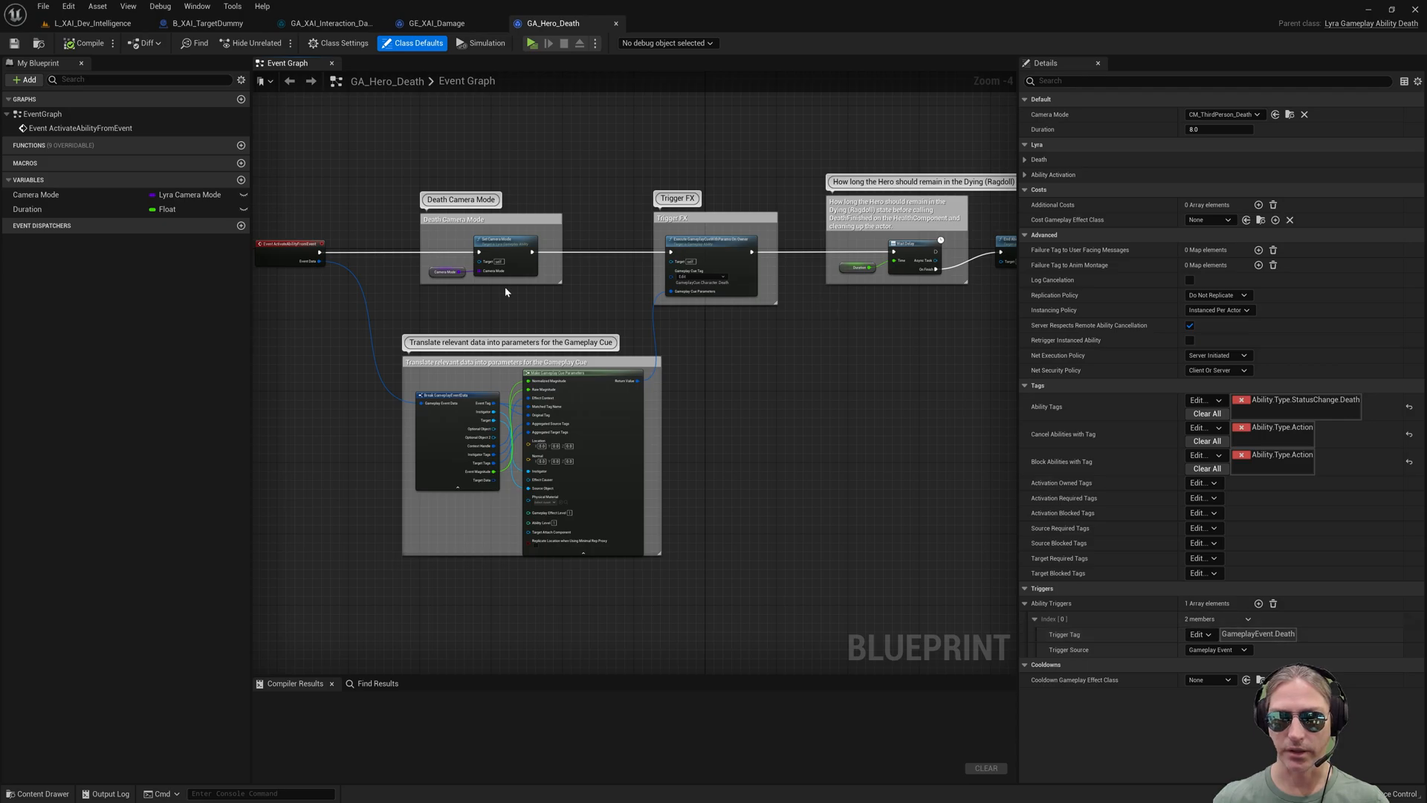
mouse_move(808, 368)
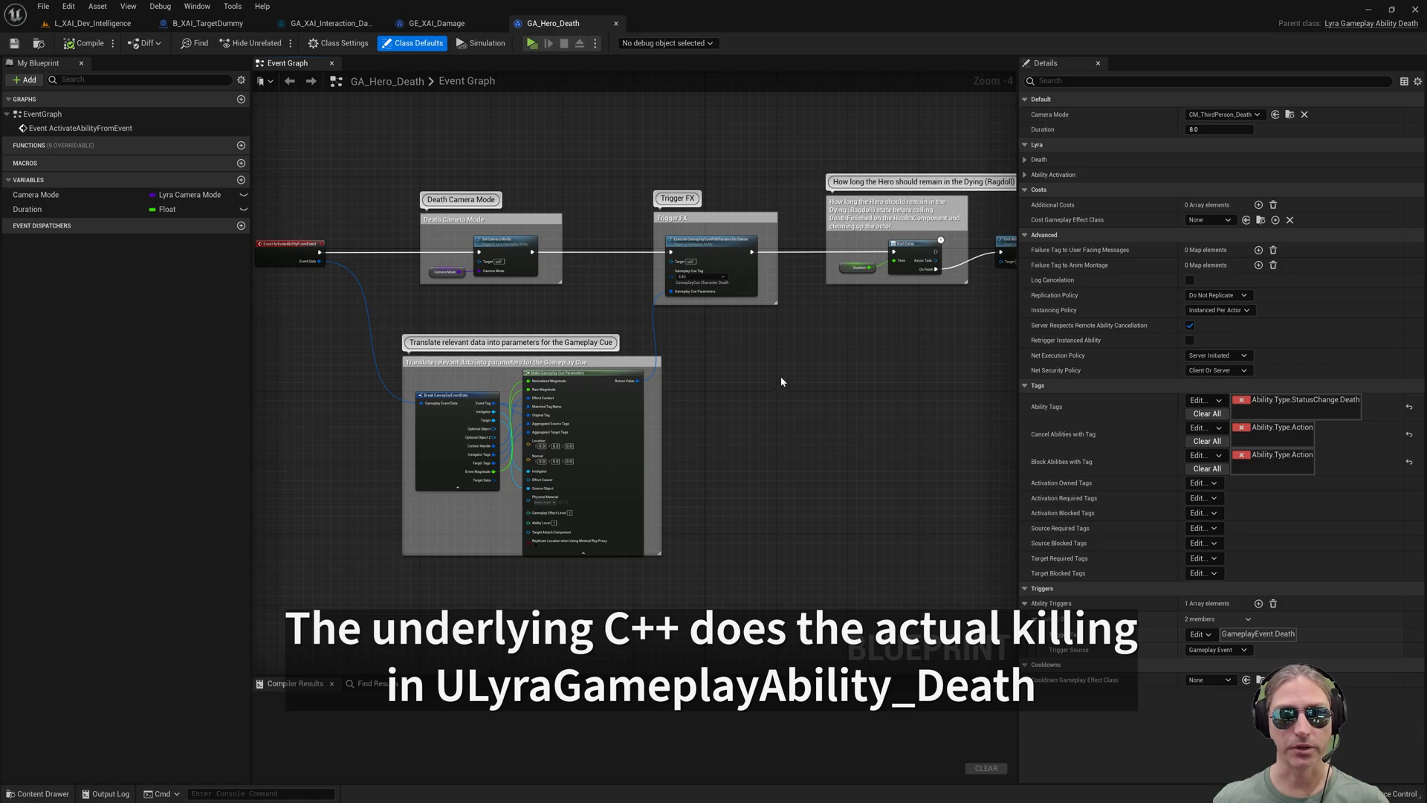
mouse_move(781, 387)
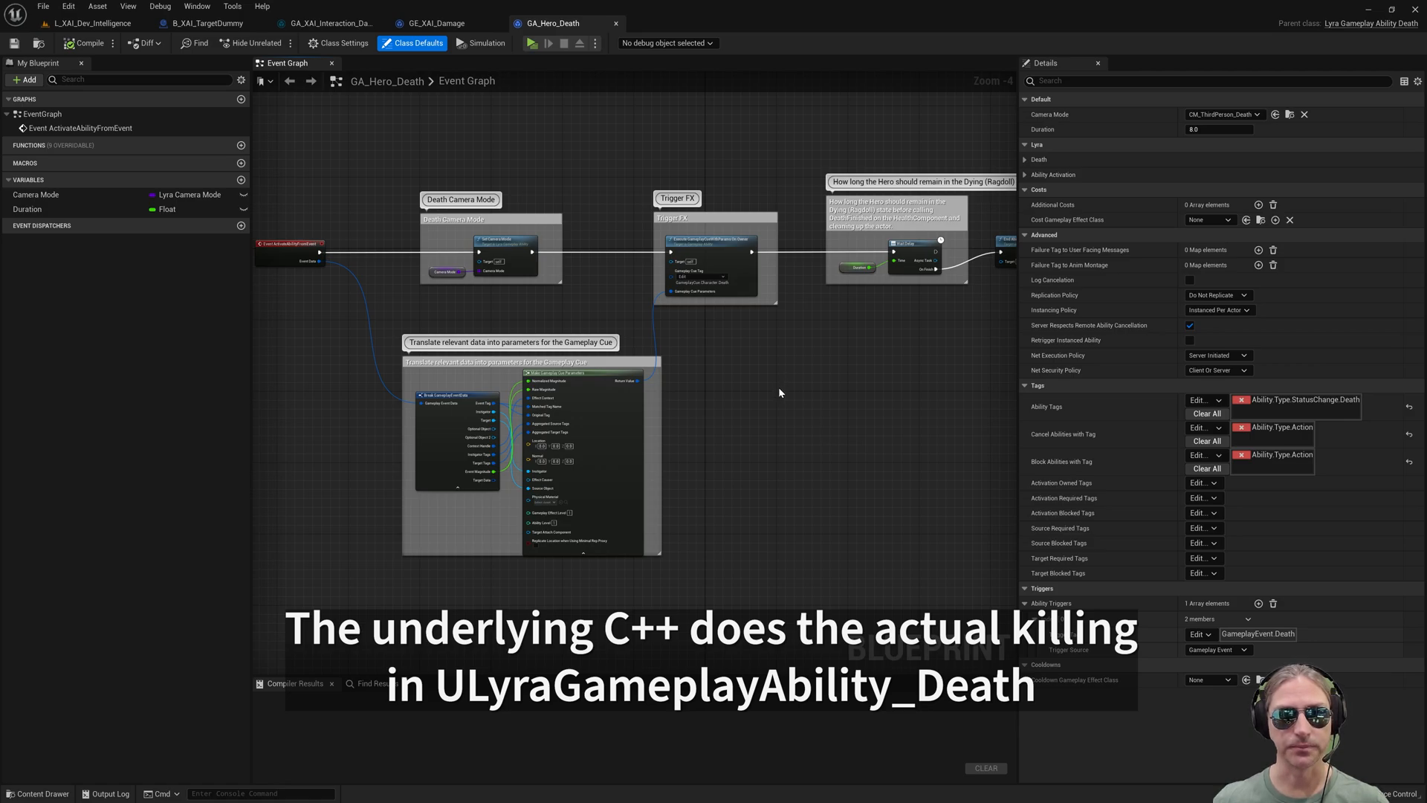
mouse_move(611, 196)
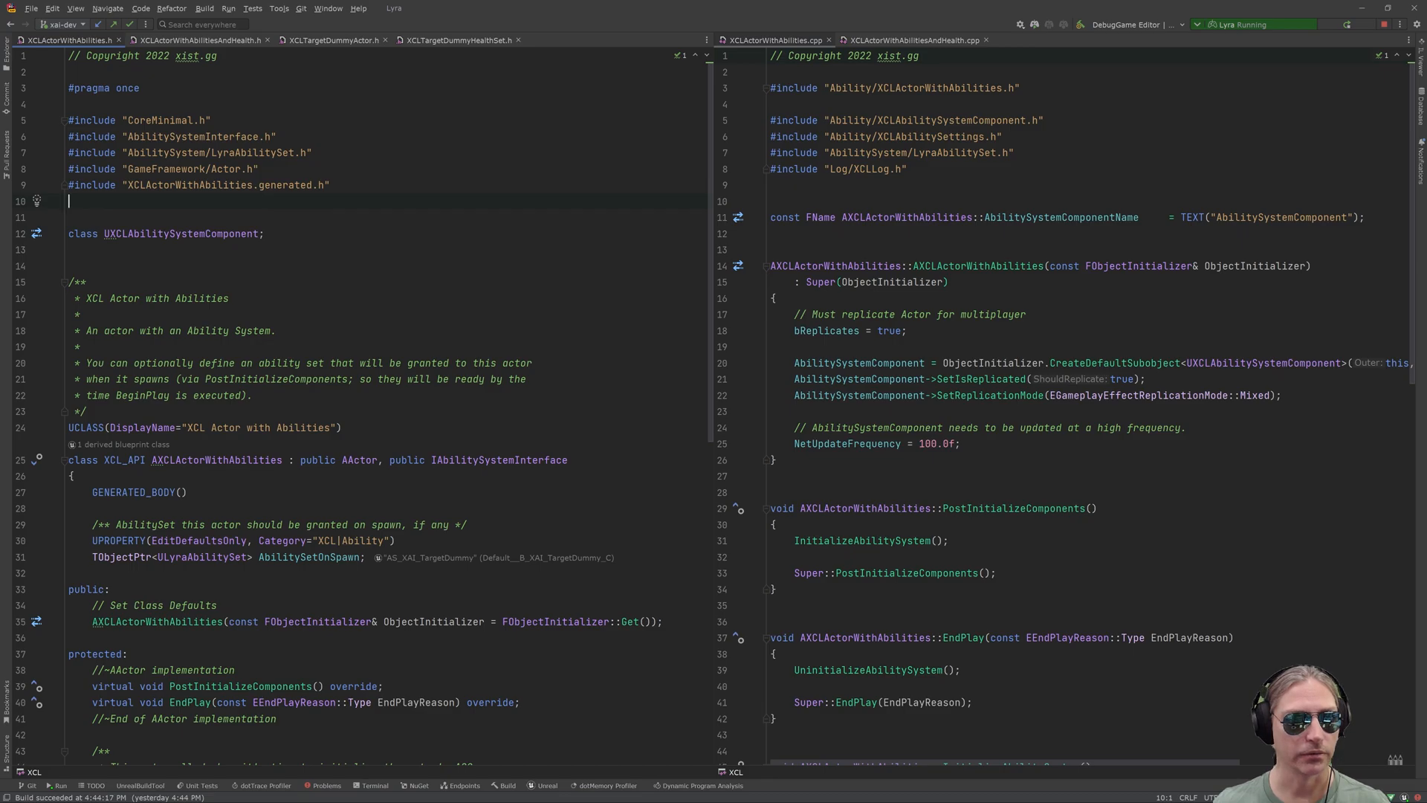
double_click(95, 297)
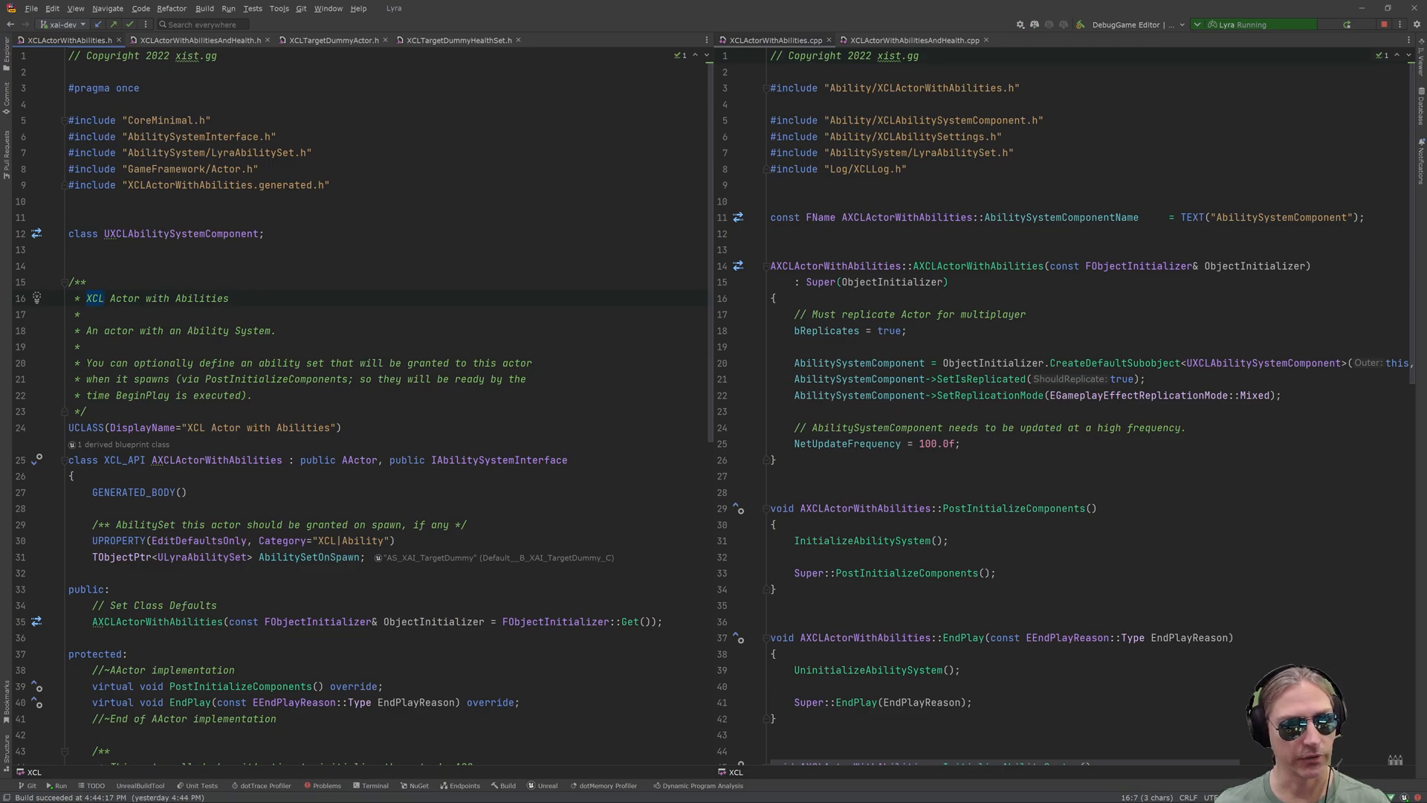
scroll("down", 3)
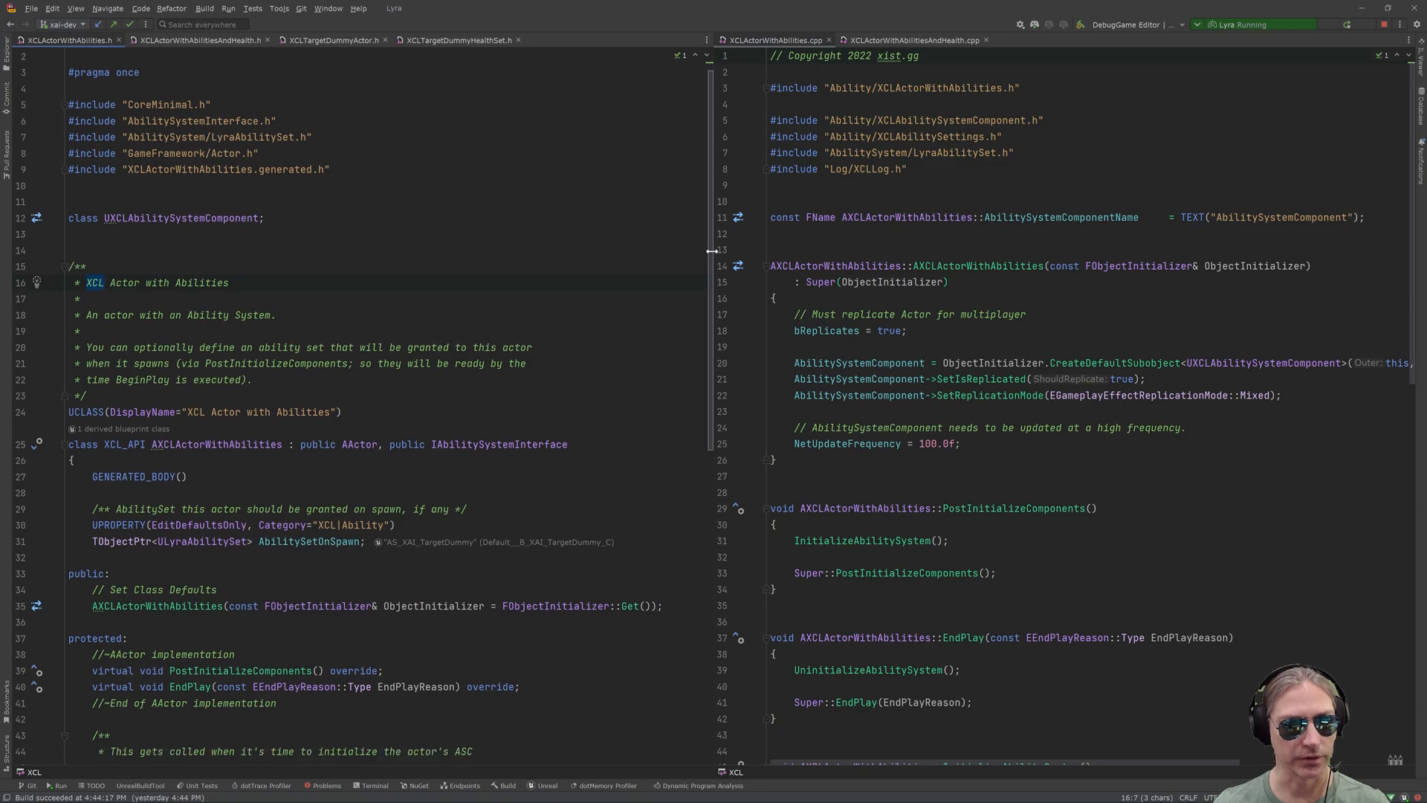
scroll("down", 3)
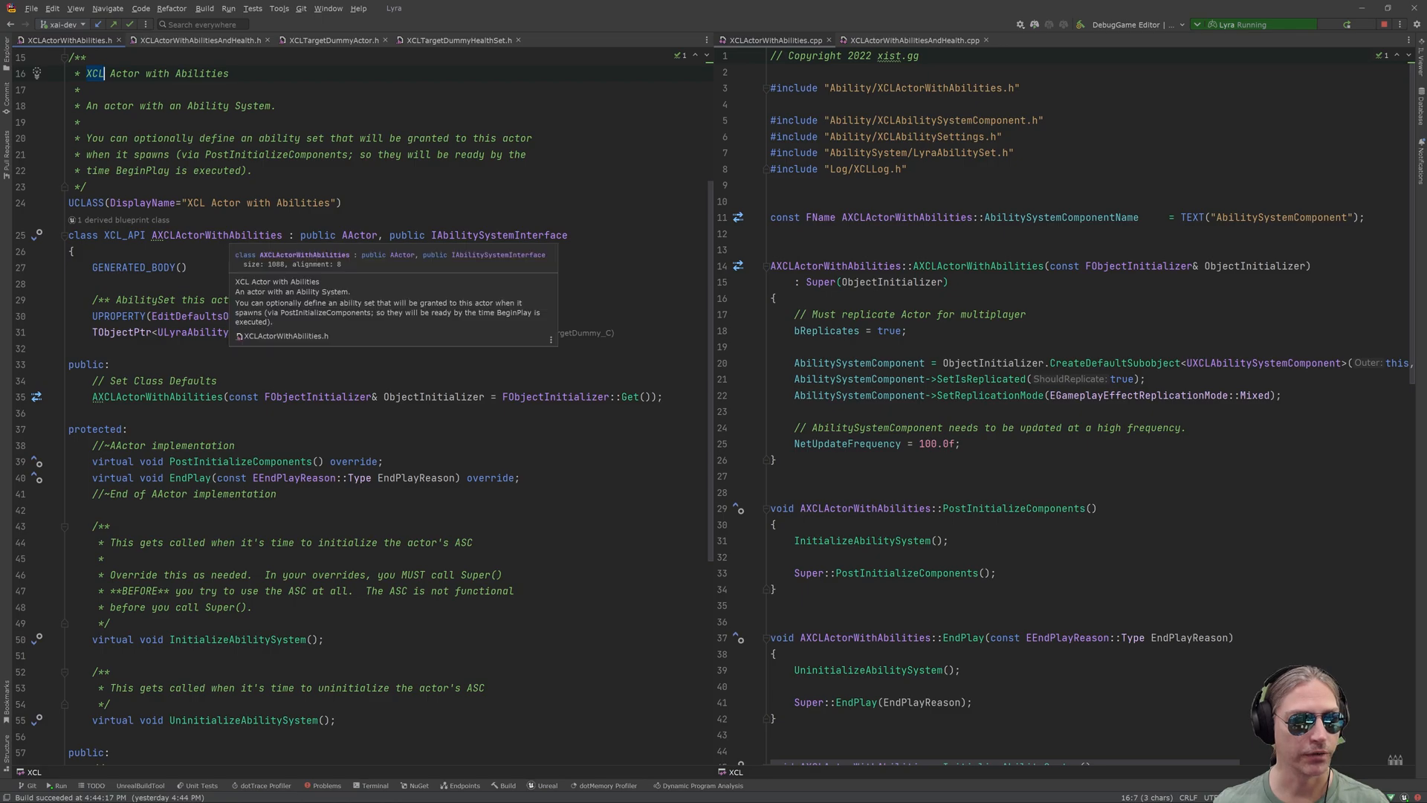
double_click(215, 235)
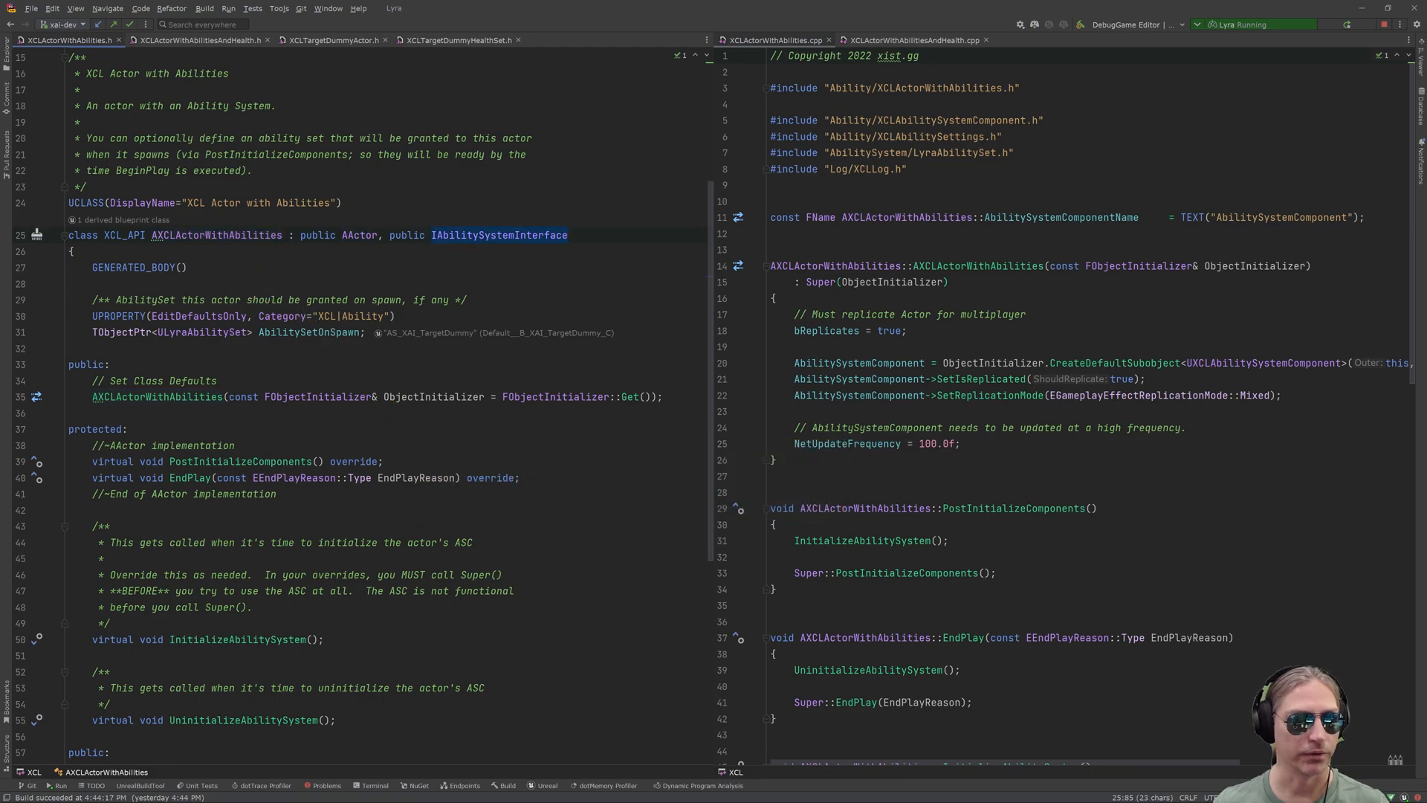
mouse_move(546, 232)
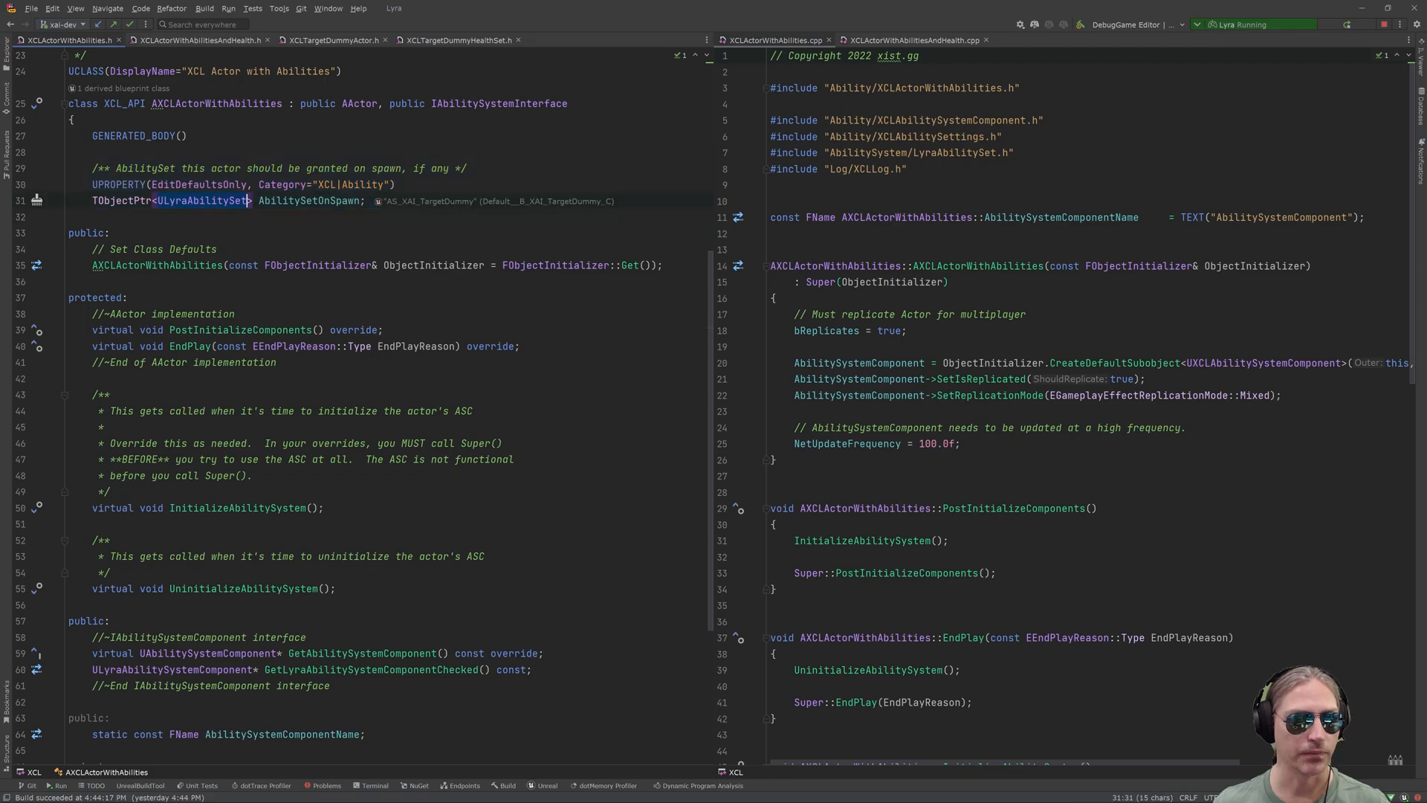
double_click(308, 201)
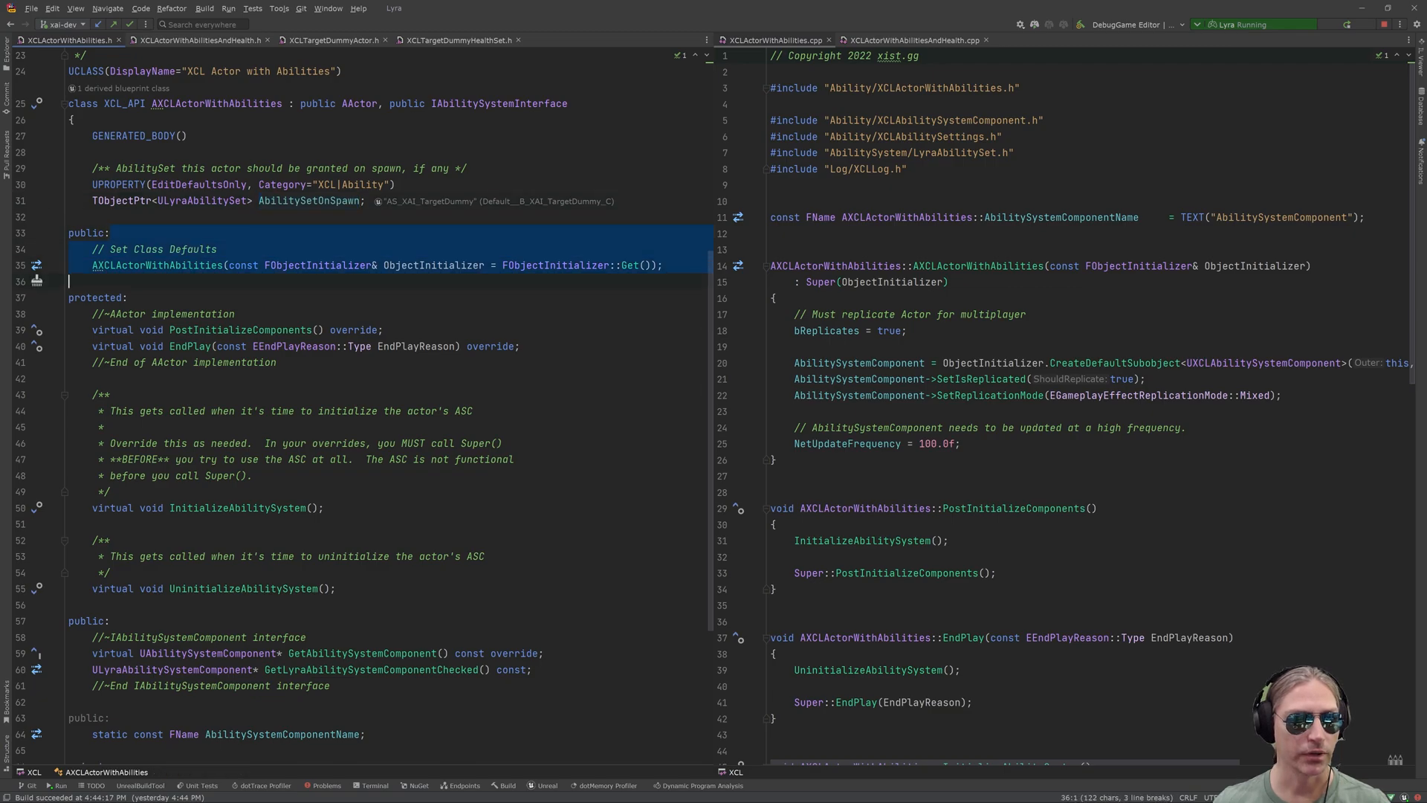
scroll("down", 3)
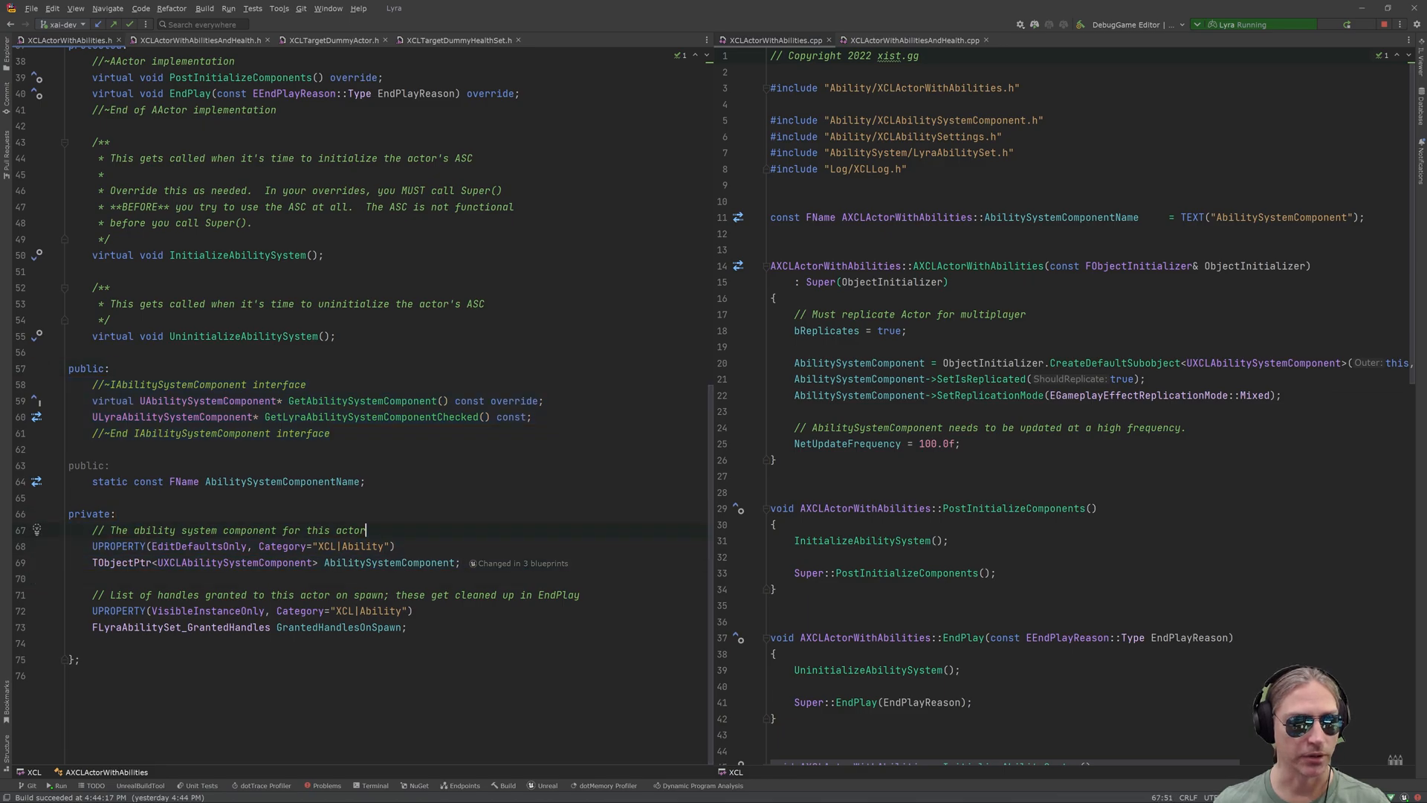
left_click_drag(91, 578, 405, 627)
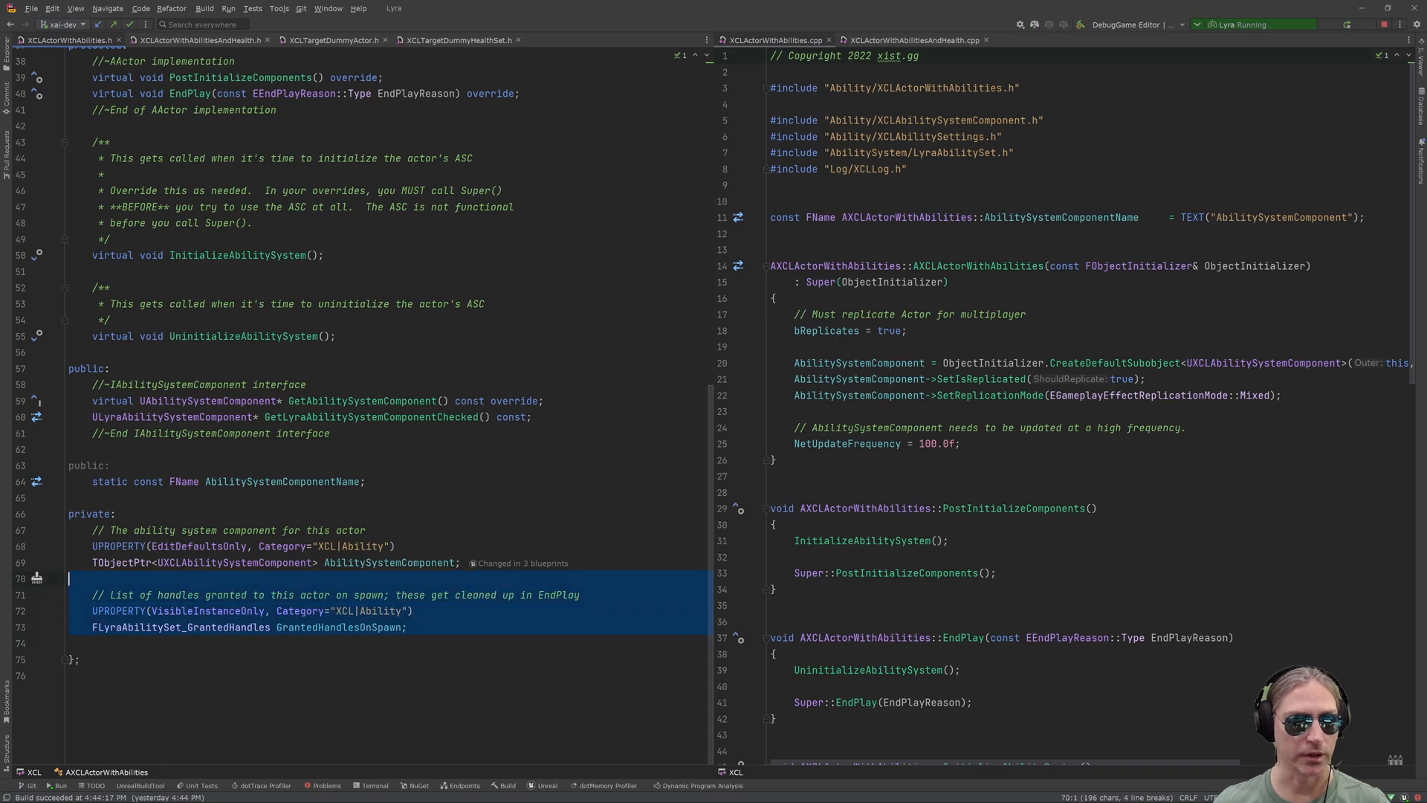
left_click(111, 513)
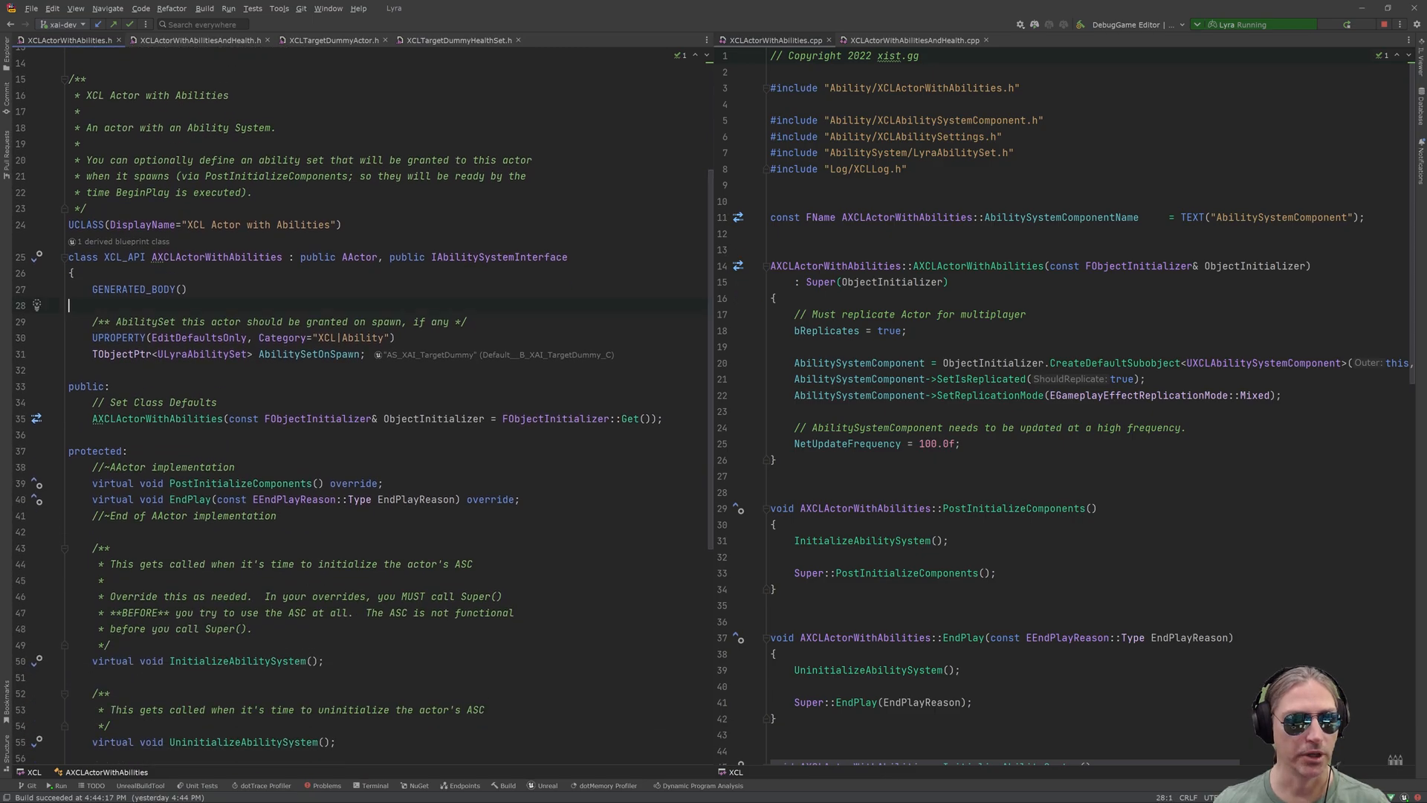
double_click(216, 257)
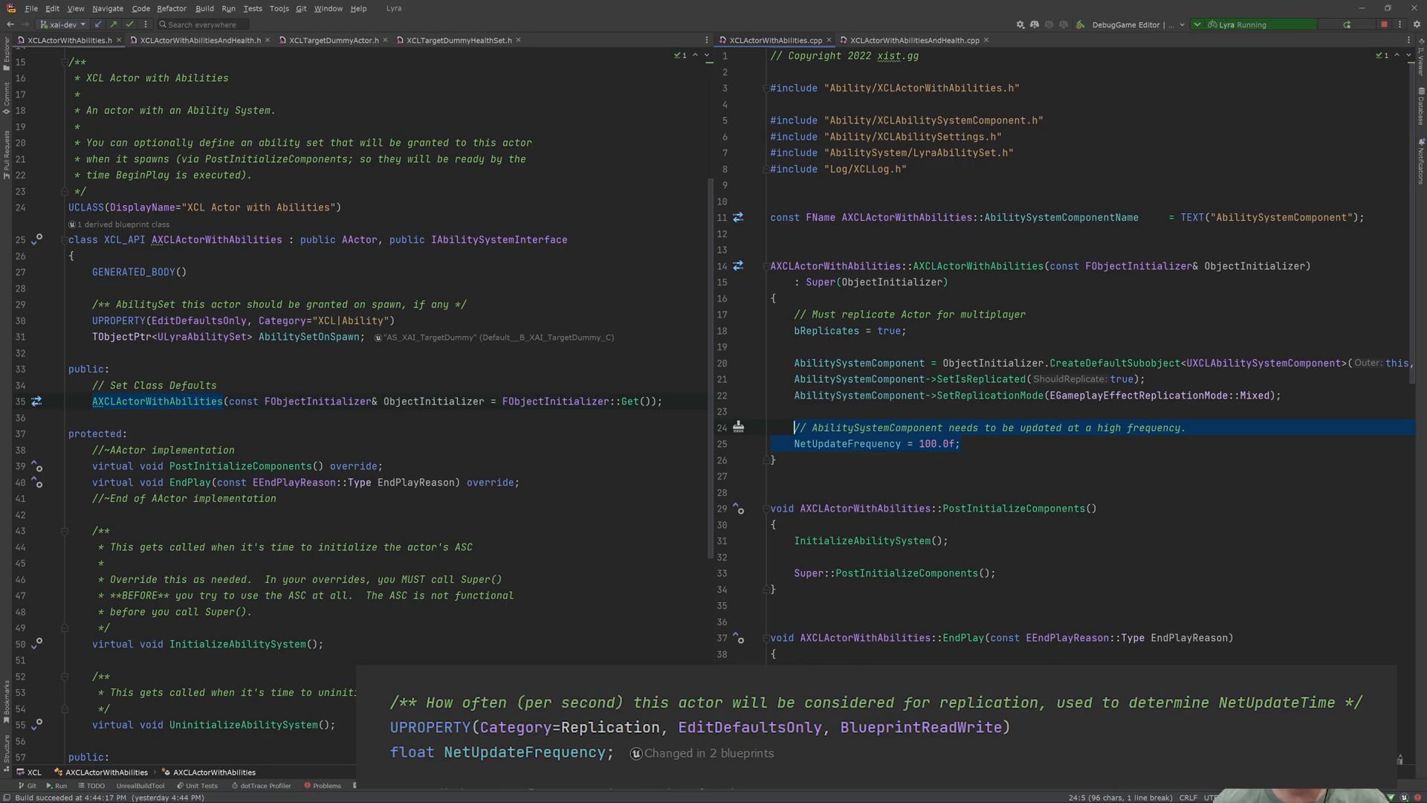
scroll("down", 3)
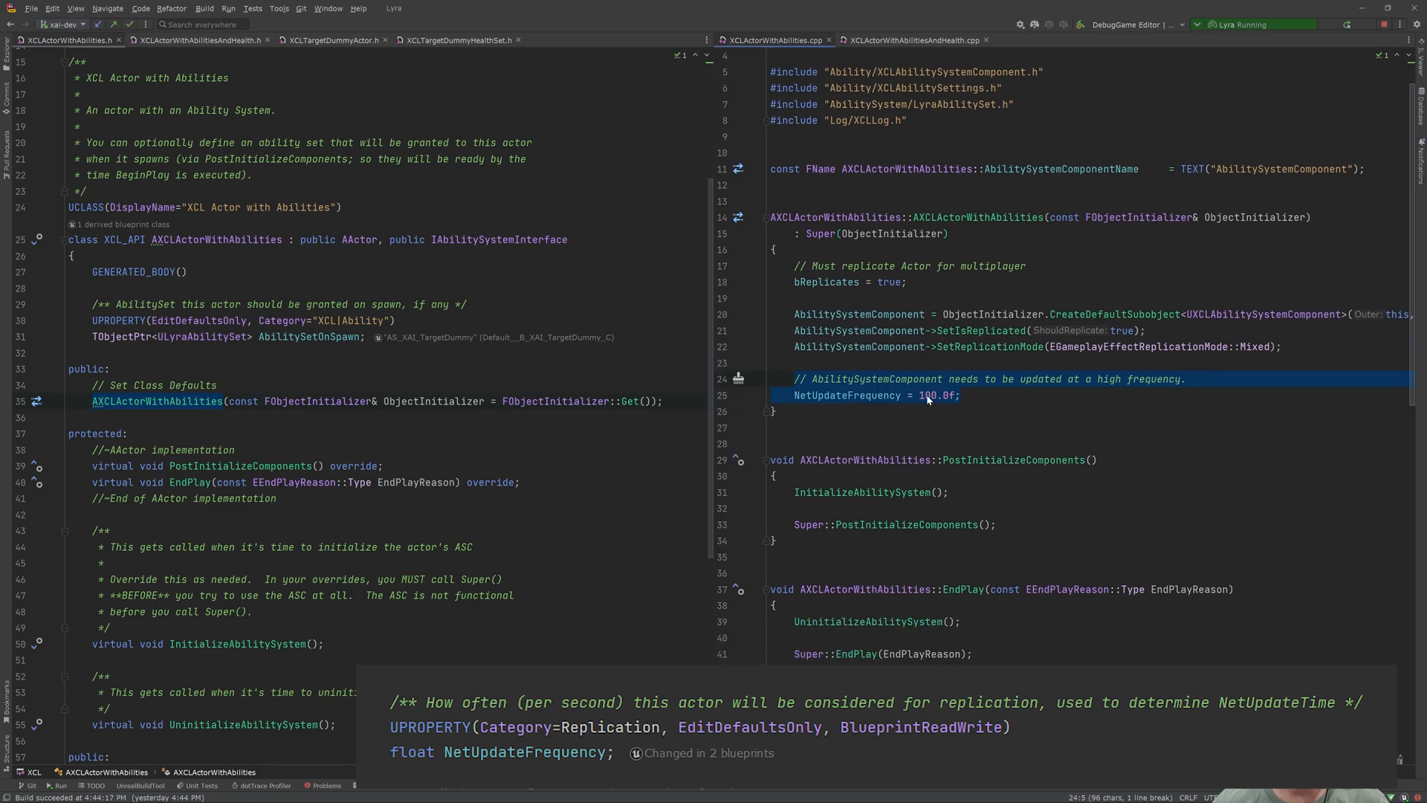
scroll("down", 3)
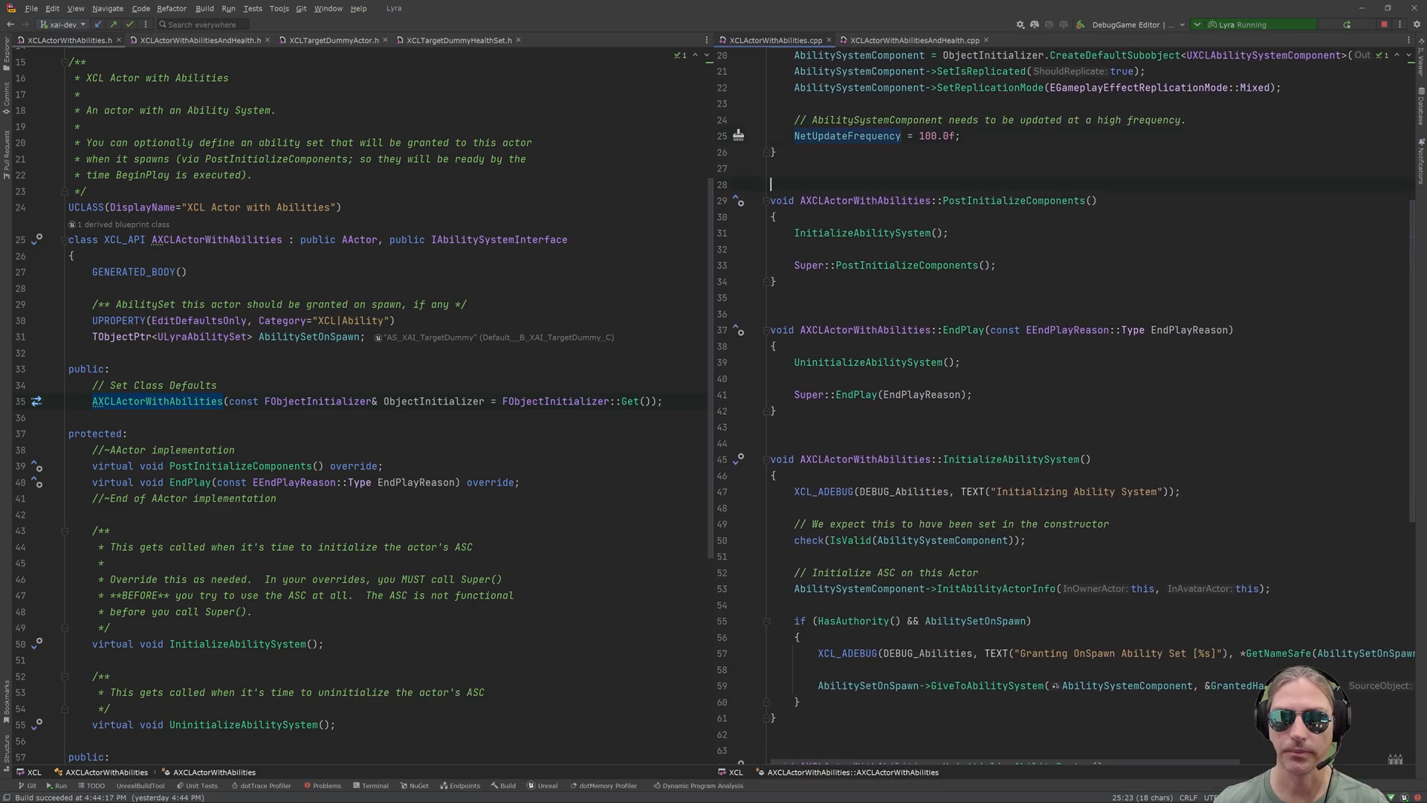
left_click_drag(769, 184, 773, 298)
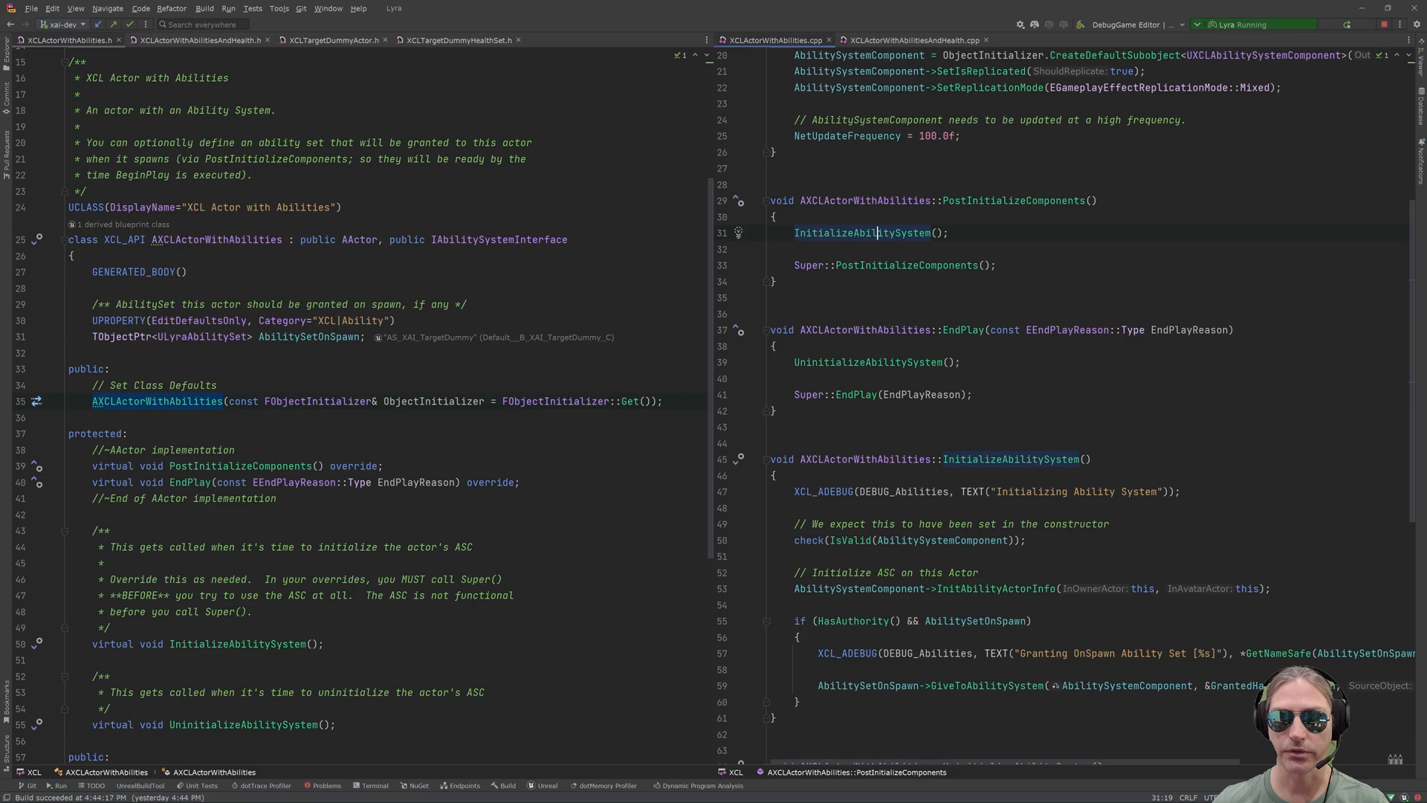
double_click(860, 231)
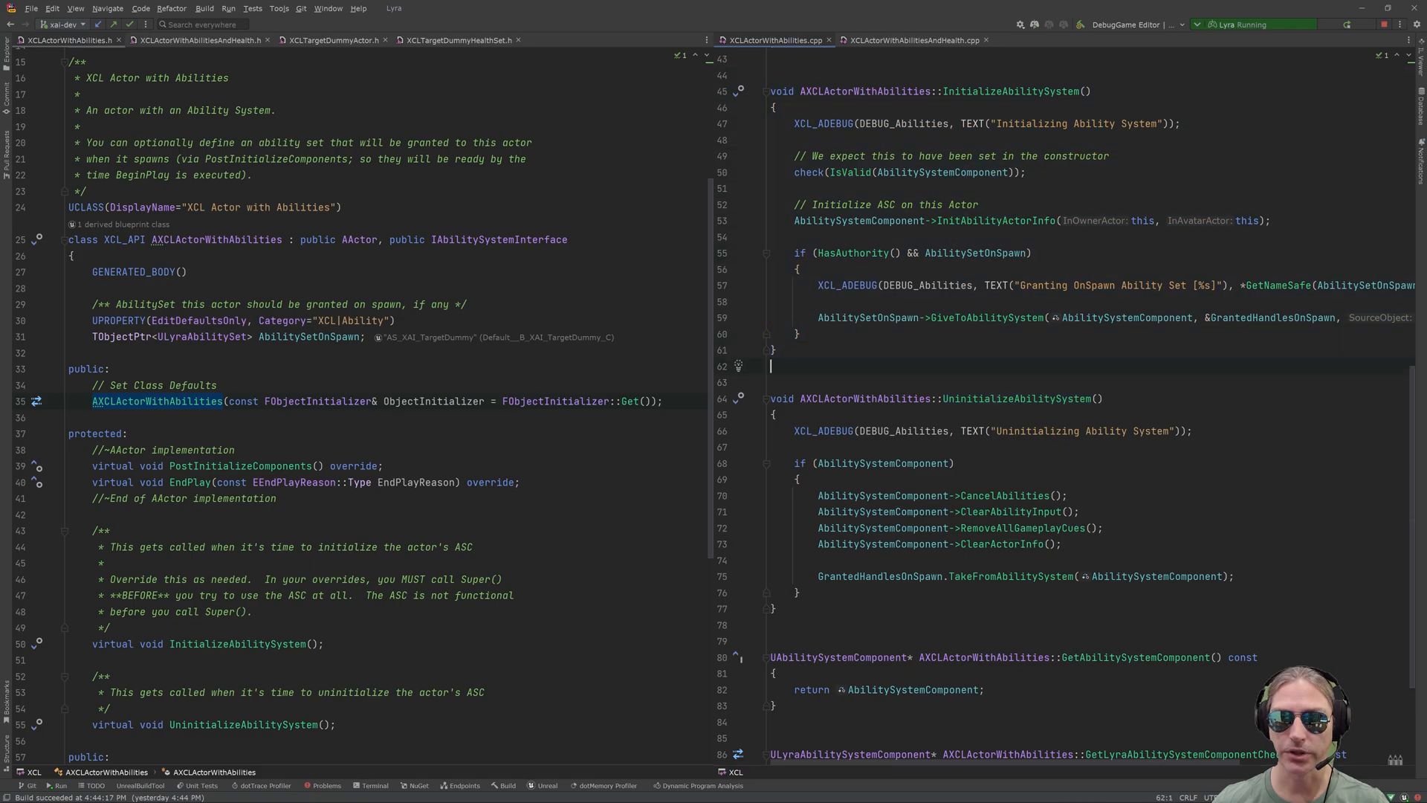
double_click(1010, 91)
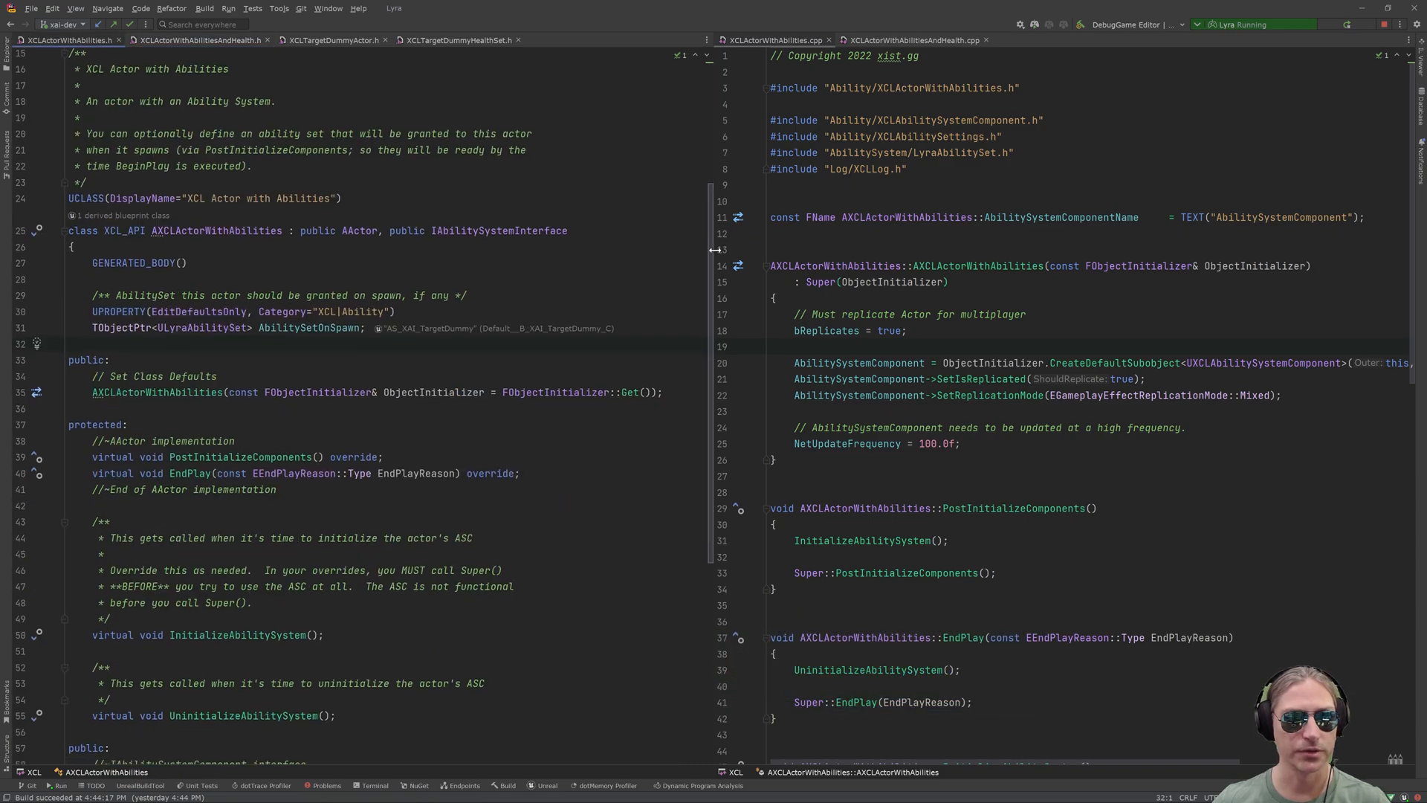
scroll("down", 3)
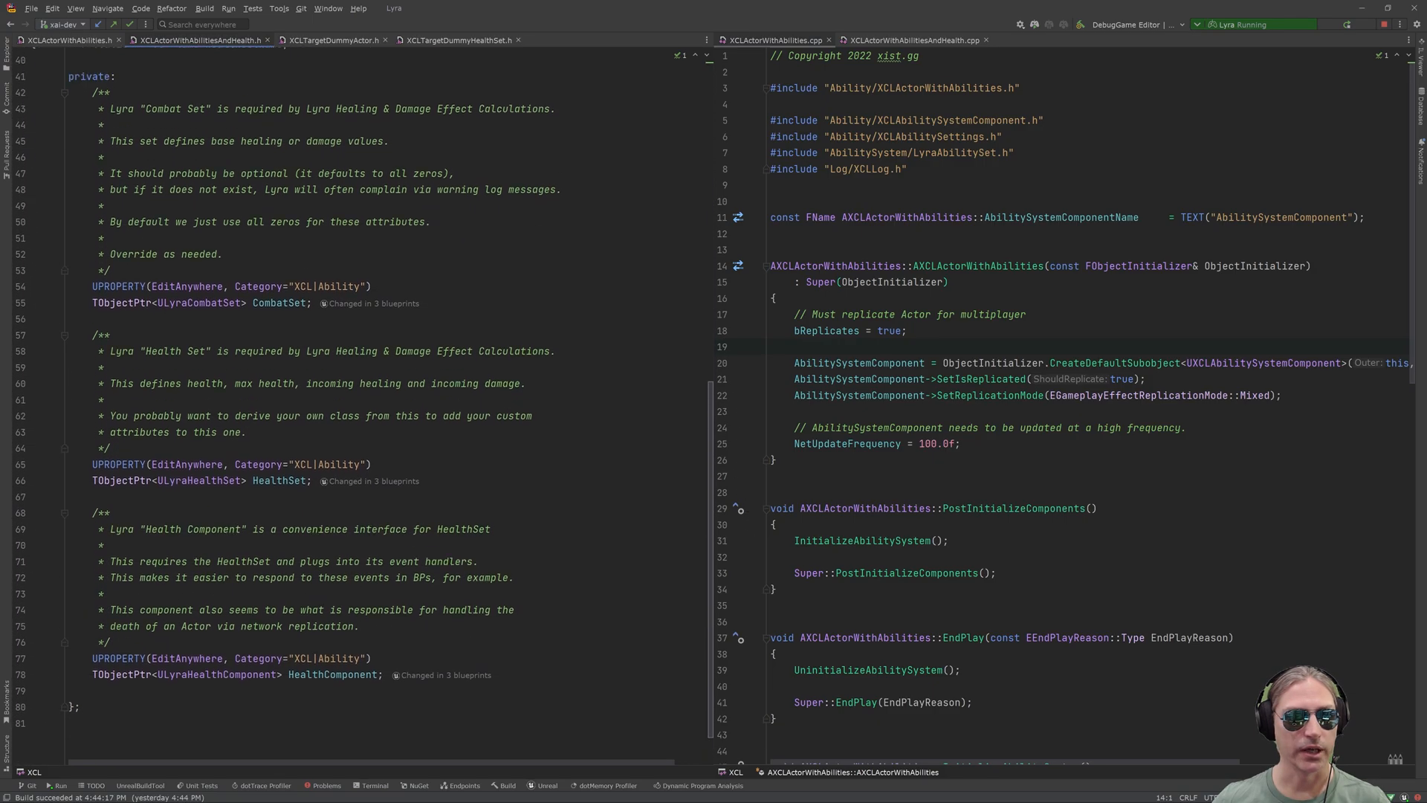
double_click(196, 480)
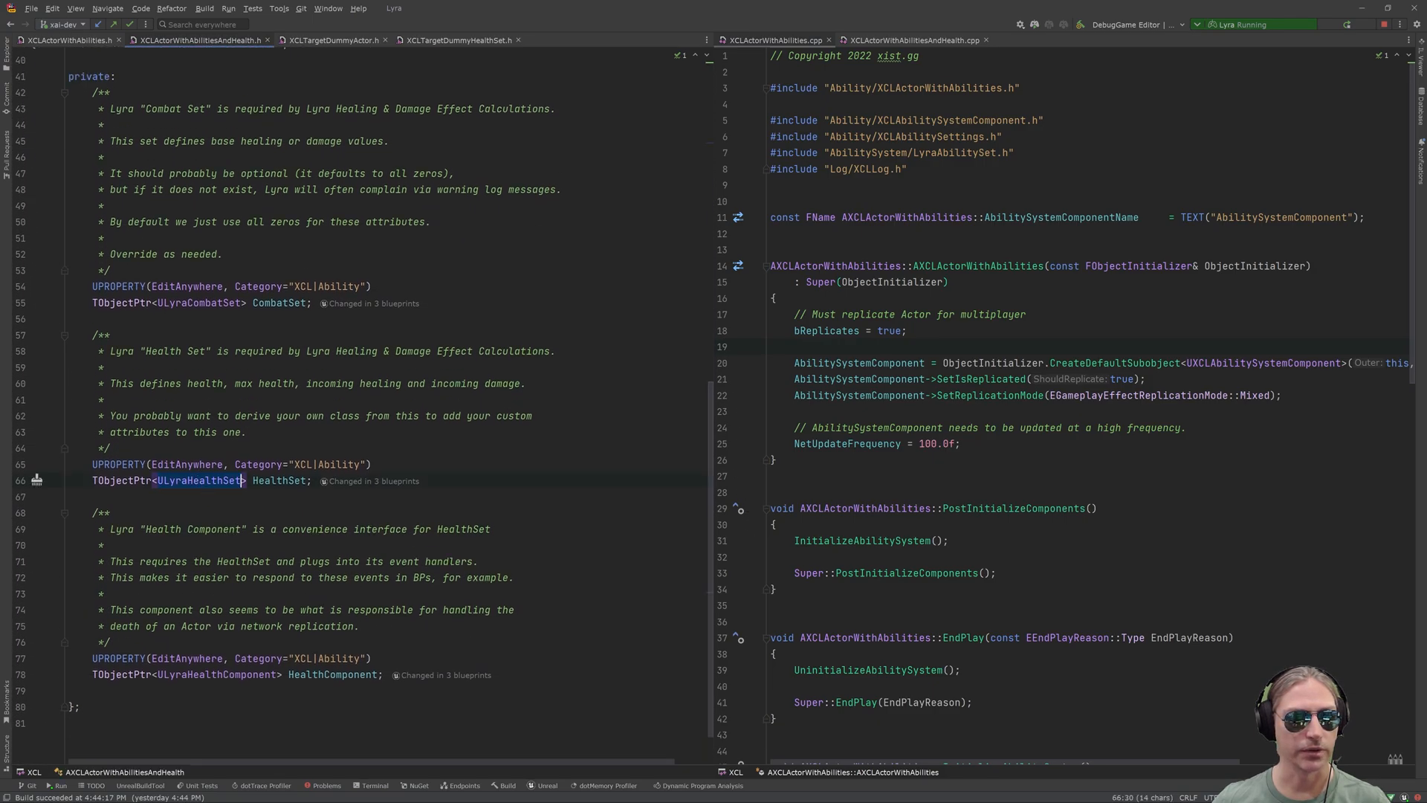
mouse_move(216, 480)
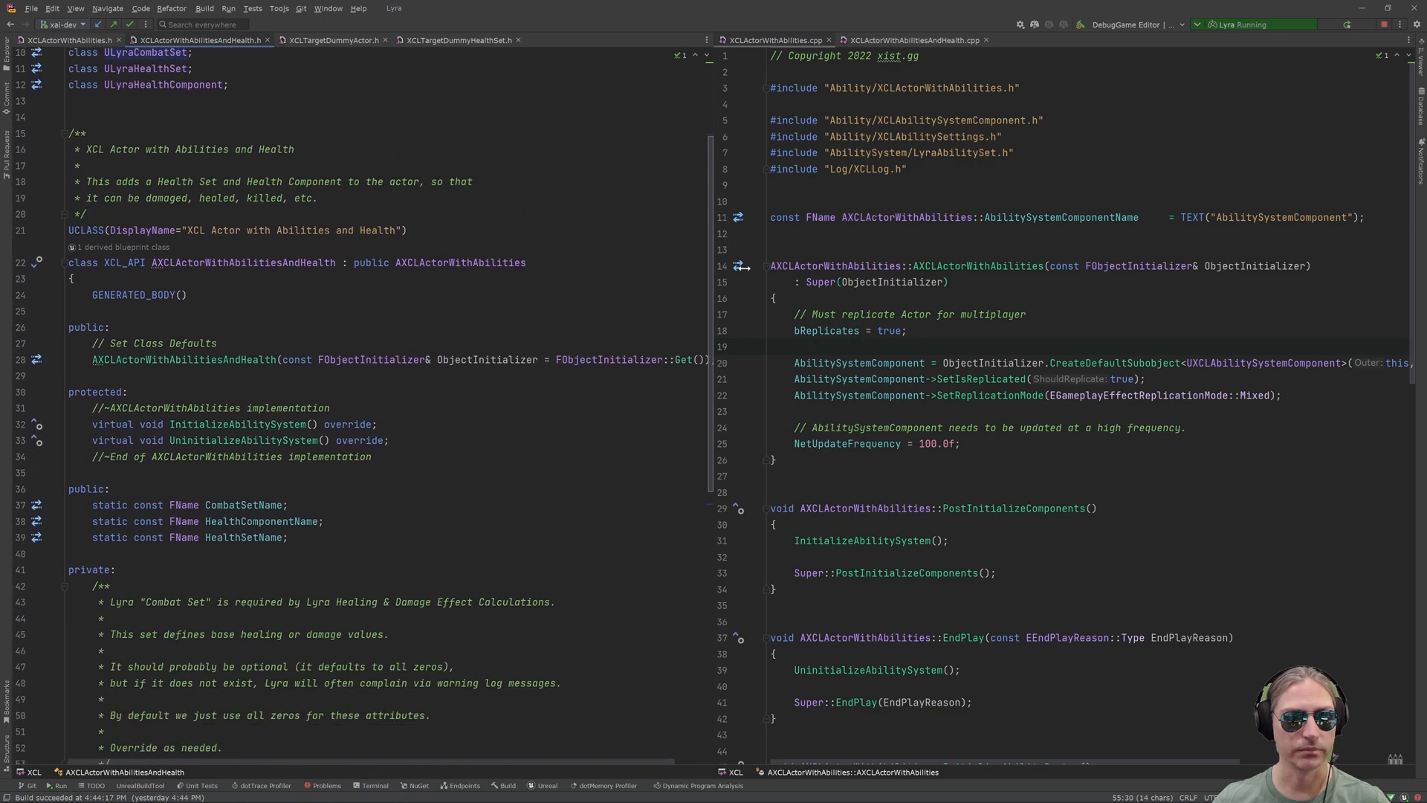
- Review XCLActorWithAbilitiesAndHealth.cpp's InitializeAbilitySystem and the lines adding the attribute sets
left_click(906, 40)
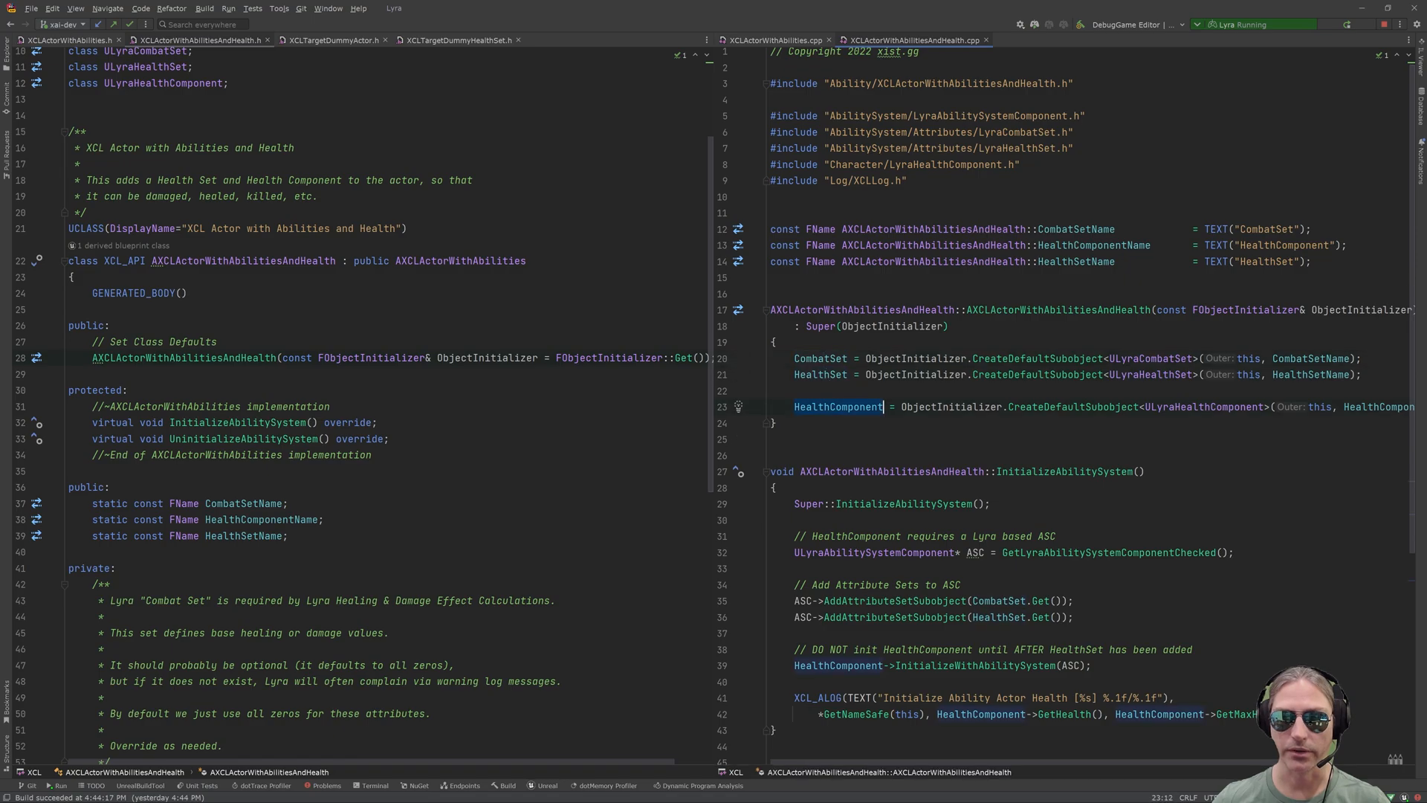
scroll("down", 3)
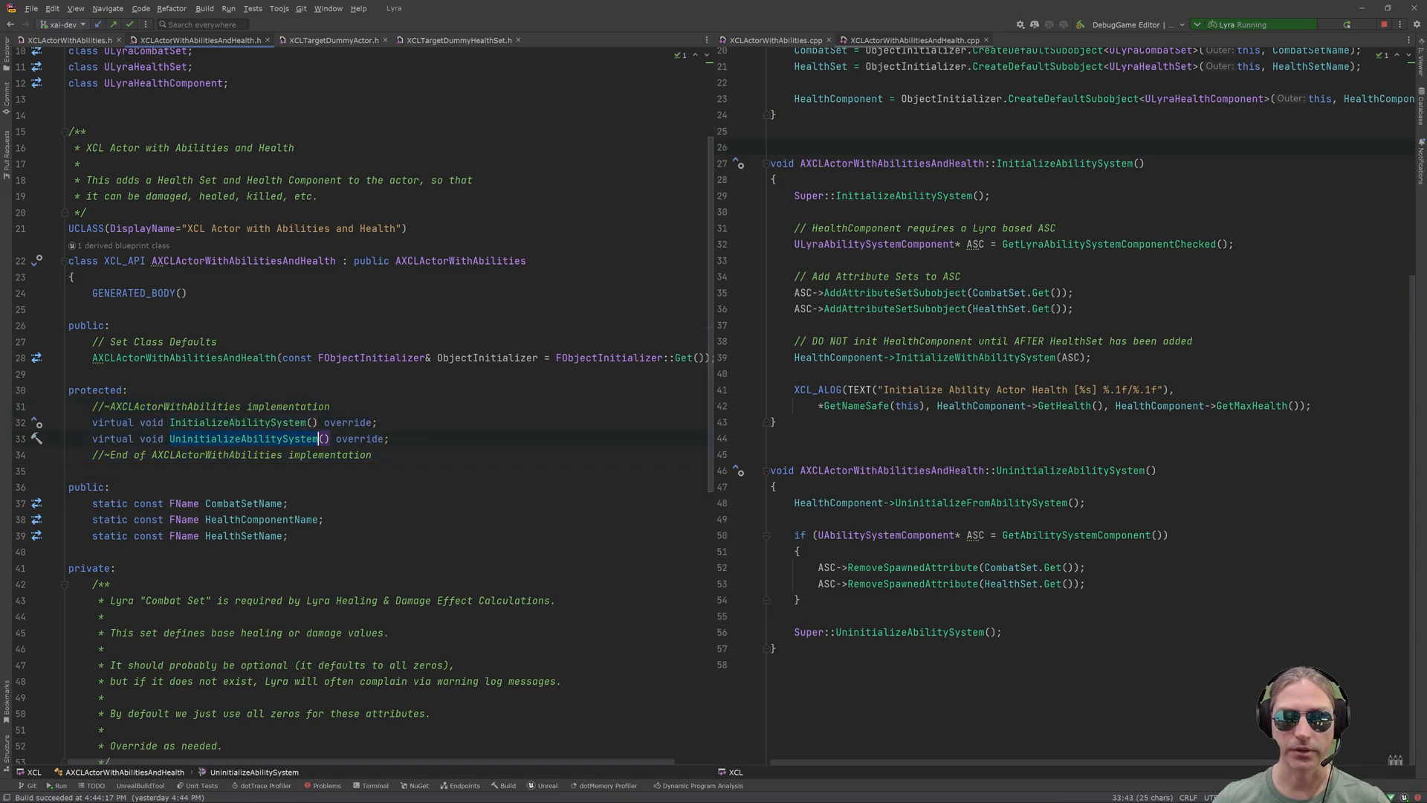
left_click(772, 421)
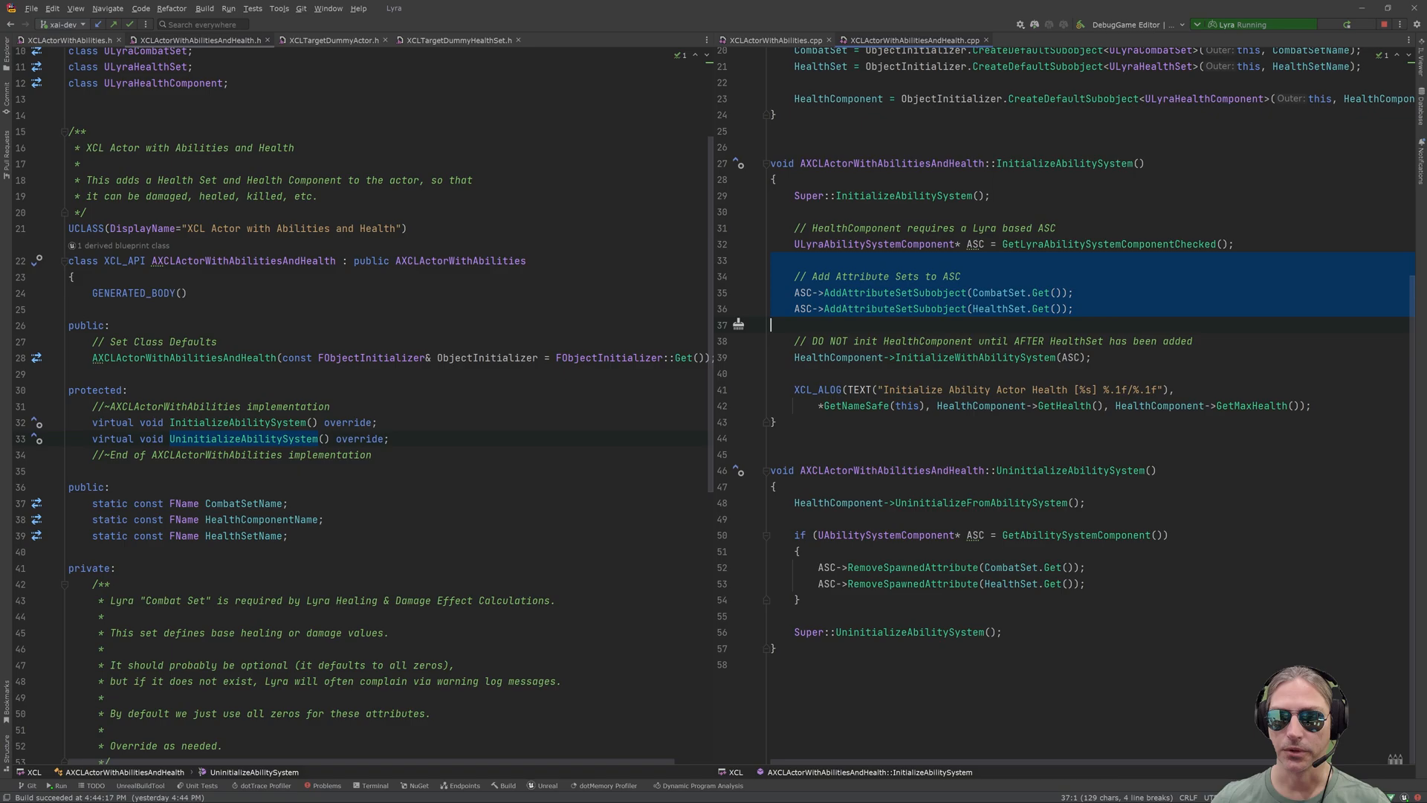
mouse_move(999, 312)
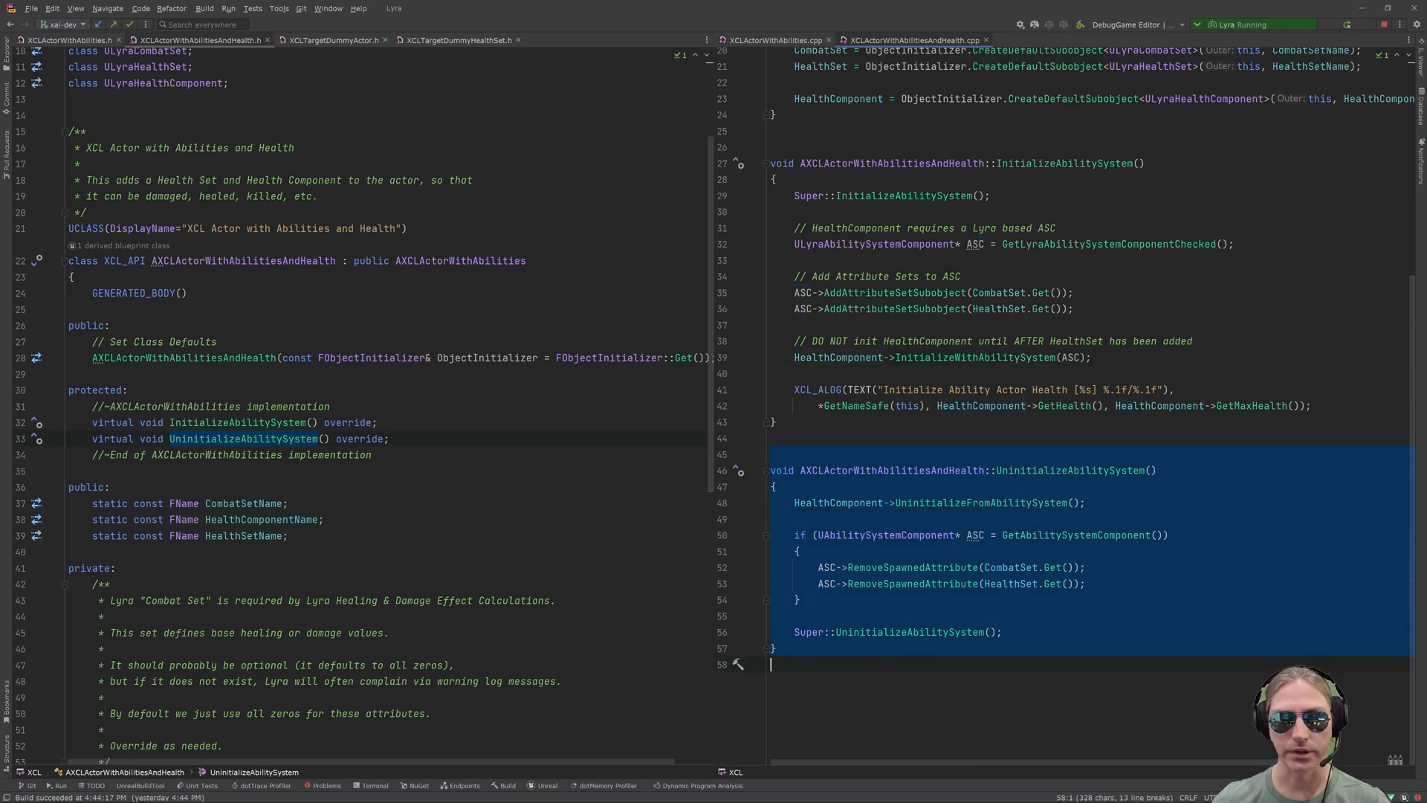
scroll("down", 3)
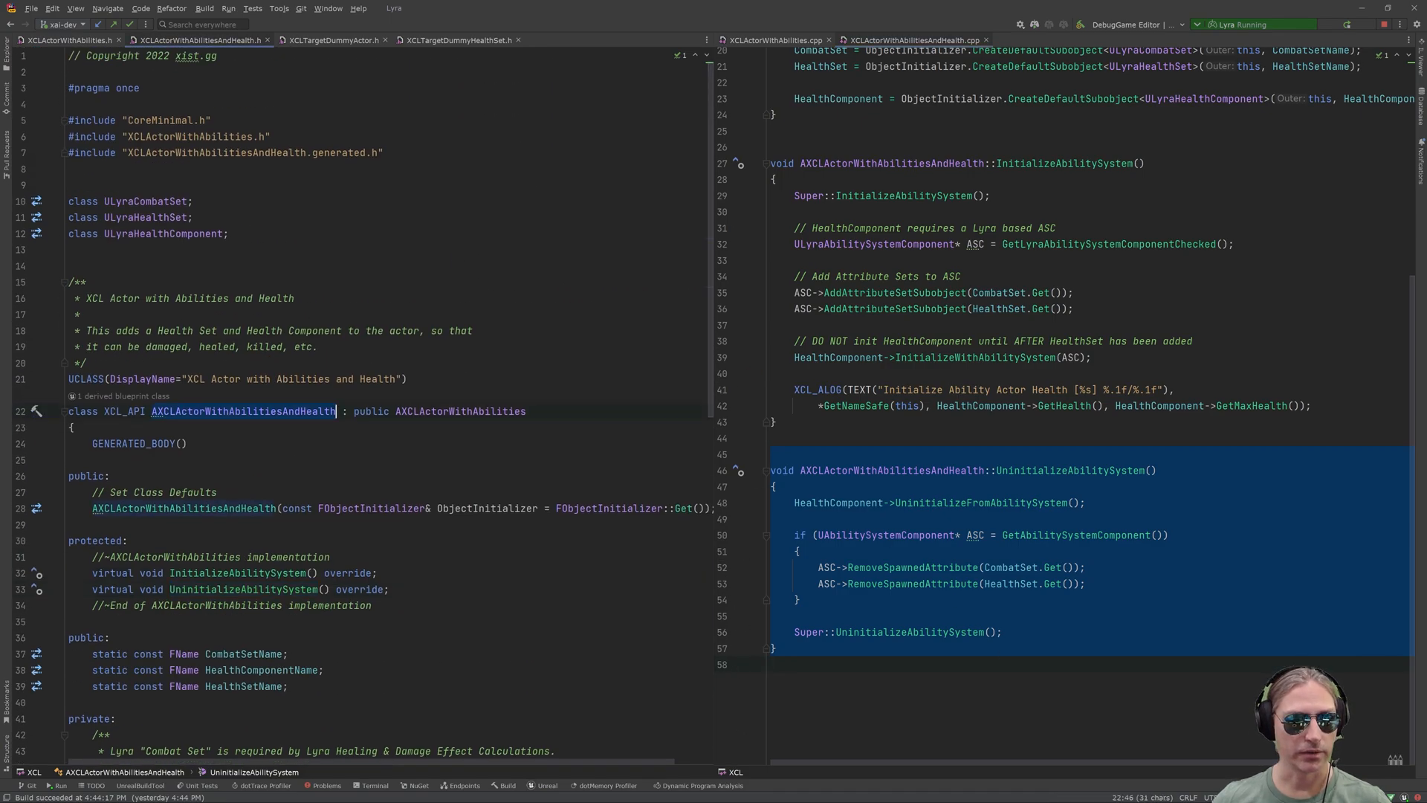
scroll("down", 3)
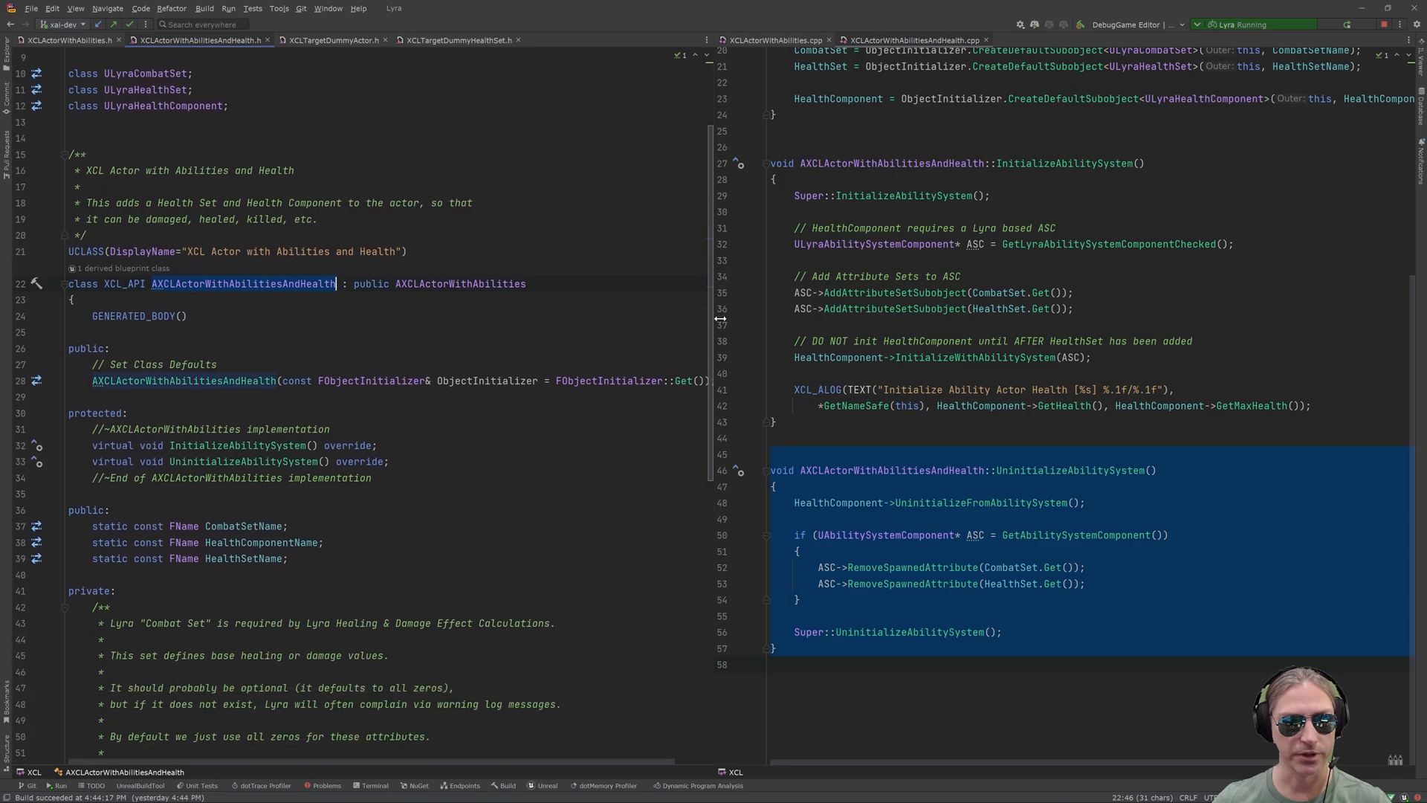
scroll("down", 3)
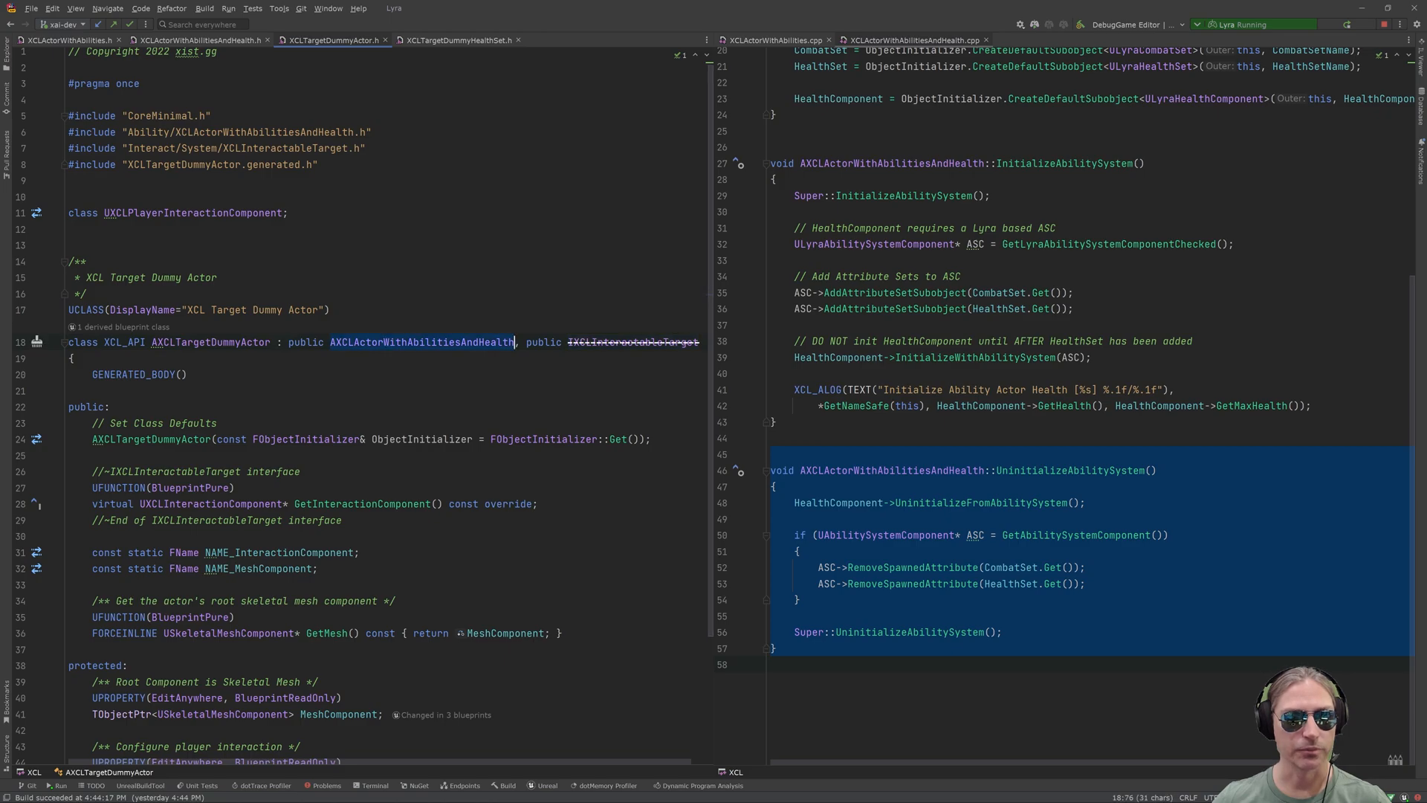
mouse_move(419, 342)
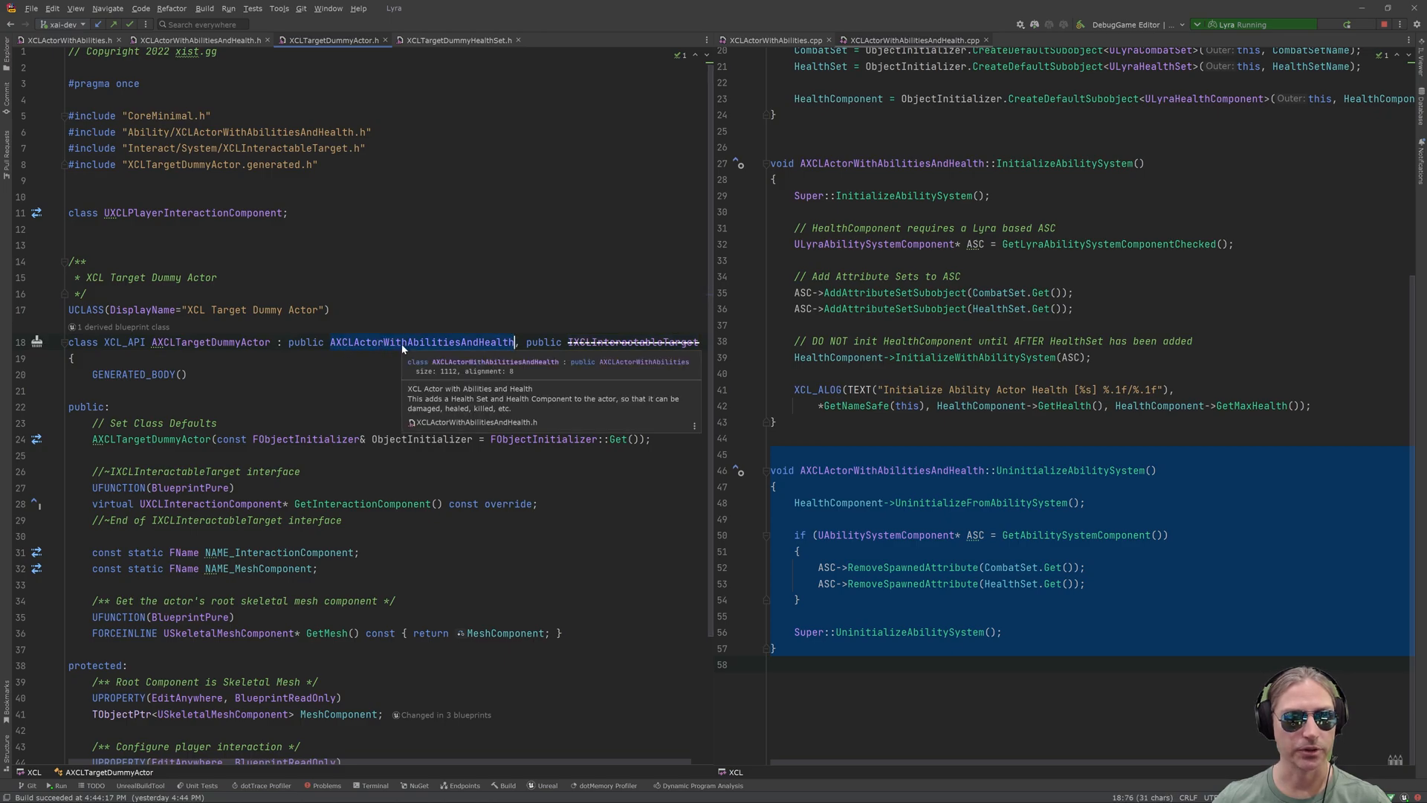
- Review XCLTargetDummyActor.cpp's parent class and its UXCLTargetDummyHealthSet default health set
left_click(454, 39)
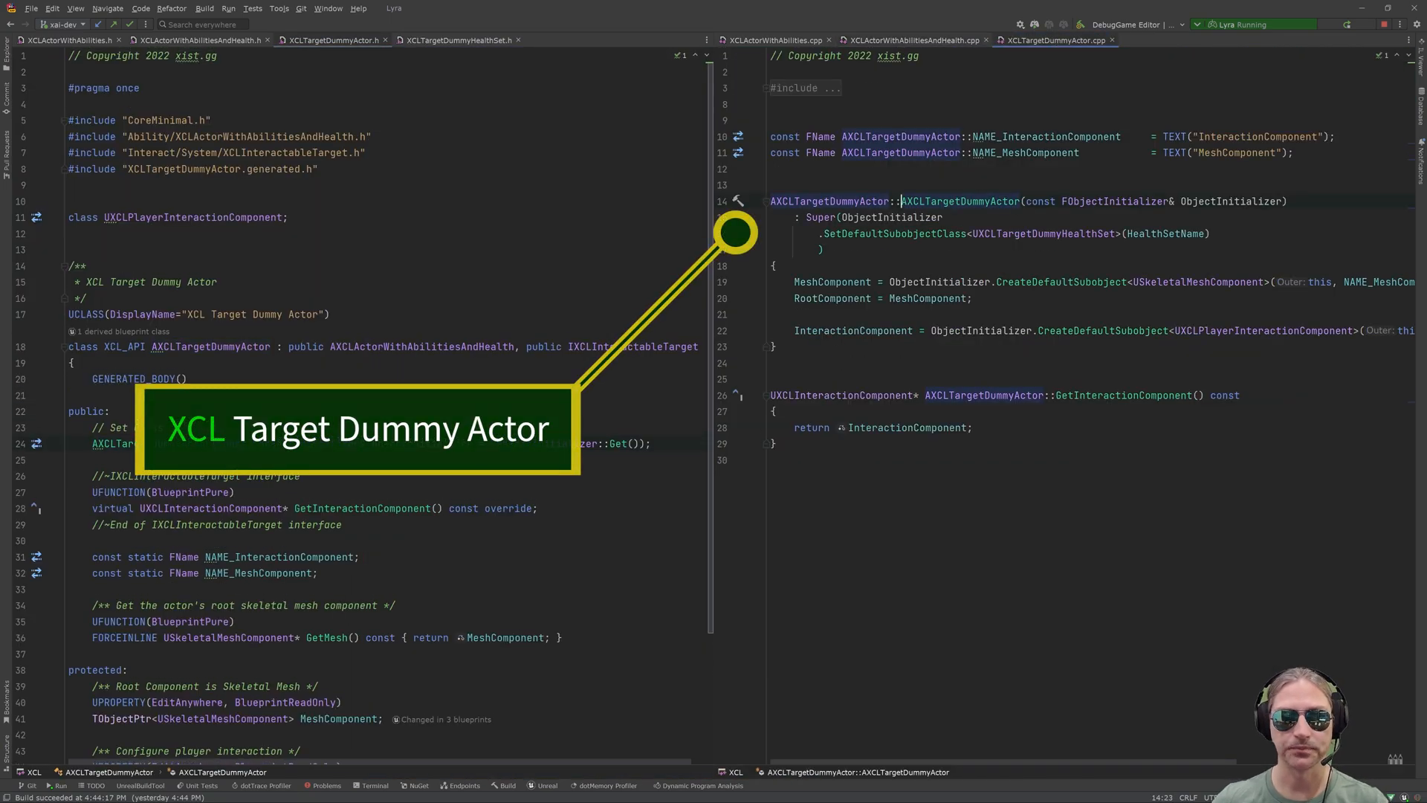
scroll("down", 3)
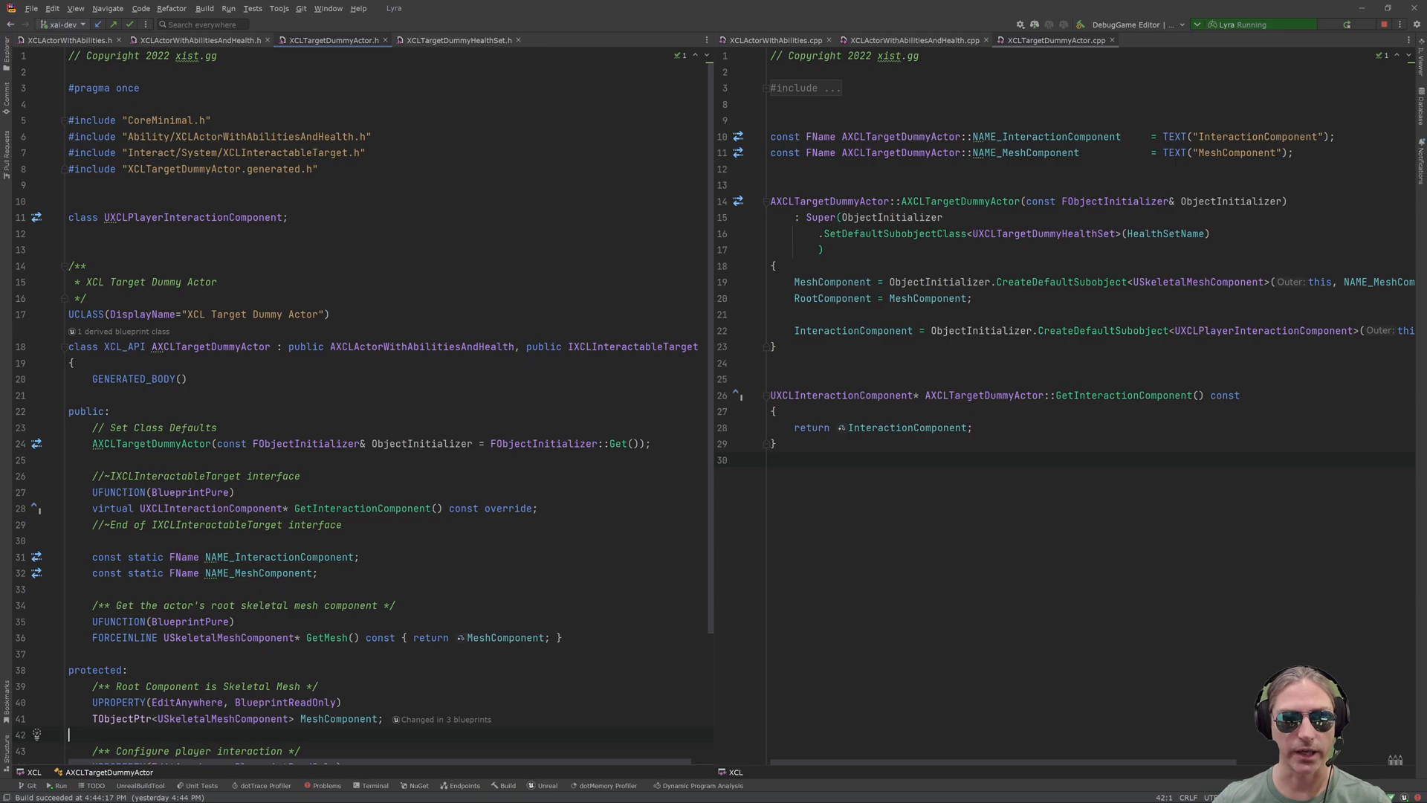
scroll("down", 3)
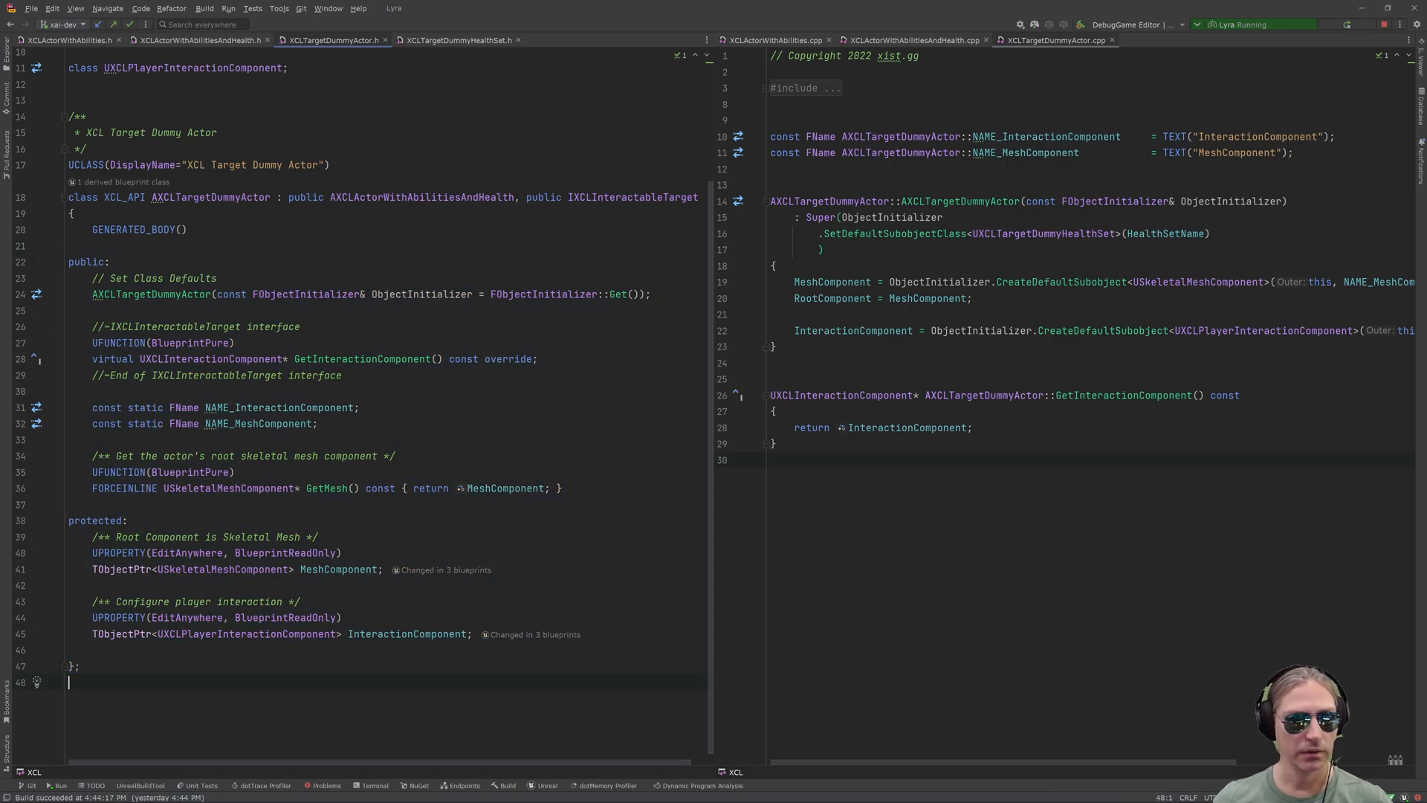
double_click(421, 198)
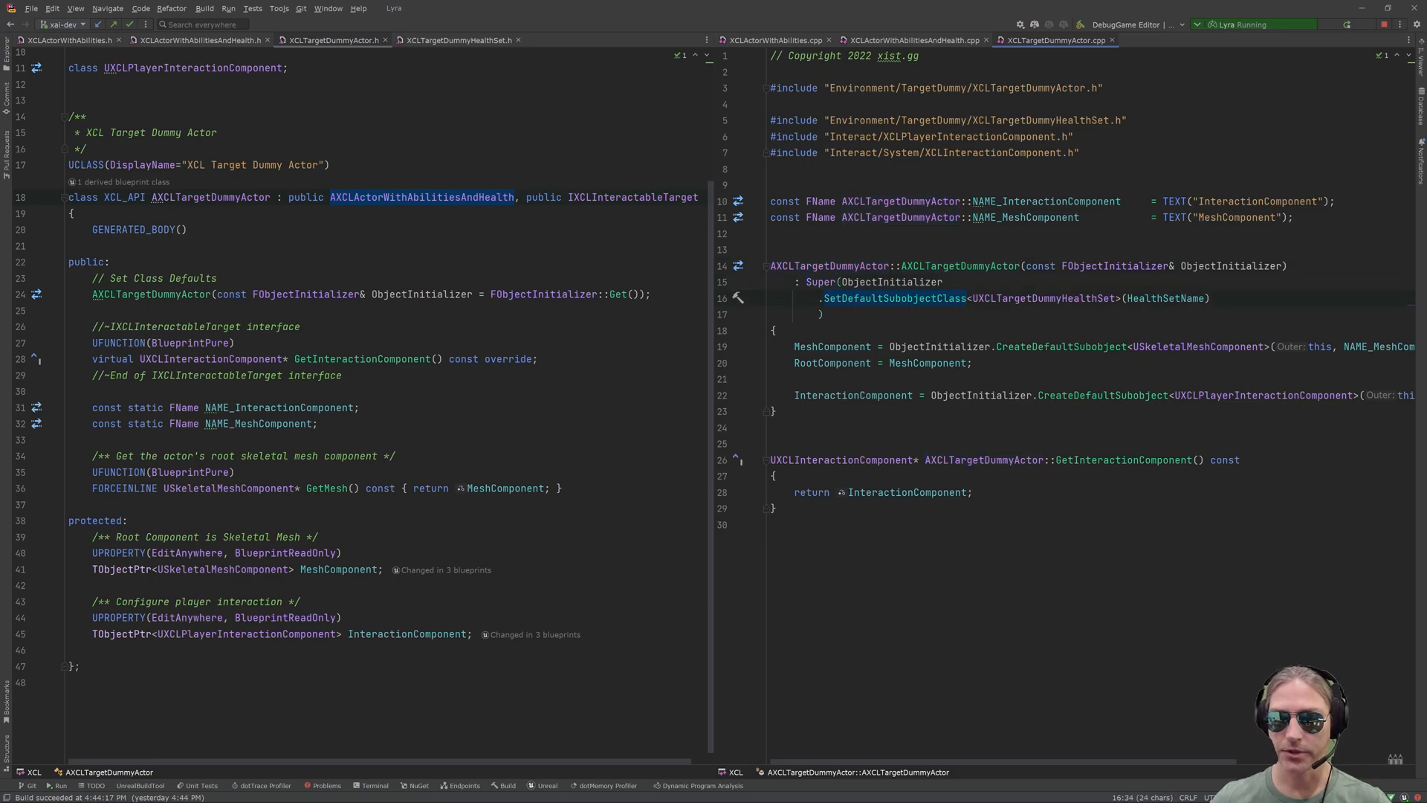
double_click(1163, 297)
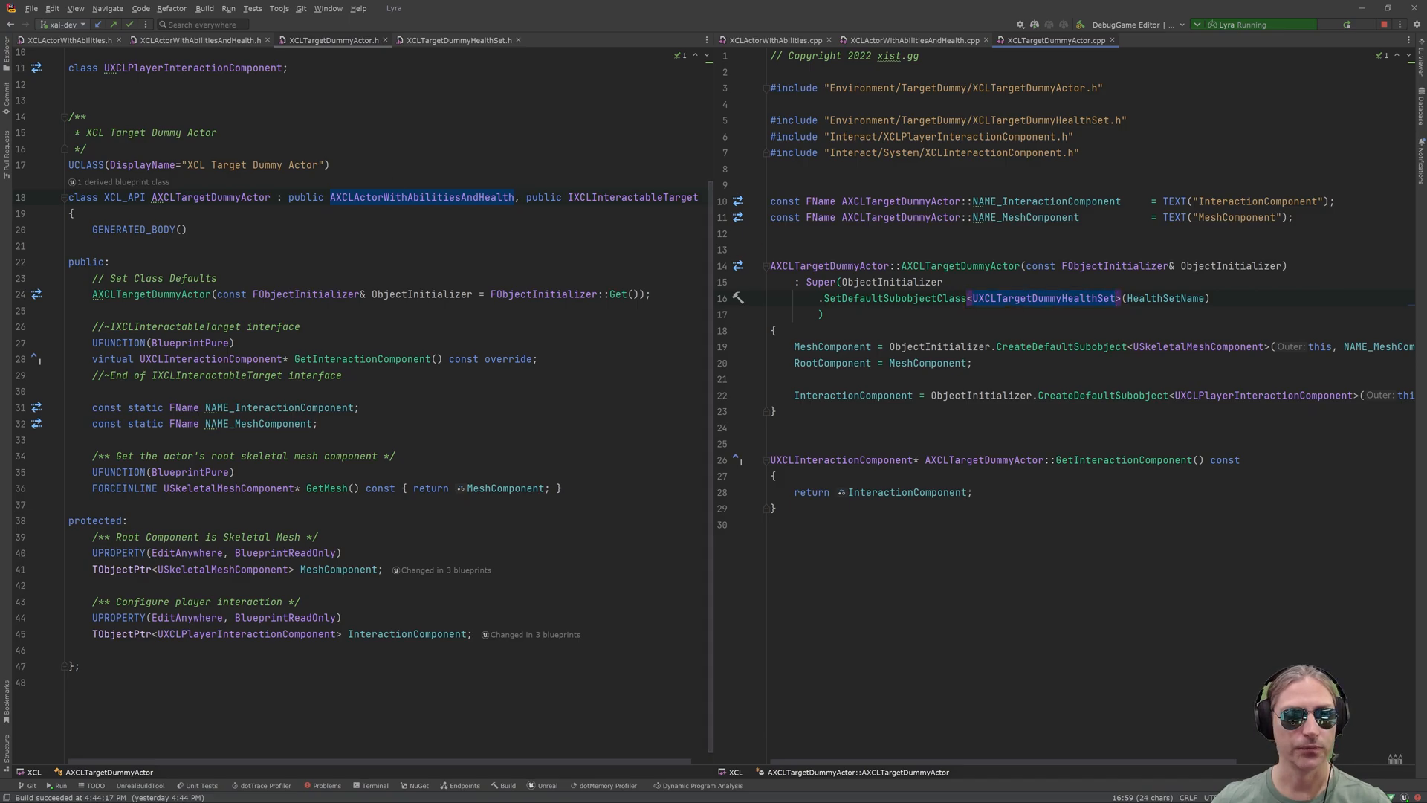
left_click(614, 38)
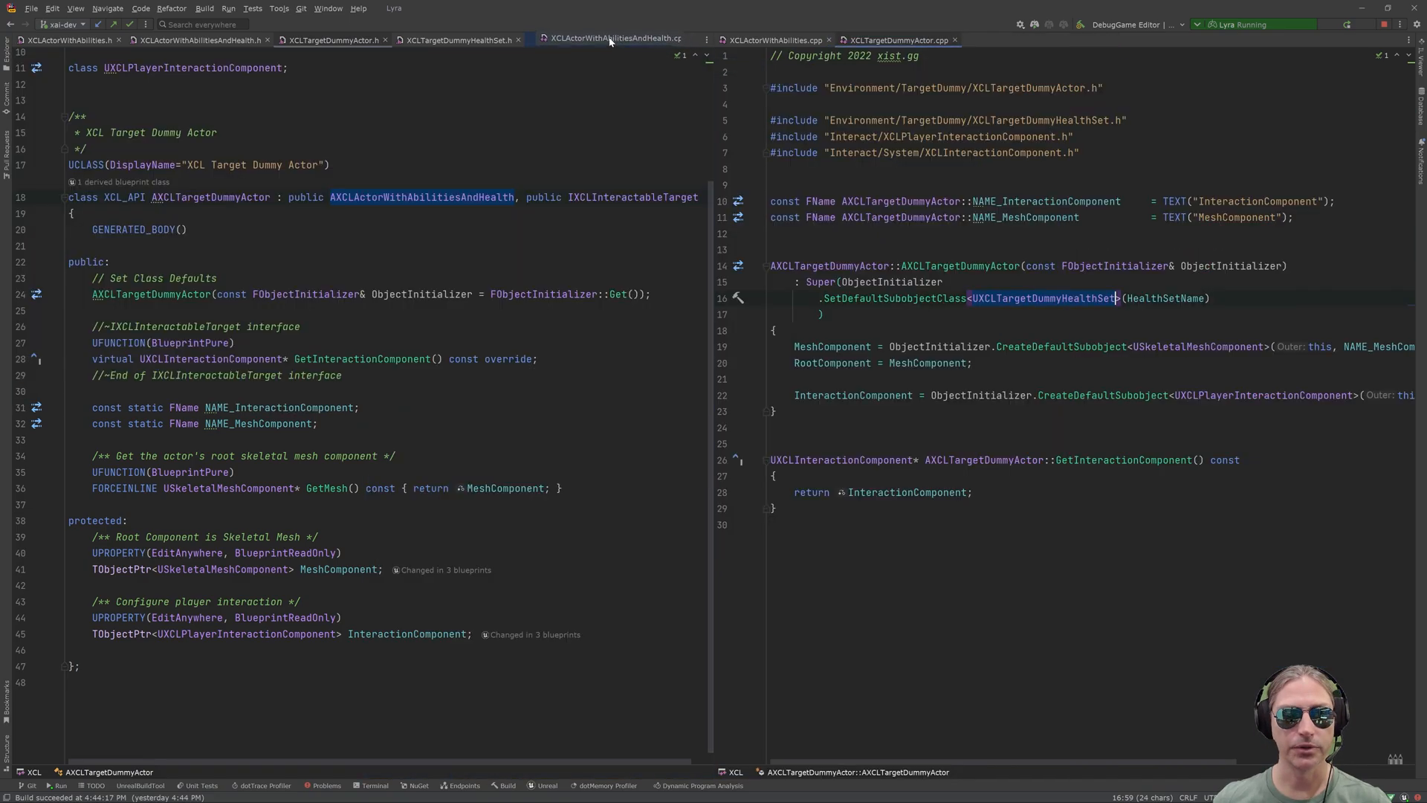
- Place XCLActorWithAbilitiesAndHealth.cpp beside the target dummy source and highlight HealthSetName and ULyraHealthSet in its constructor
left_click(605, 41)
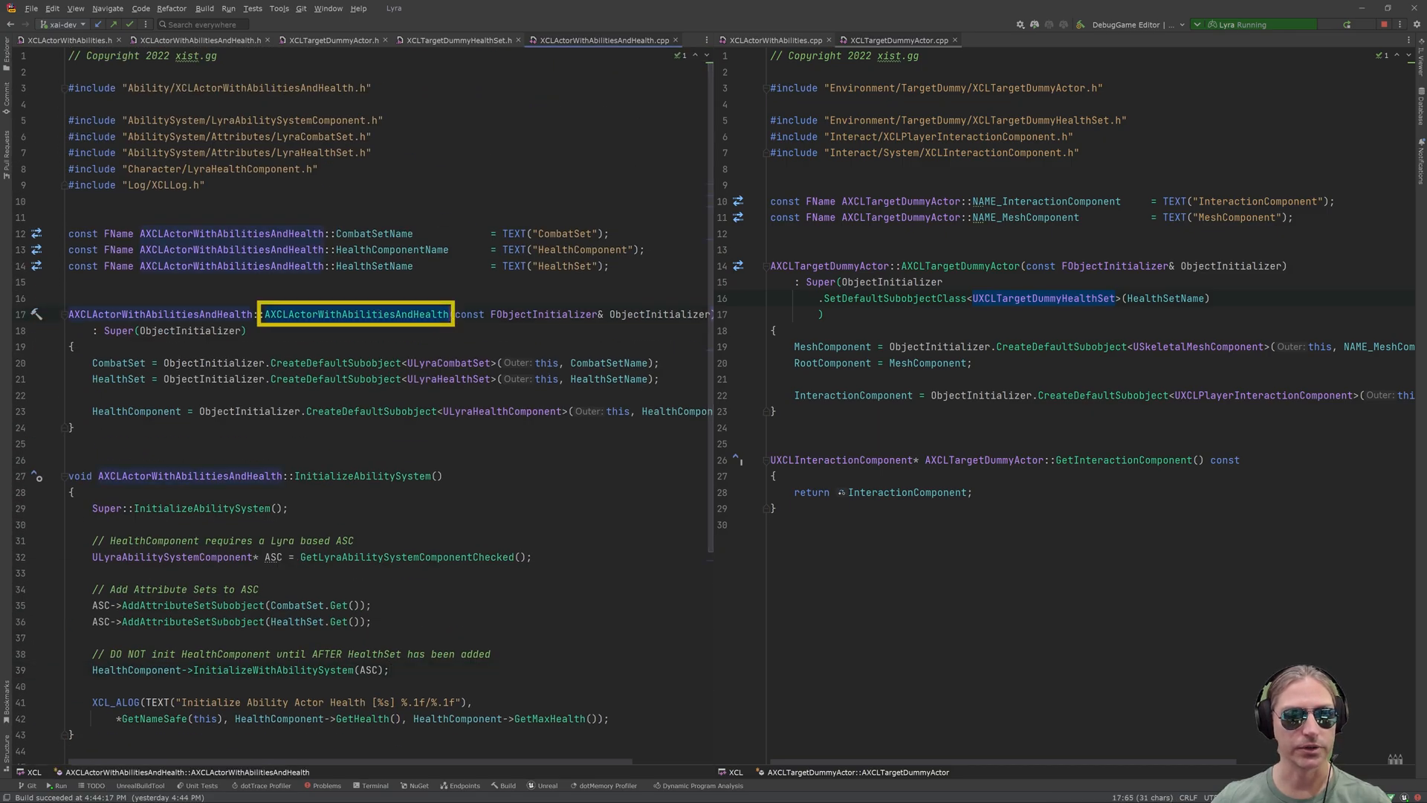
double_click(119, 379)
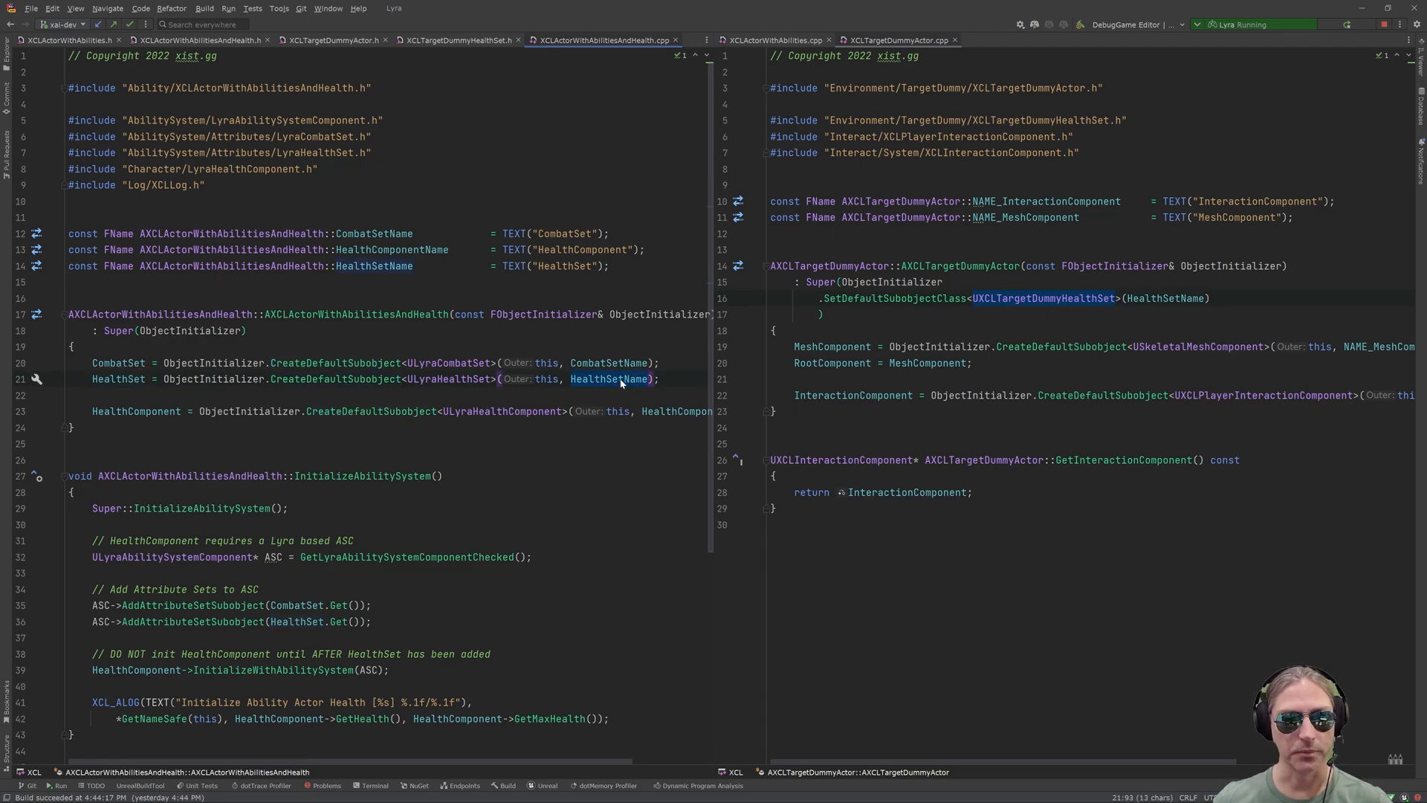
double_click(451, 379)
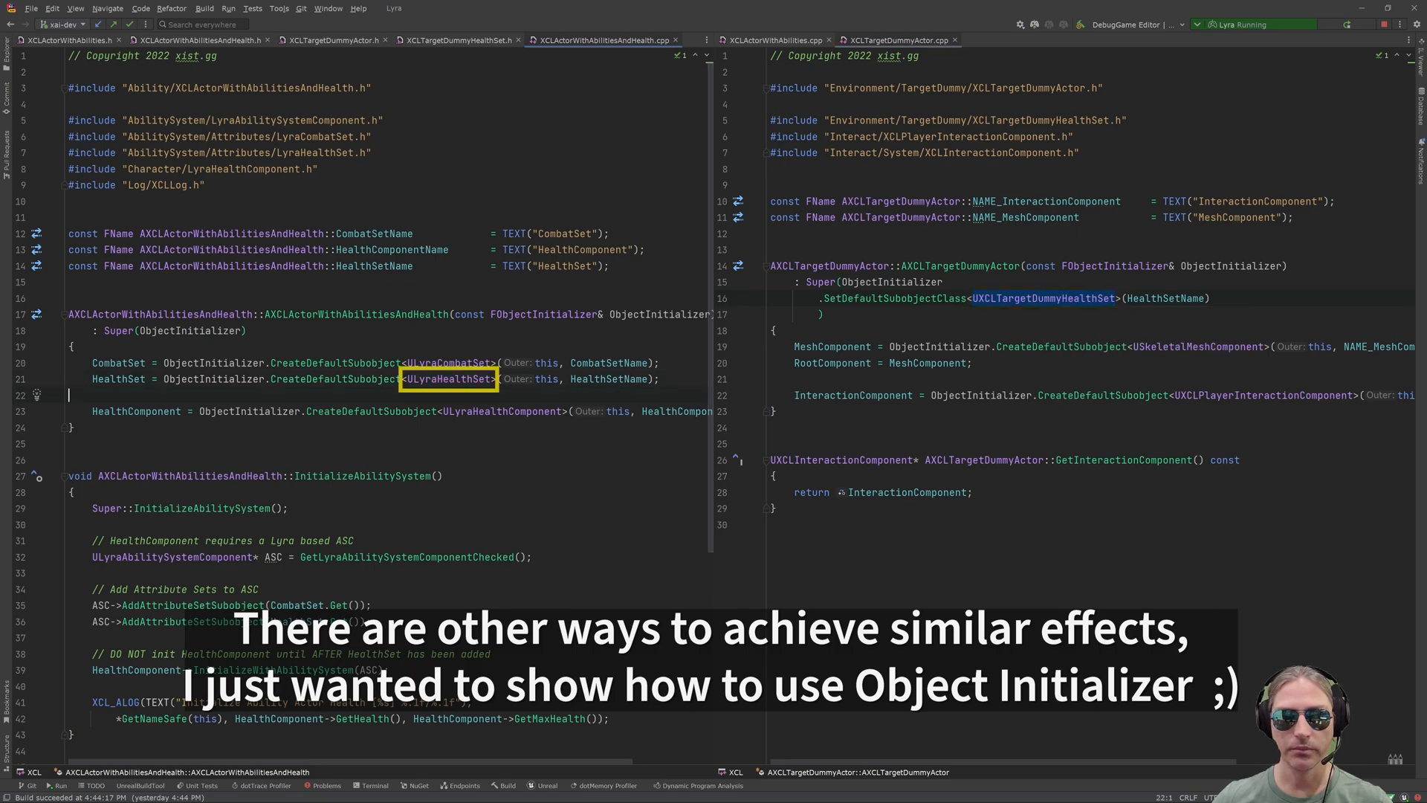
double_click(447, 379)
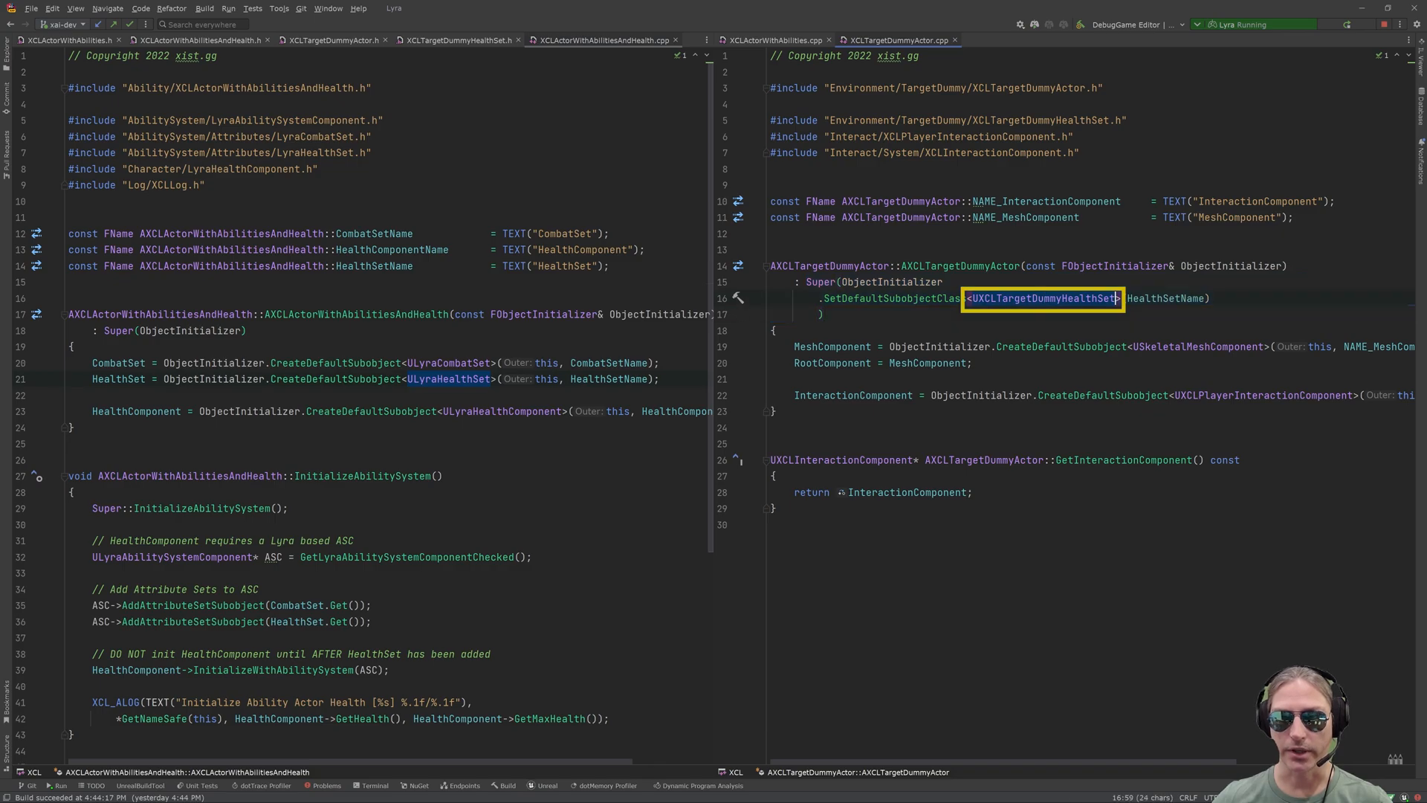
mouse_move(1057, 303)
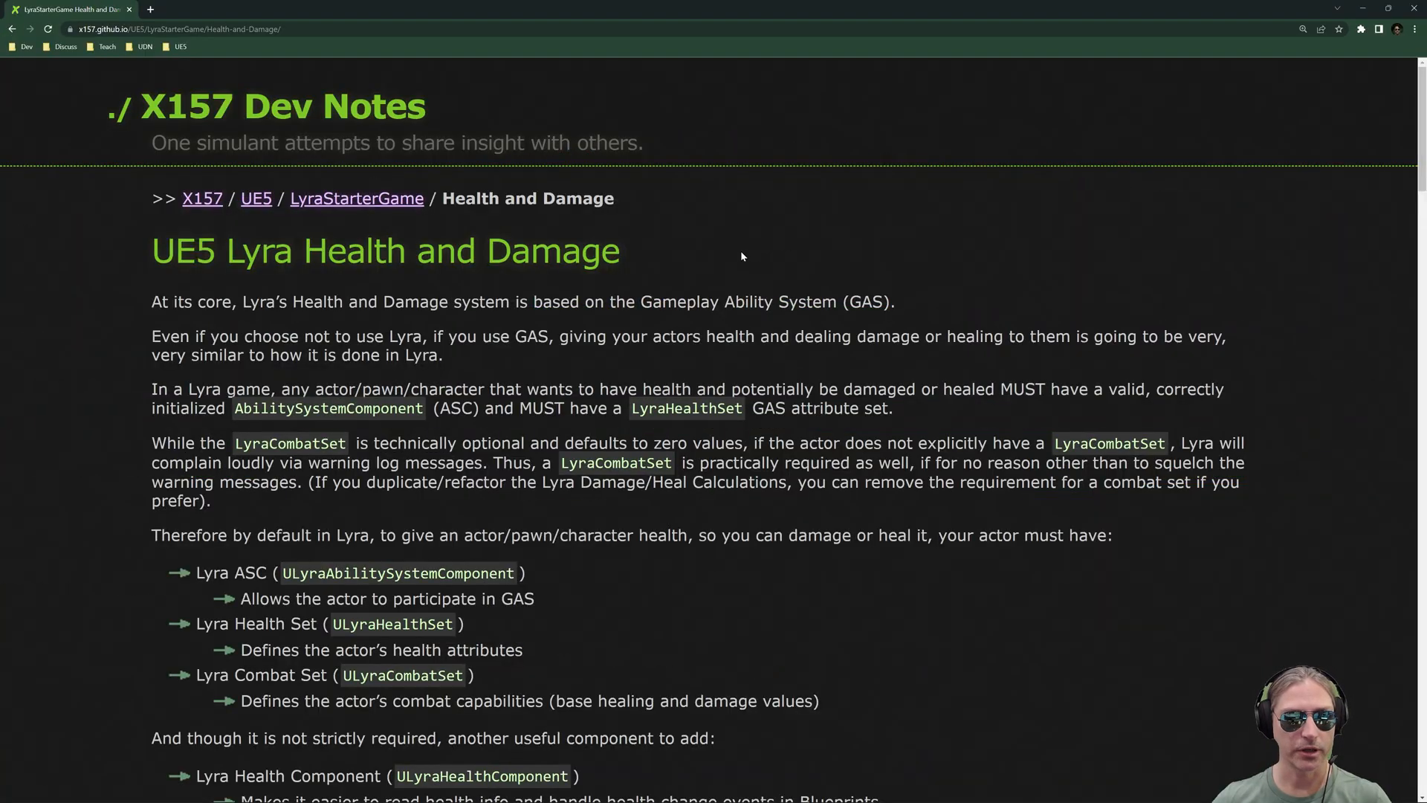
- Highlight ULyraAbilitySystemComponent and ULyraHealthComponent in the blog's health notes
scroll("down", 3)
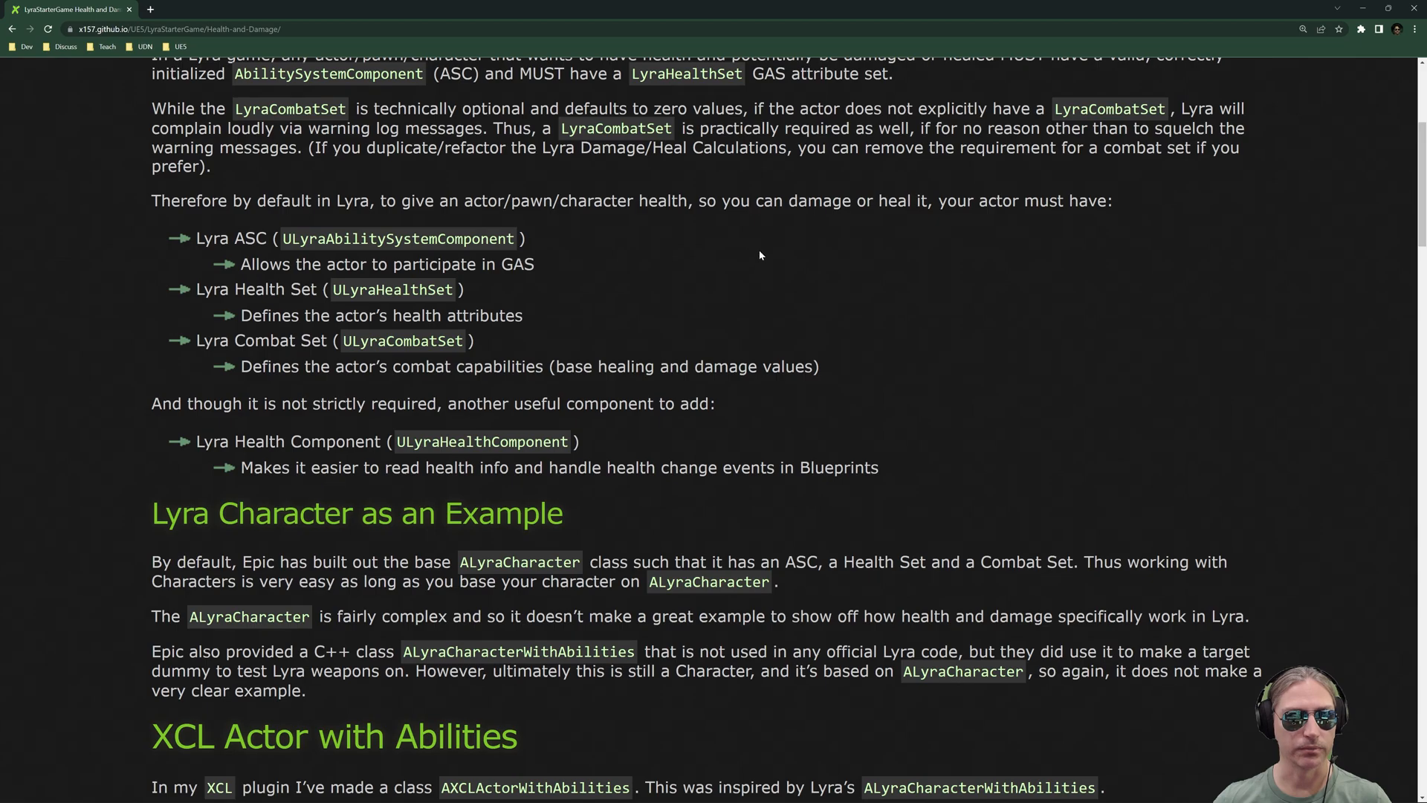
double_click(398, 238)
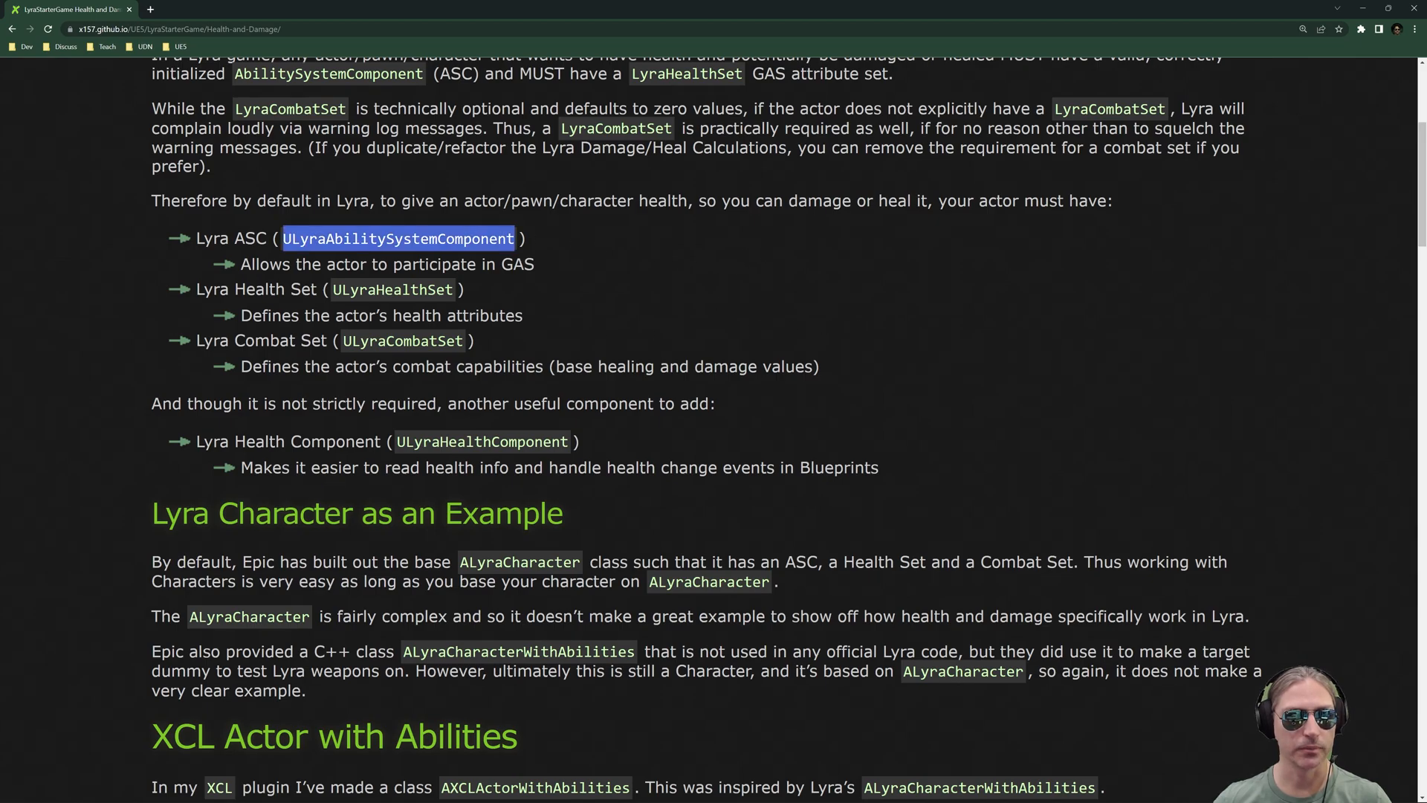
double_click(403, 341)
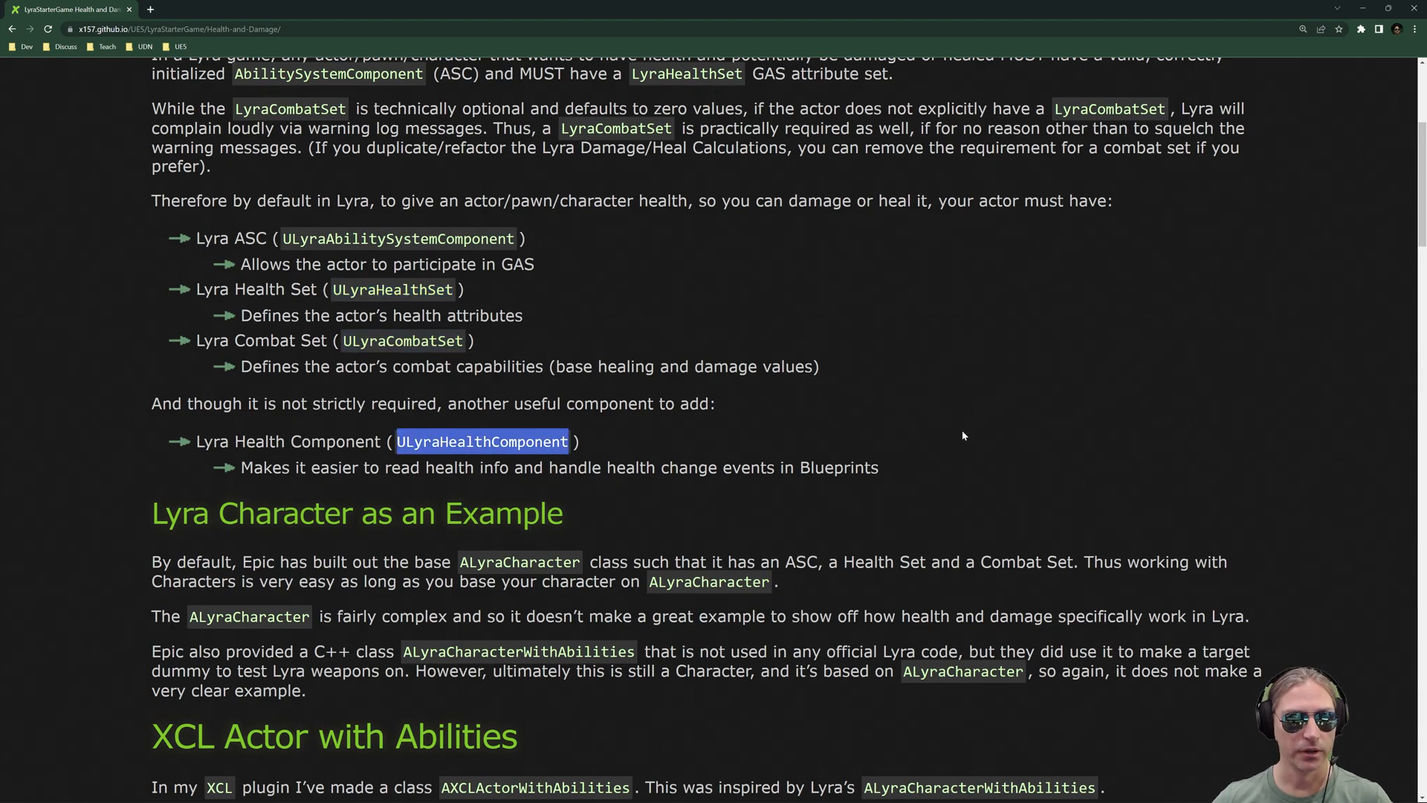
mouse_move(956, 386)
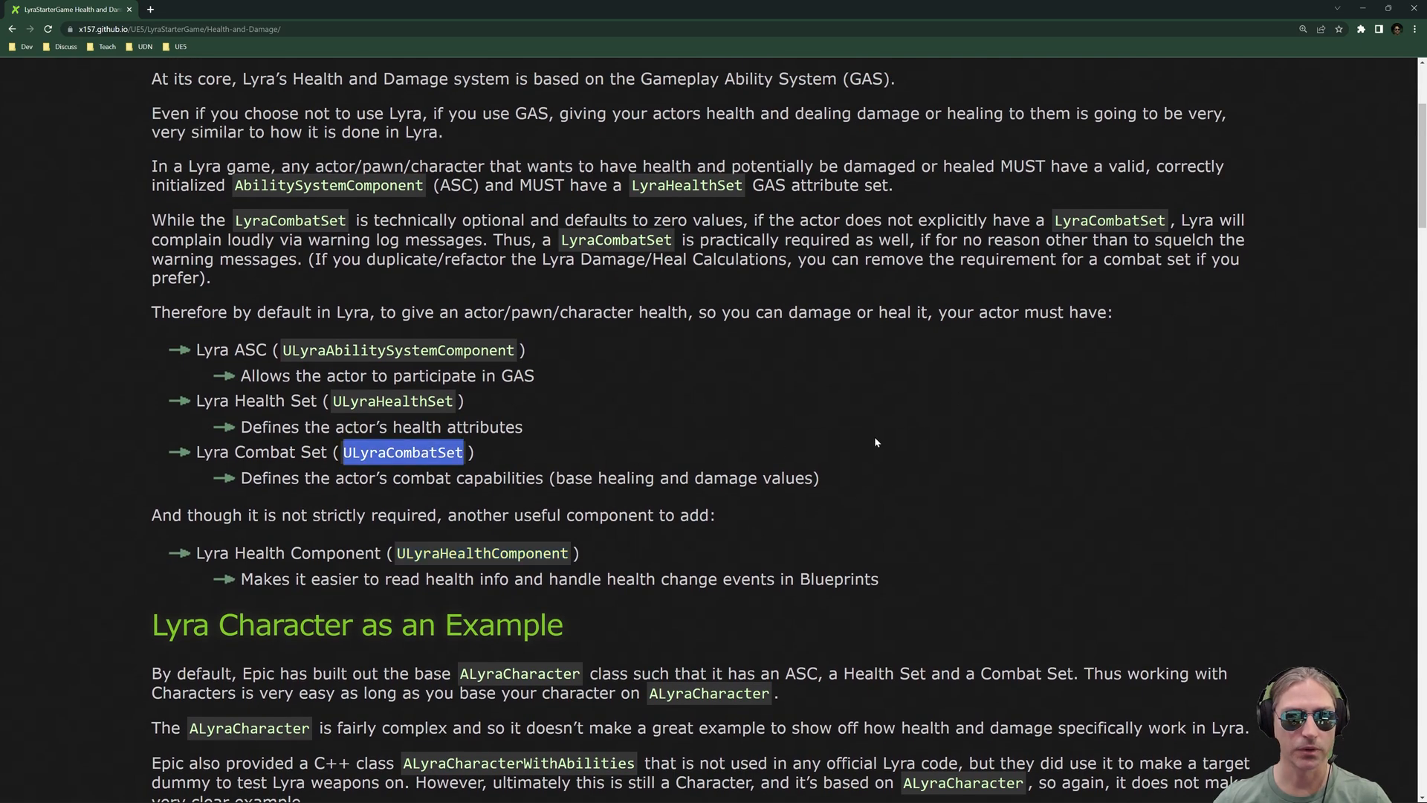
- Scroll the guide down to its 'How do I Kill it!?' section with the B_Hero_Default event graph
scroll("down", 3)
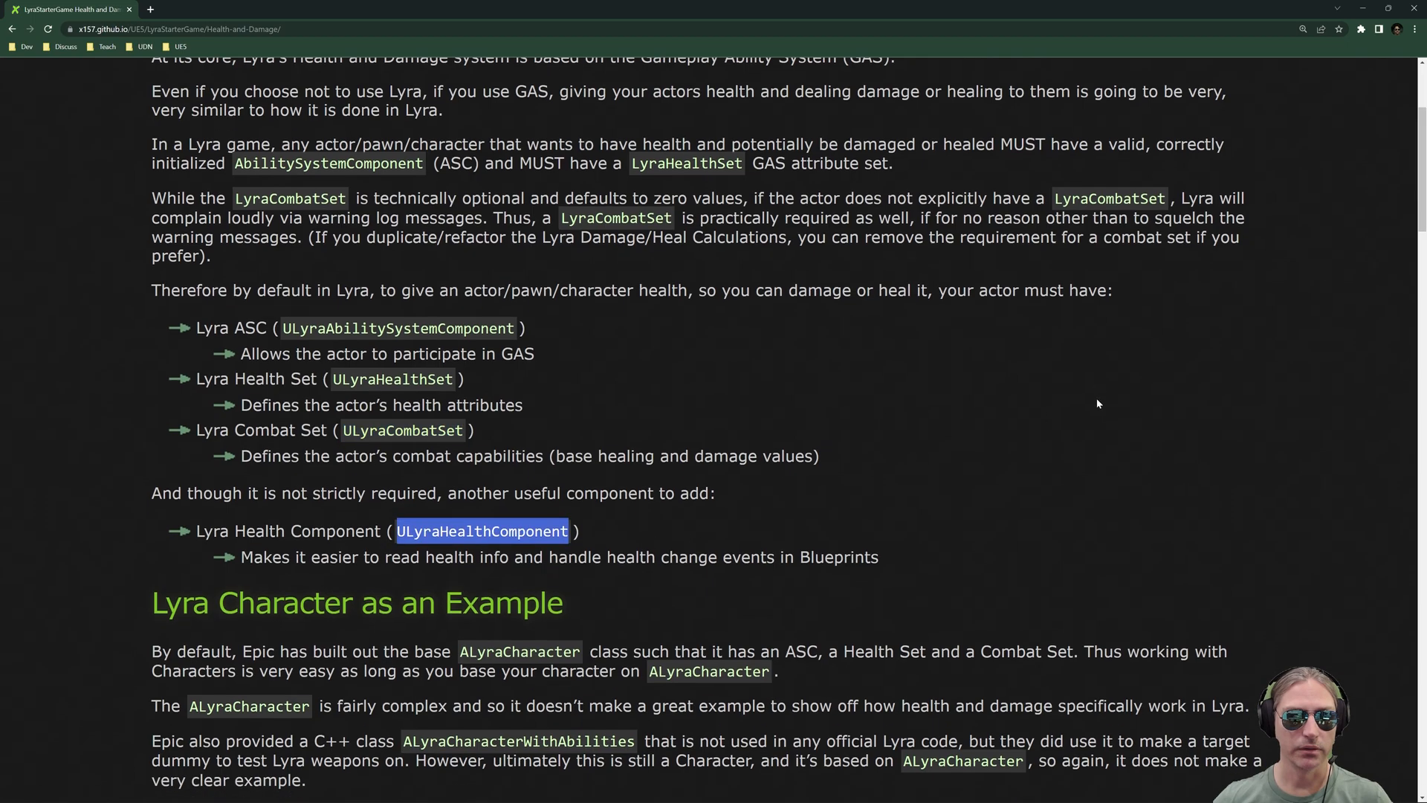
scroll("down", 3)
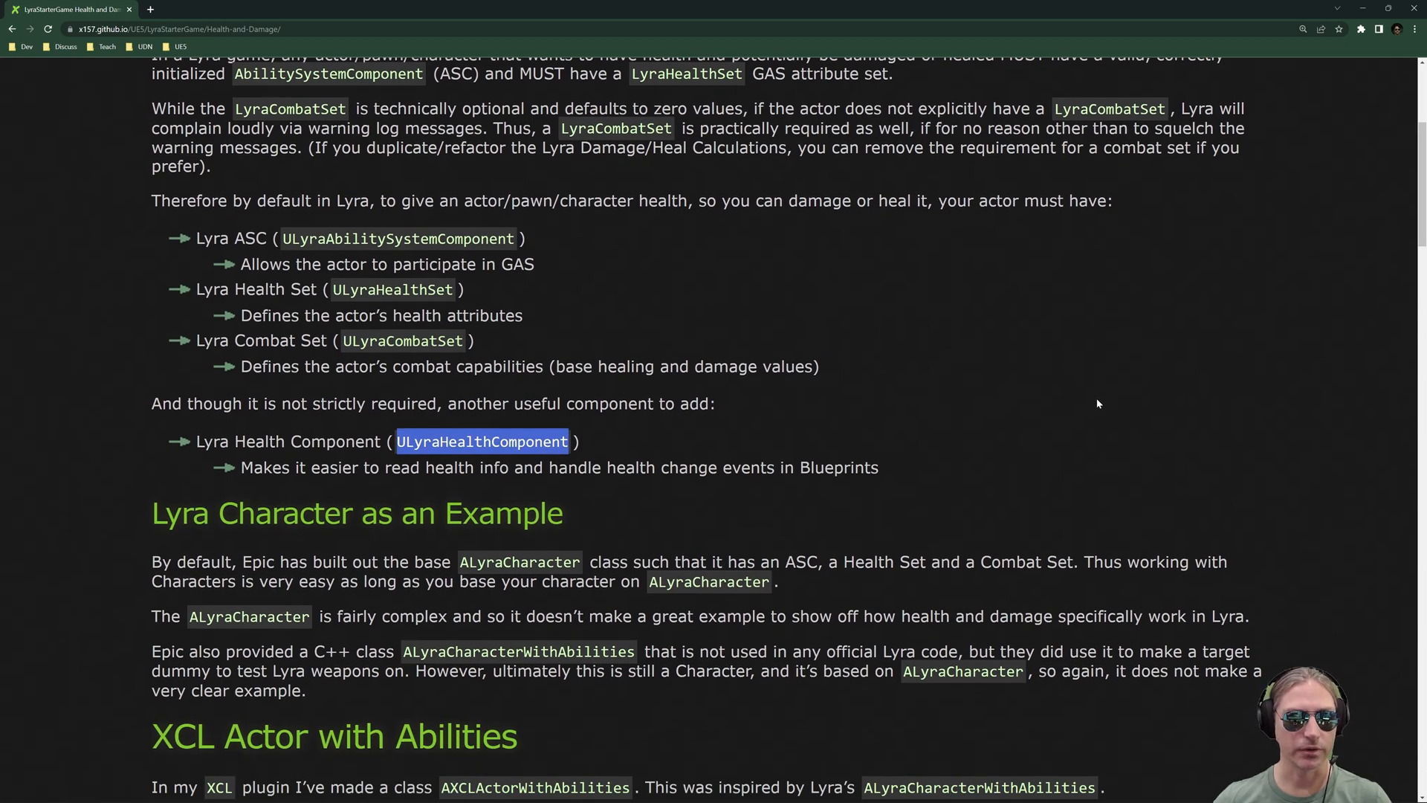
mouse_move(1059, 415)
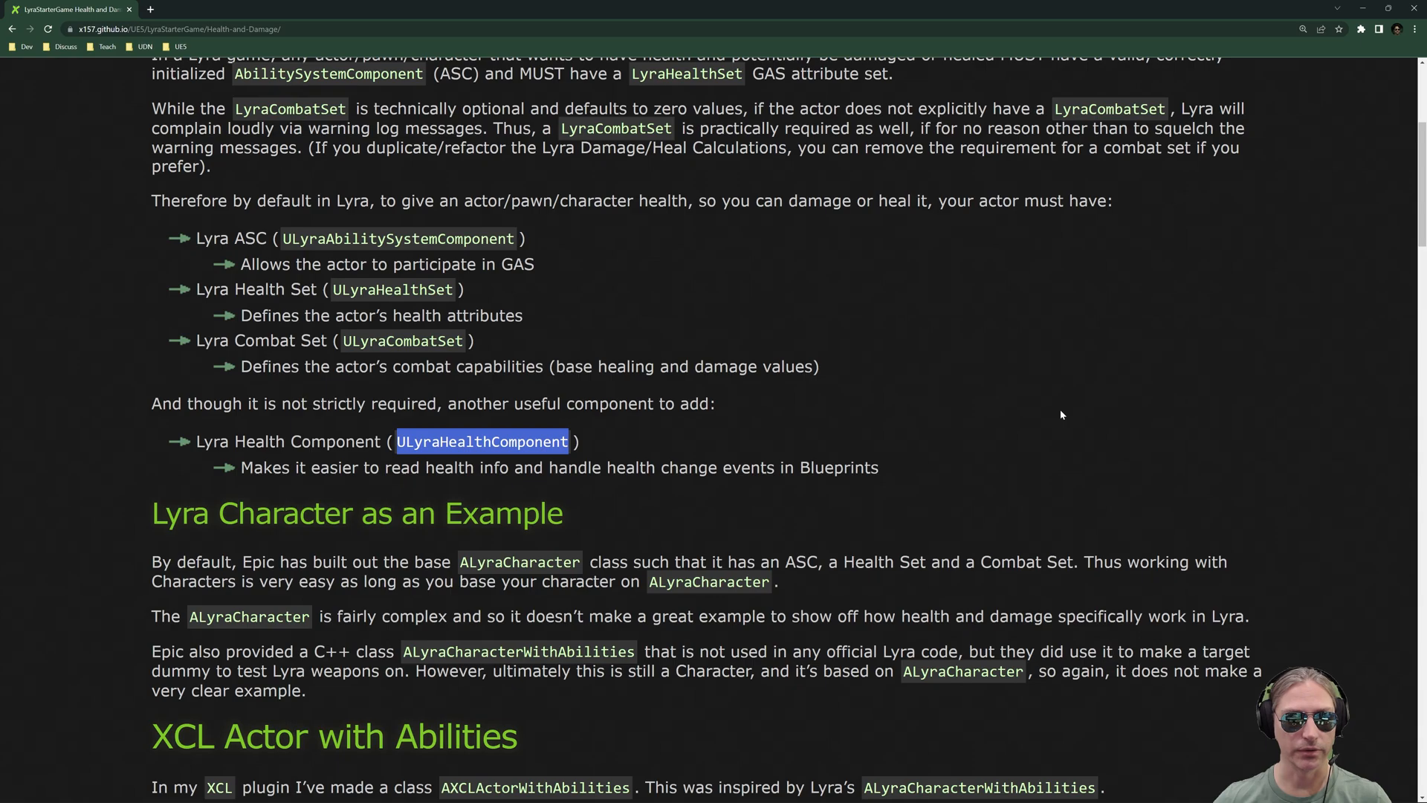
scroll("down", 3)
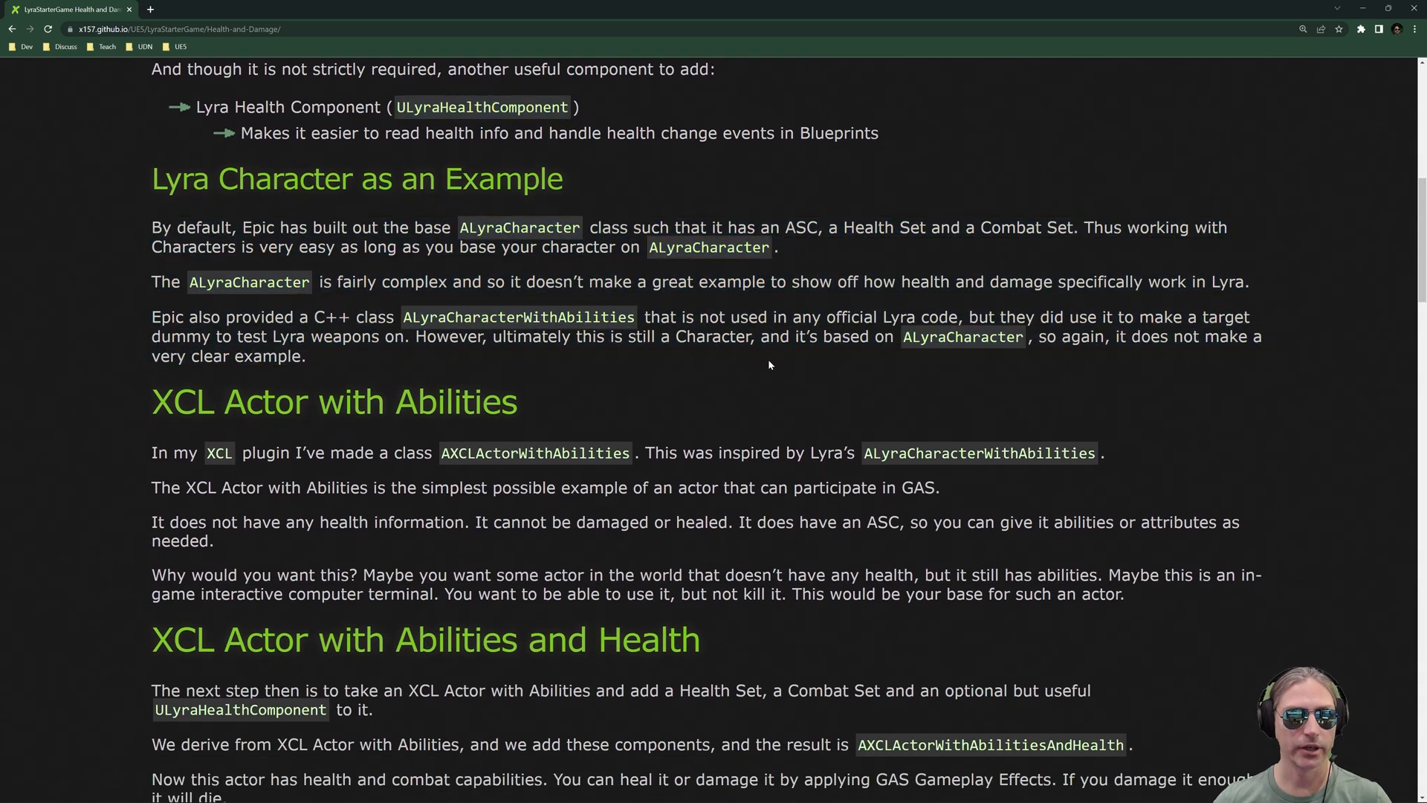
mouse_move(878, 277)
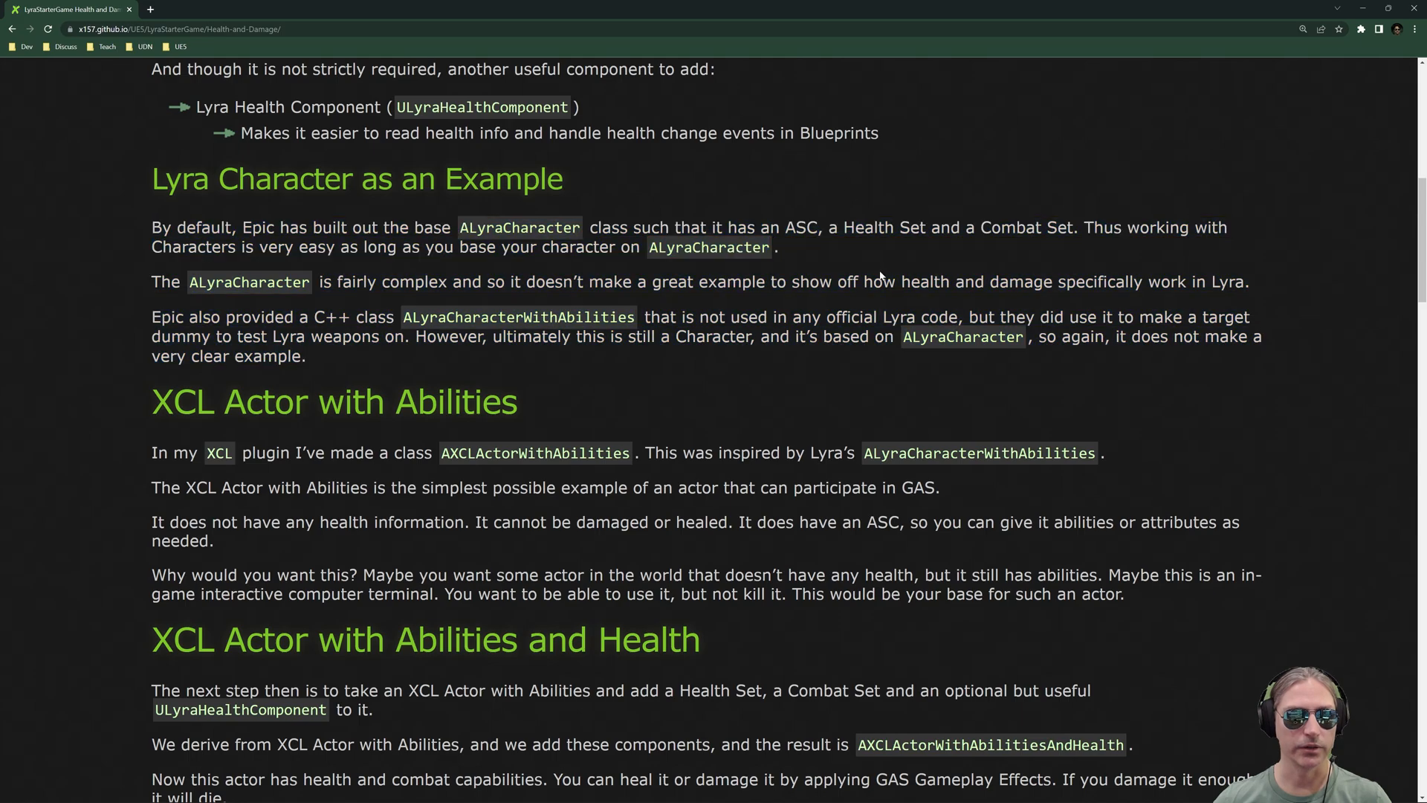
scroll("down", 3)
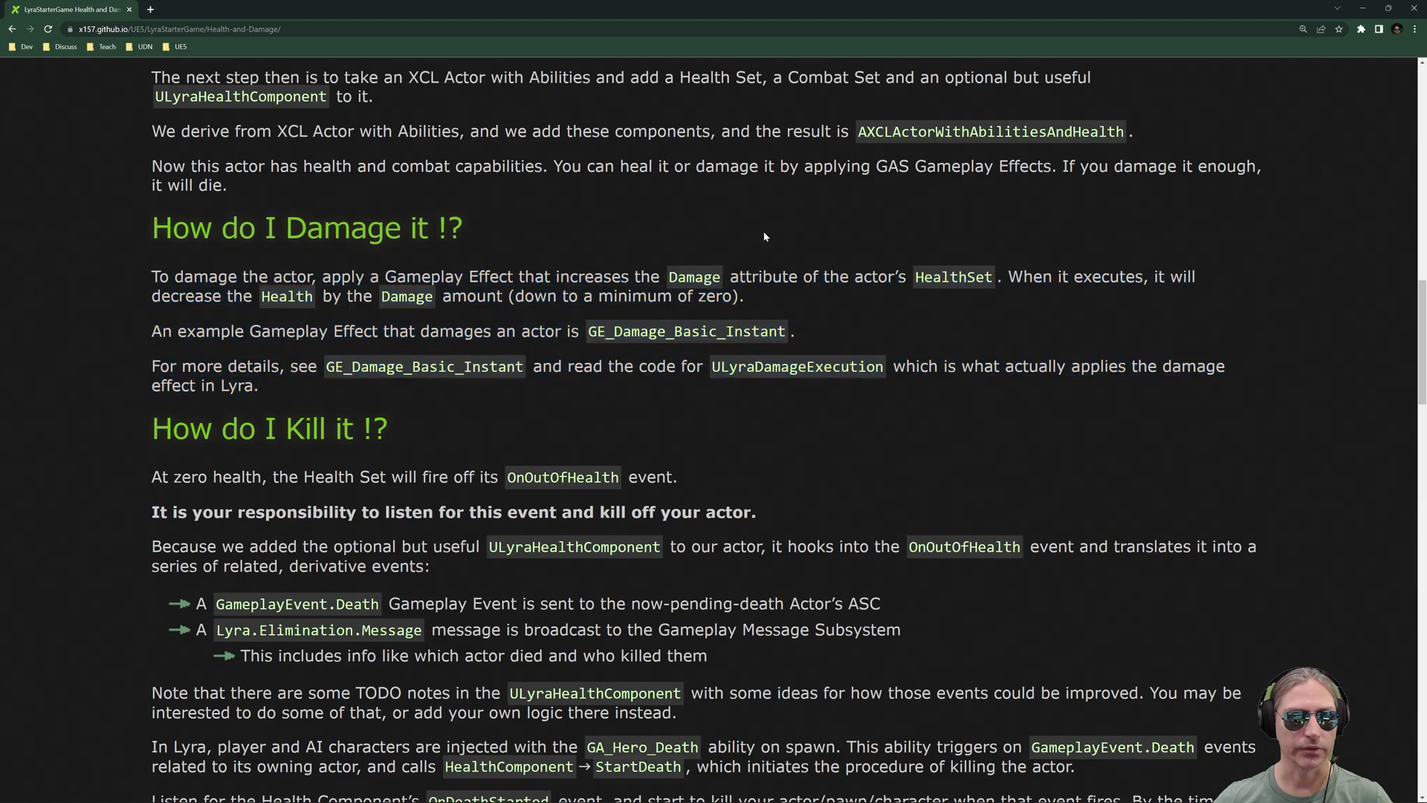
scroll("down", 3)
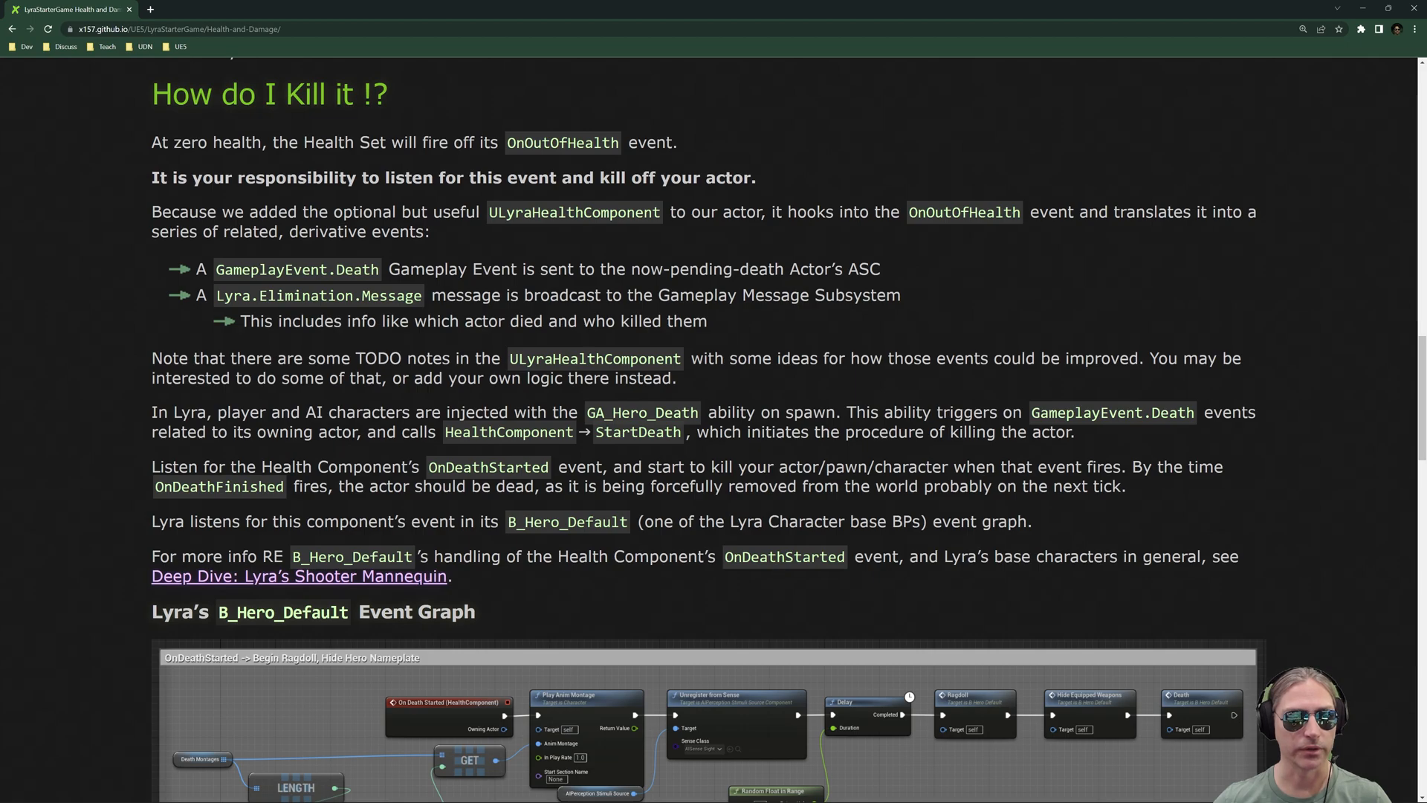
- Highlight ULyraHealthComponent, HealthComponent → StartDeath and the B_Hero_Default blueprint name in the death explanation
double_click(562, 143)
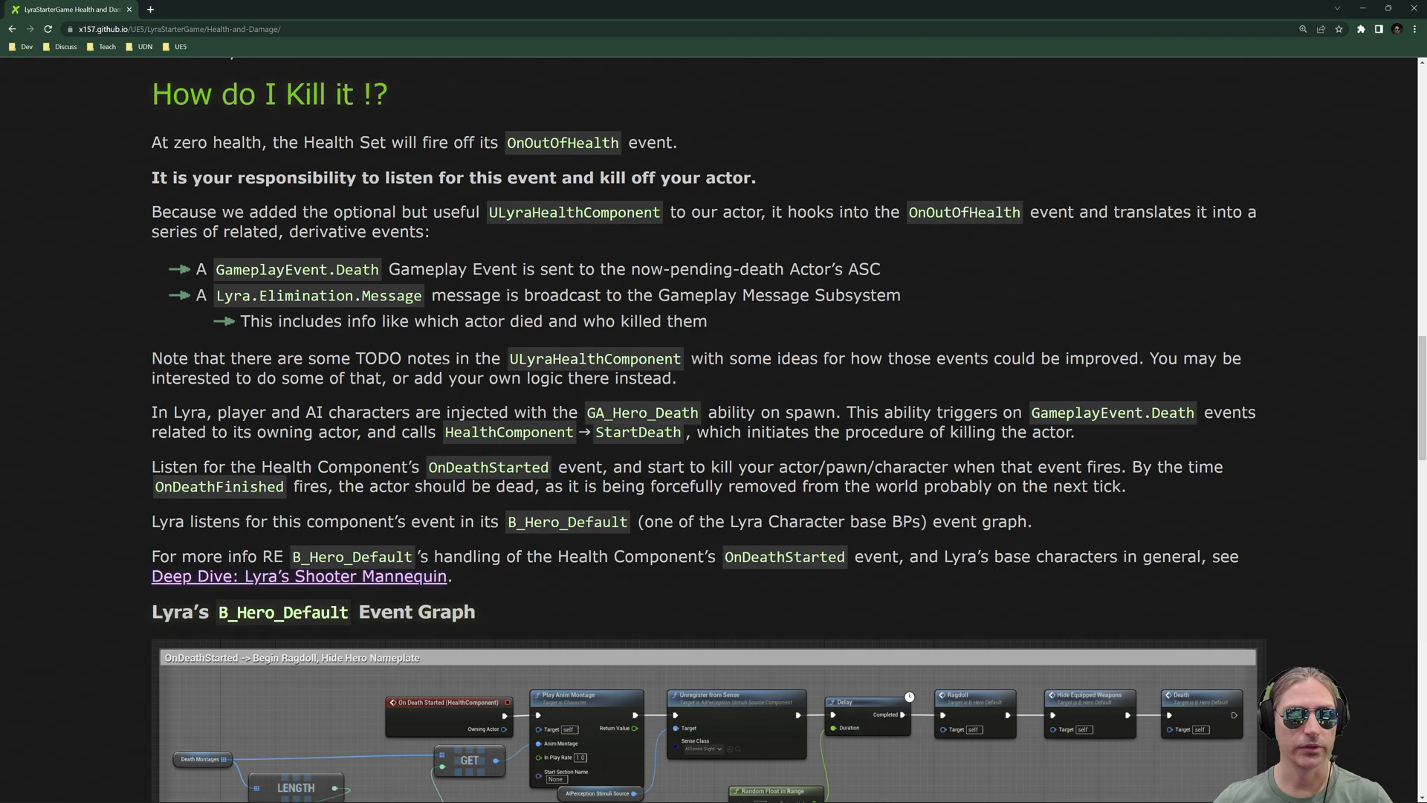
double_click(574, 212)
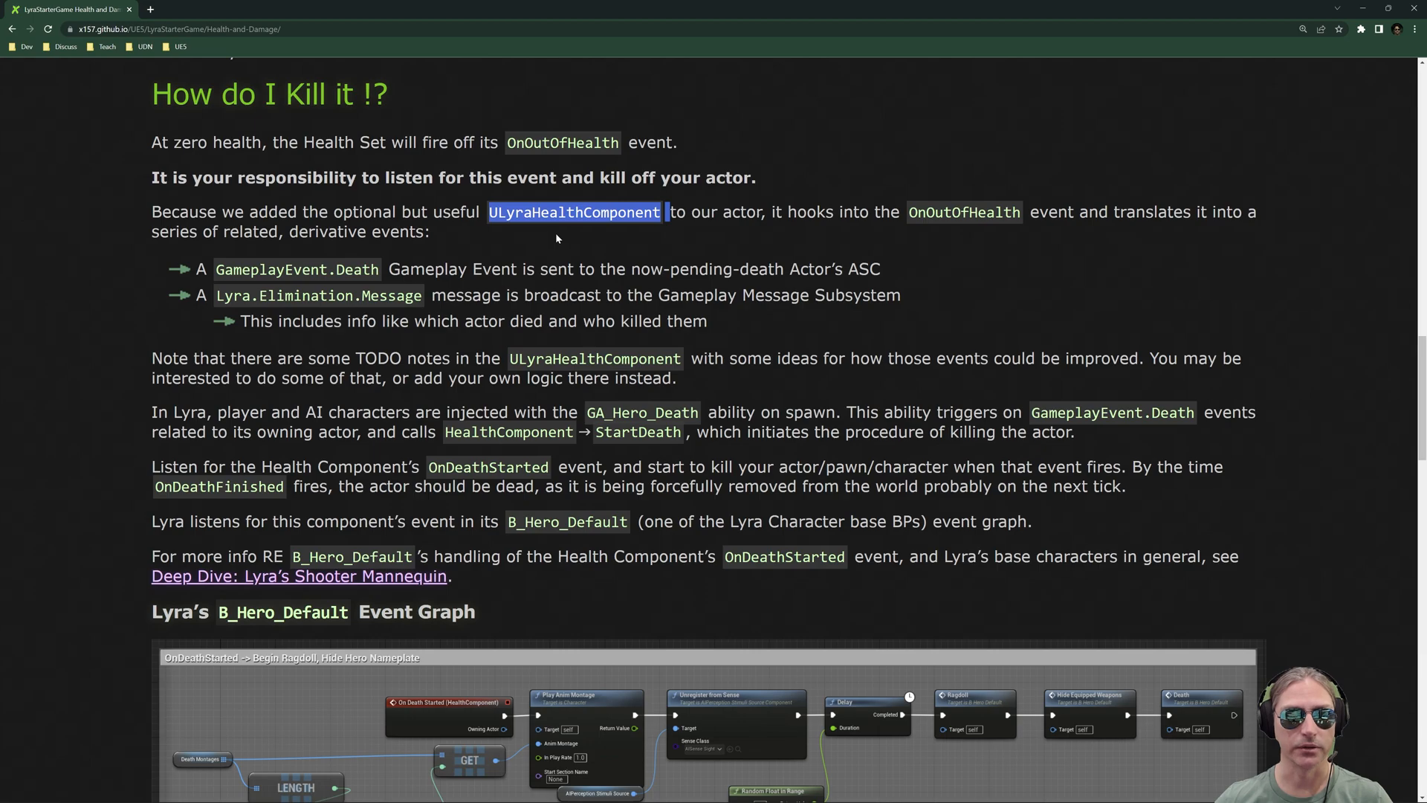
left_click(574, 212)
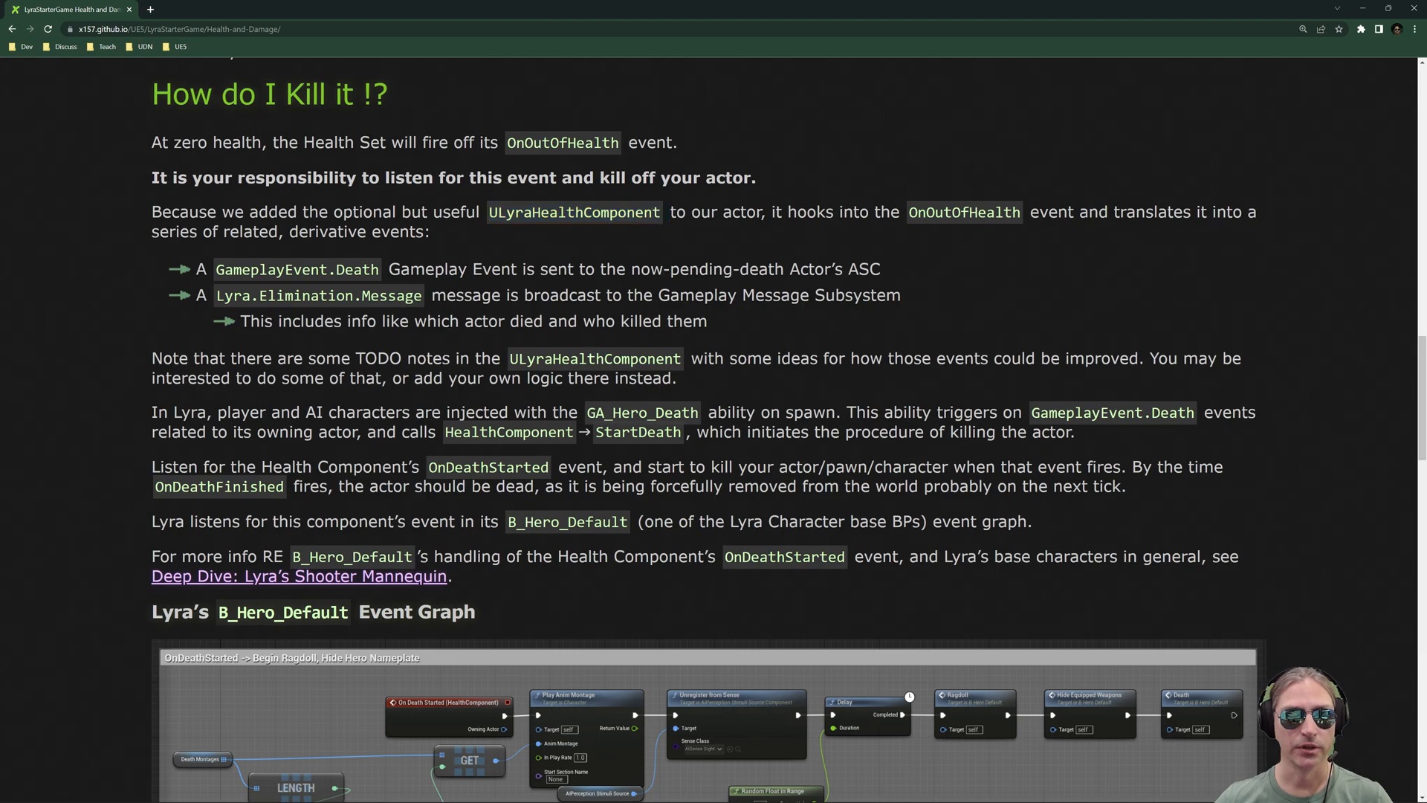
mouse_move(638, 240)
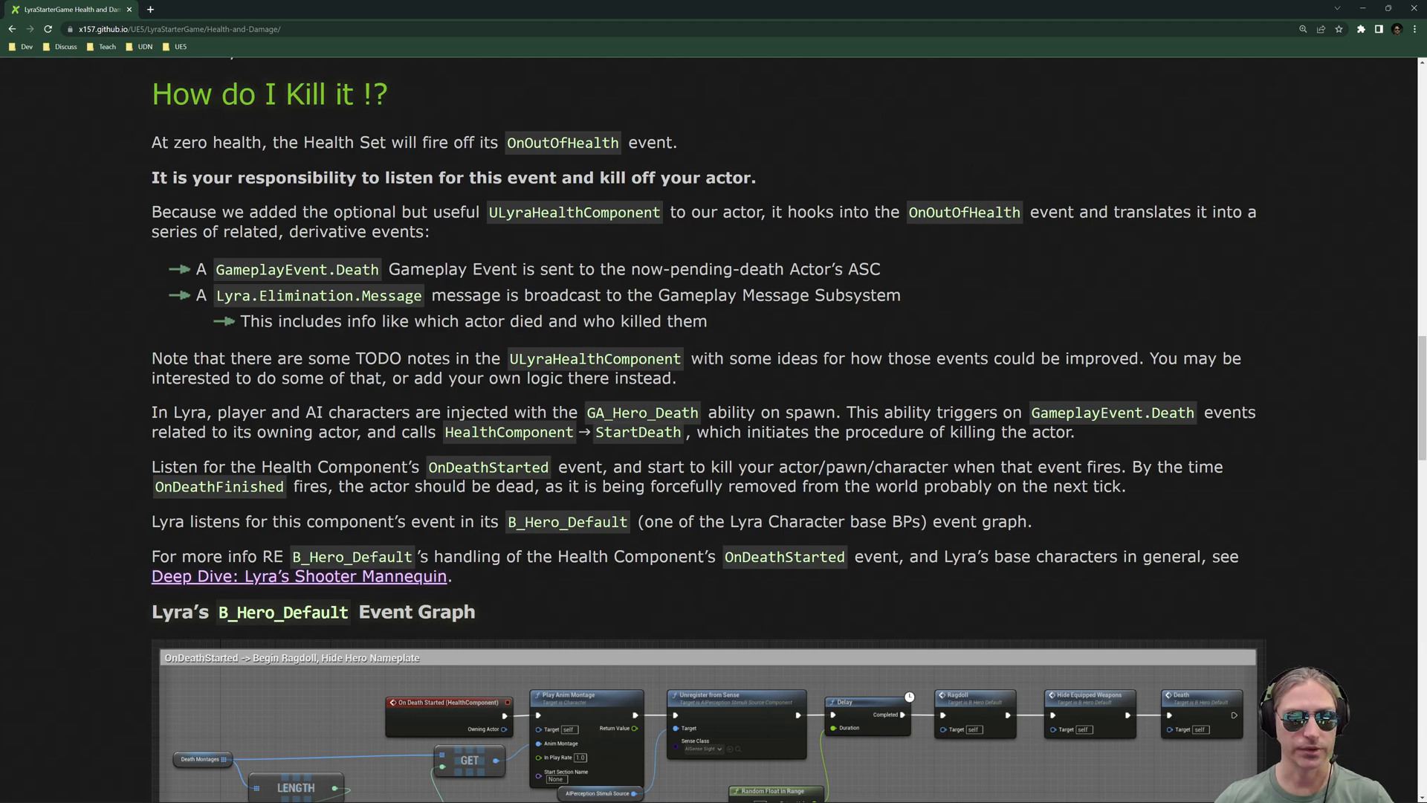
left_click_drag(446, 431, 681, 431)
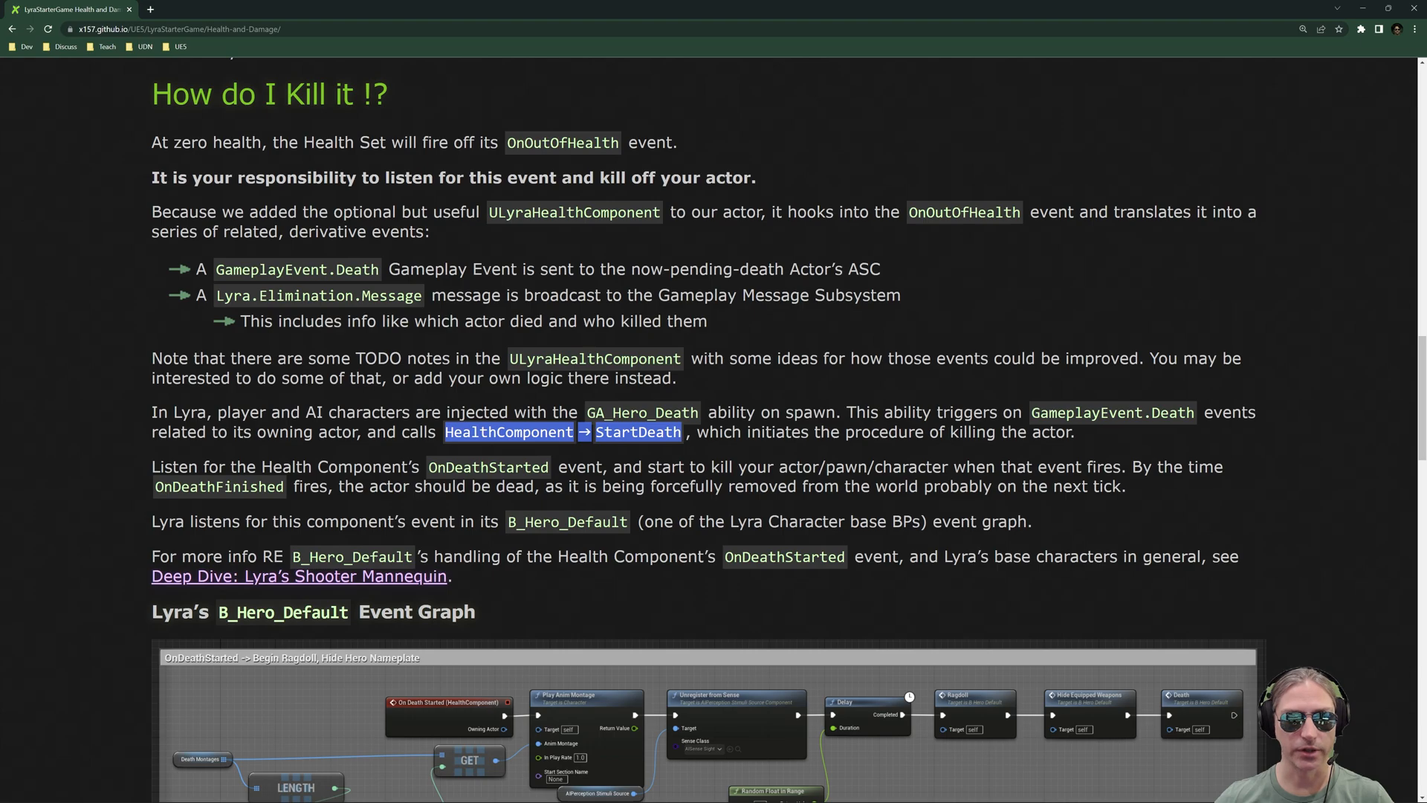
mouse_move(1008, 579)
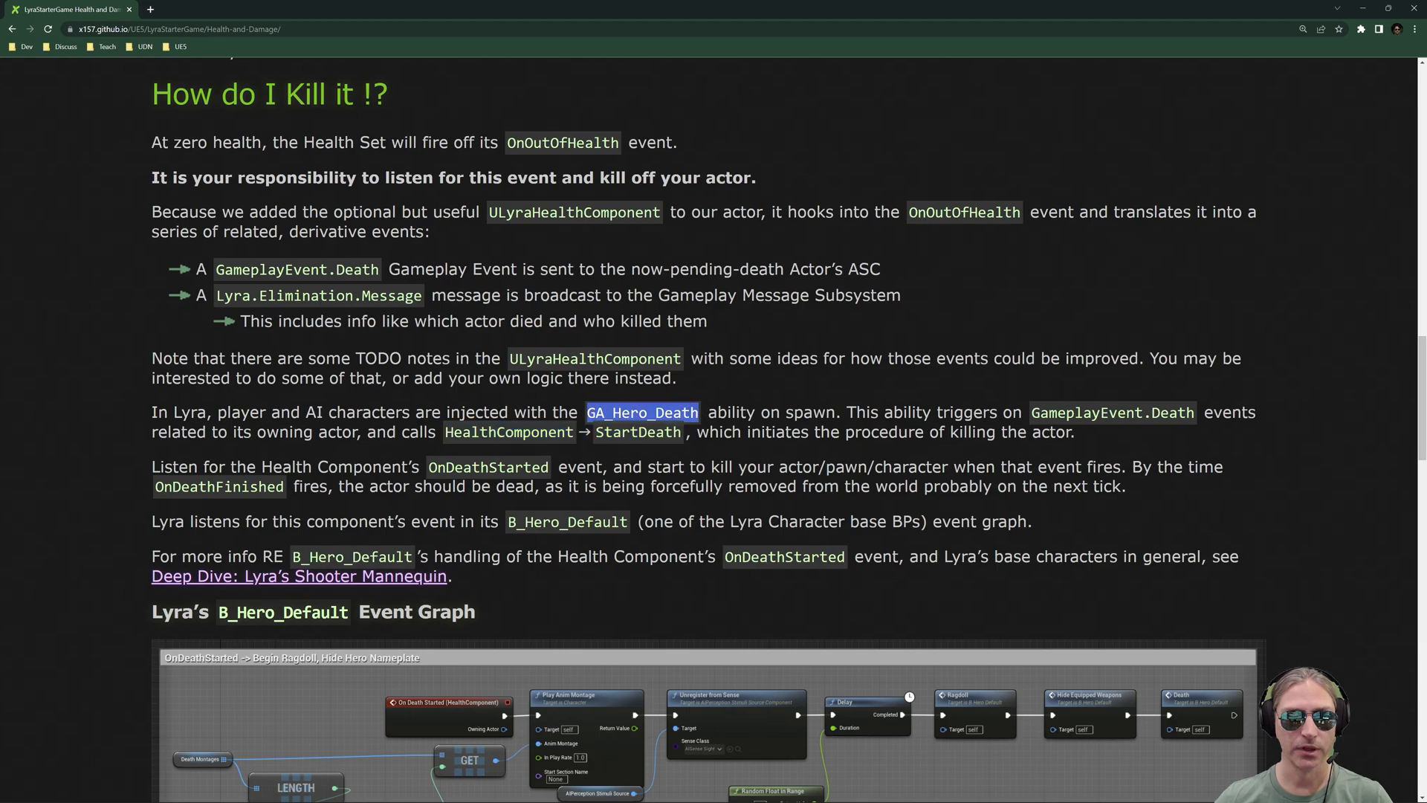
mouse_move(694, 452)
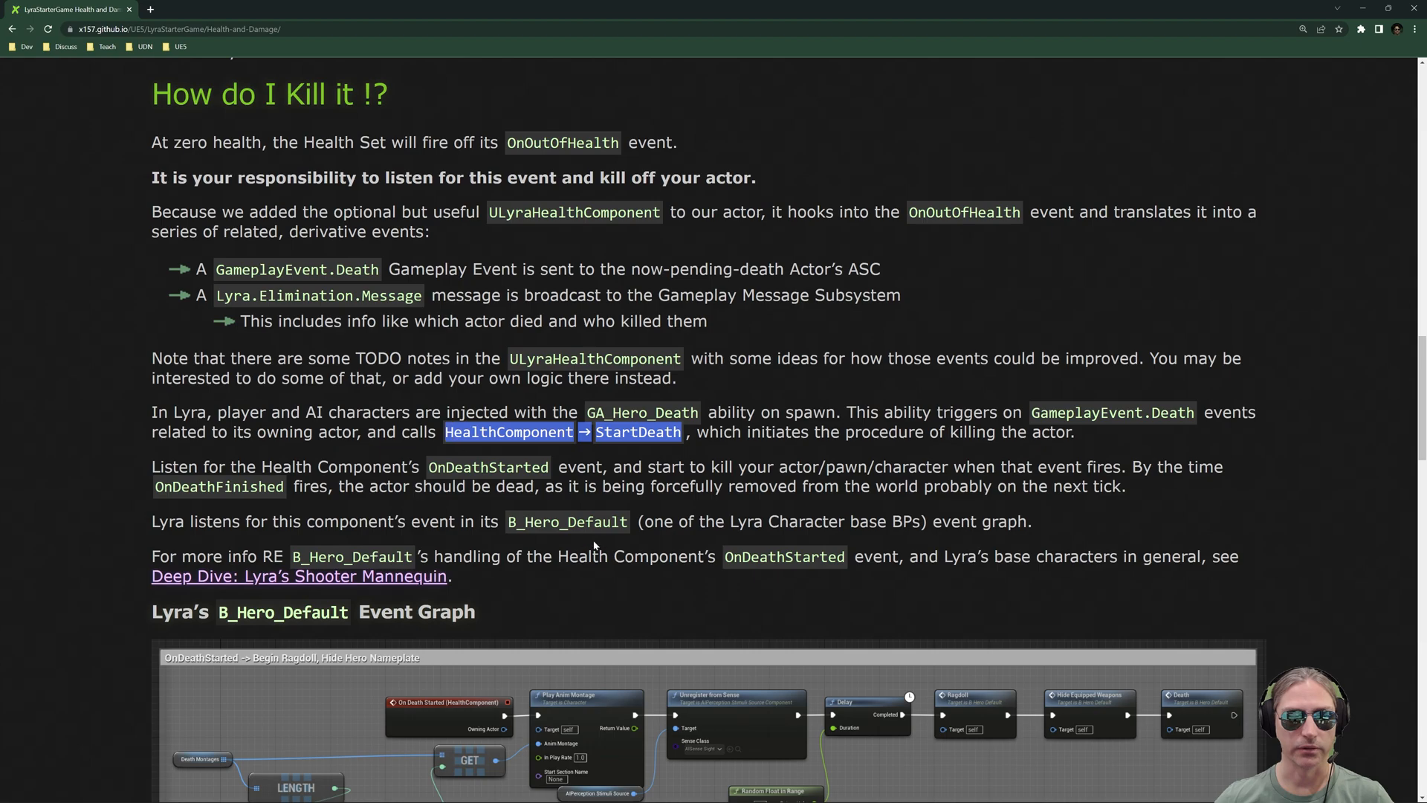
mouse_move(648, 613)
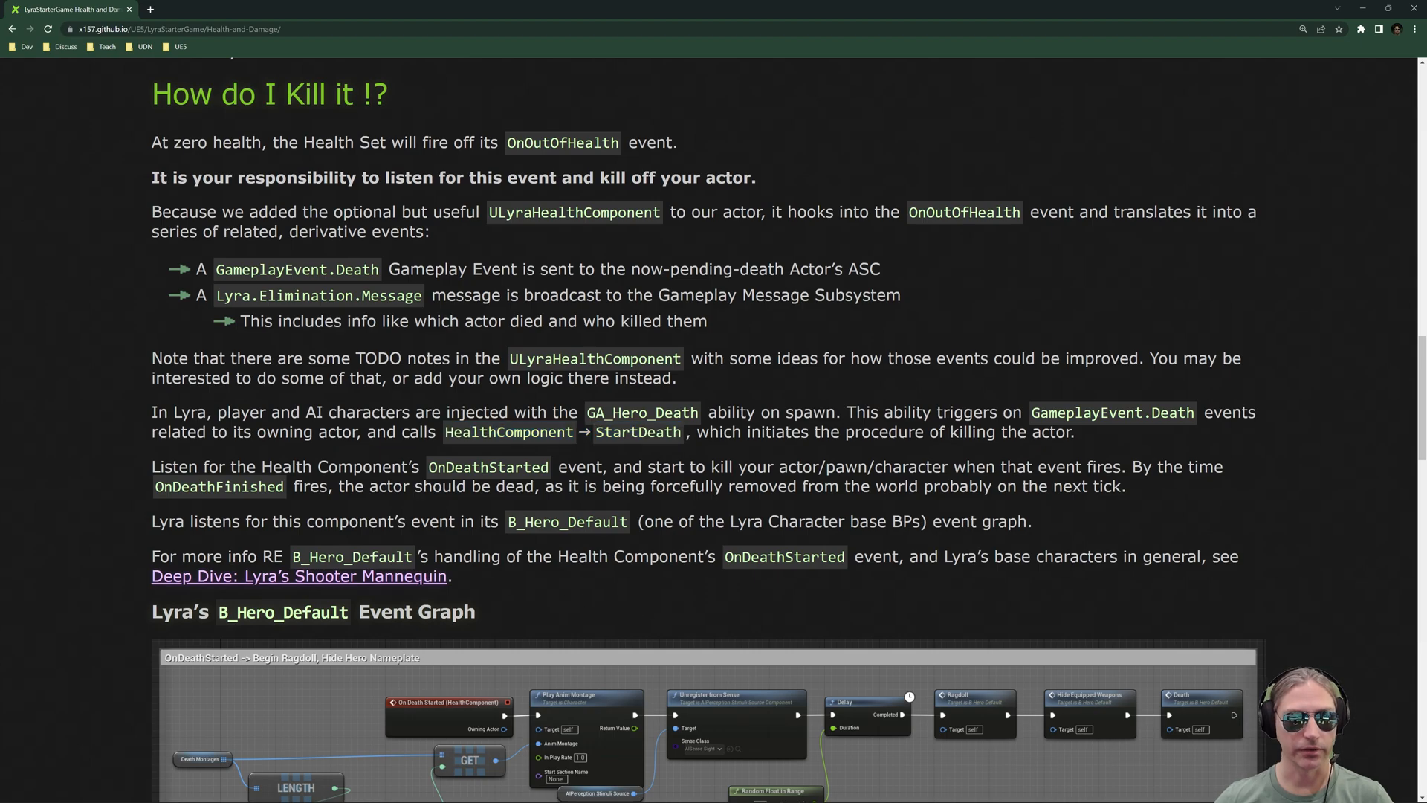
double_click(487, 467)
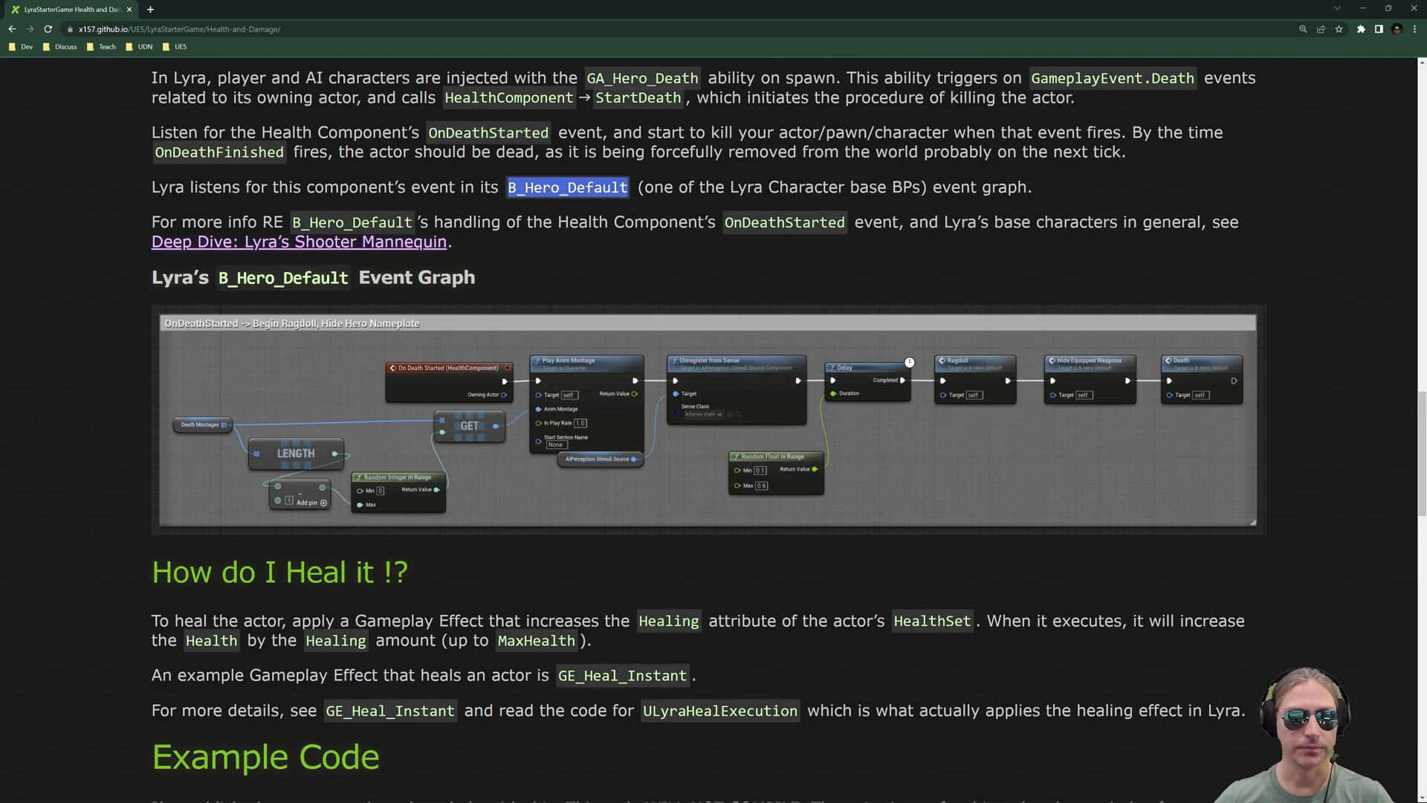
mouse_move(549, 212)
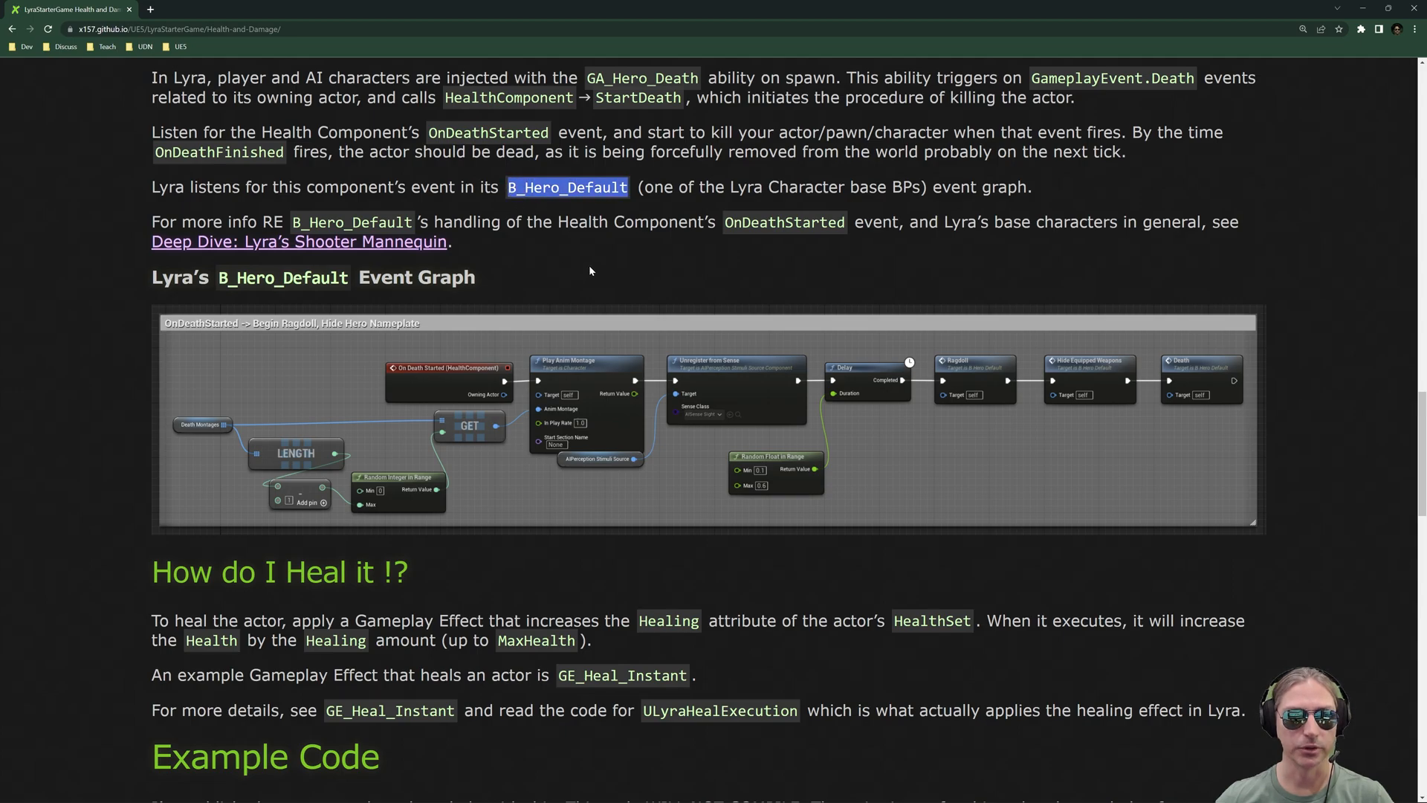
mouse_move(498, 370)
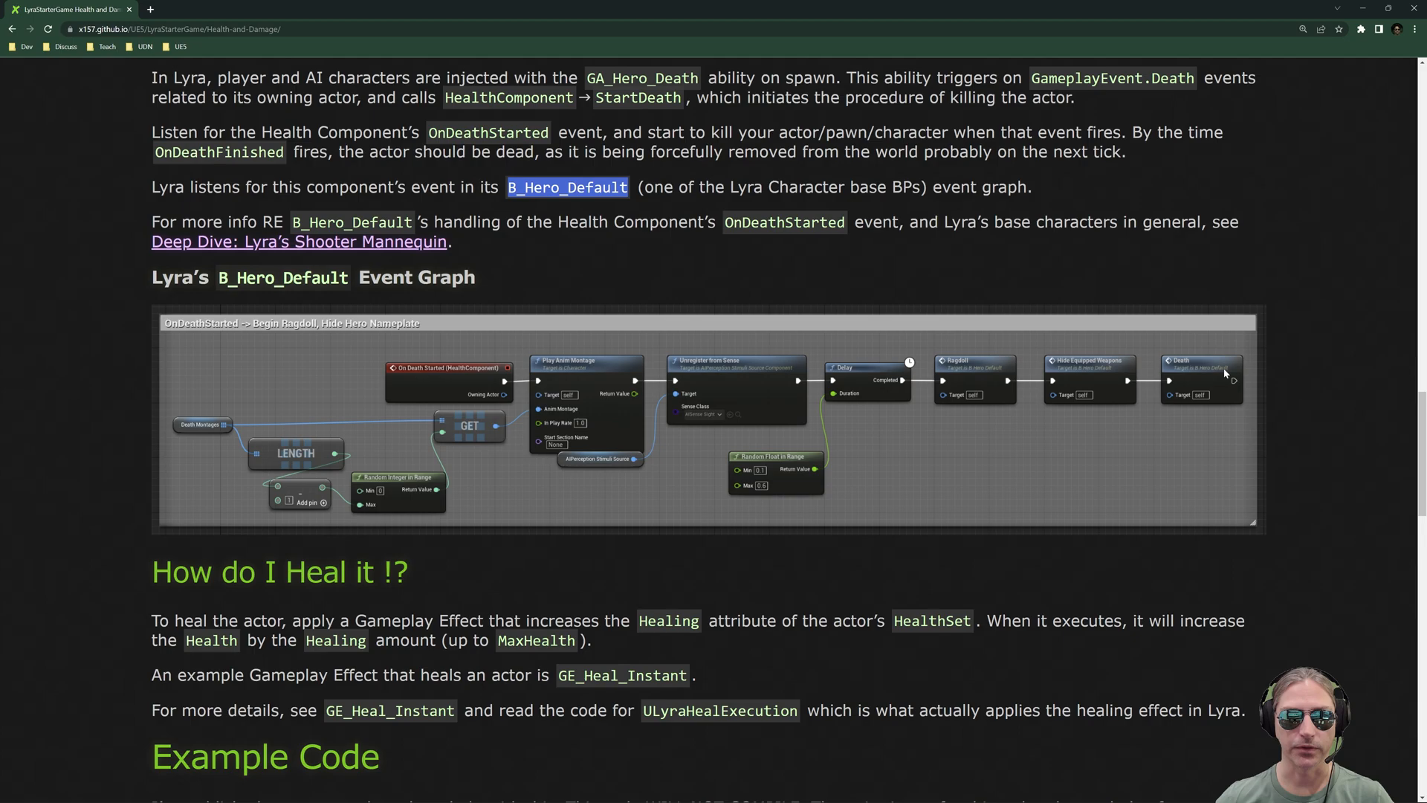
mouse_move(907, 373)
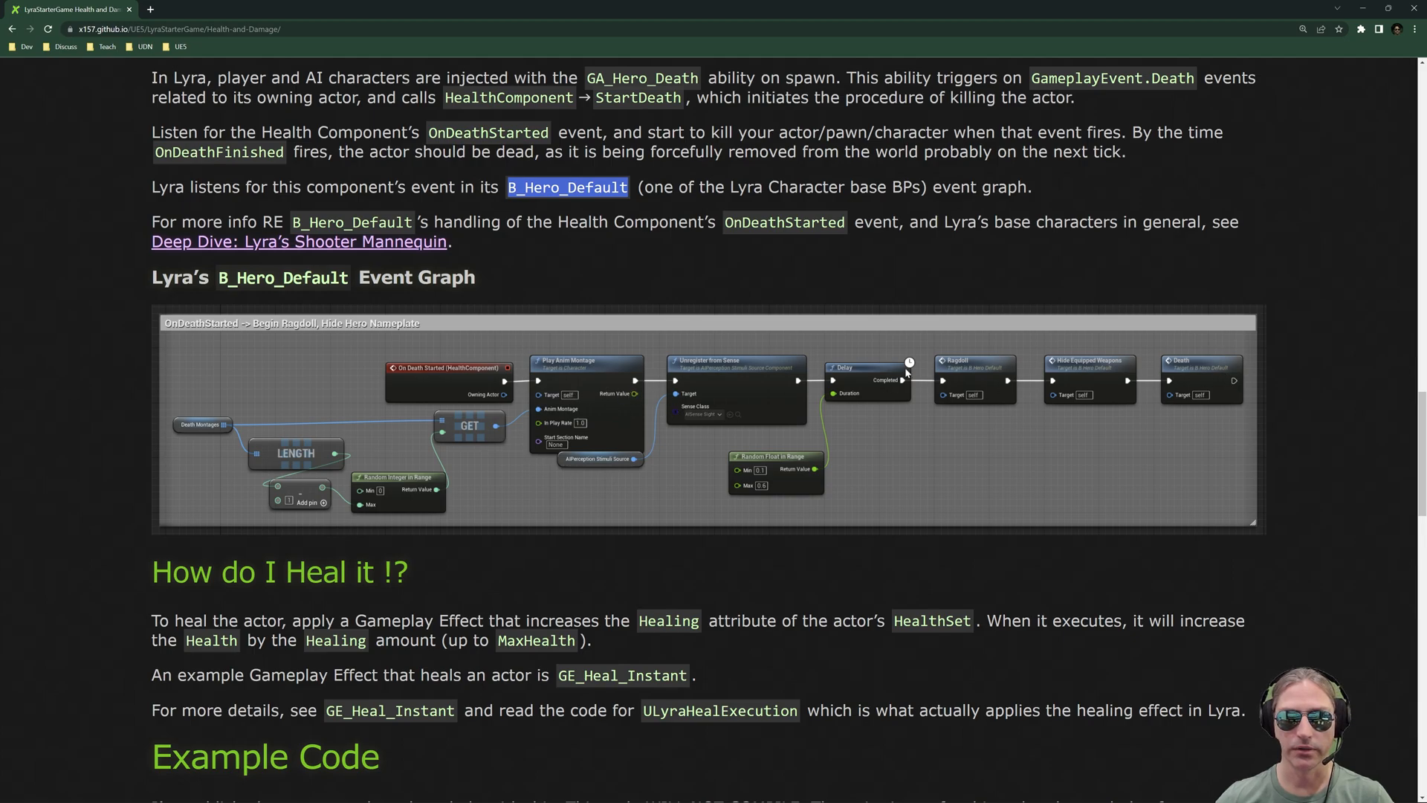
mouse_move(590, 381)
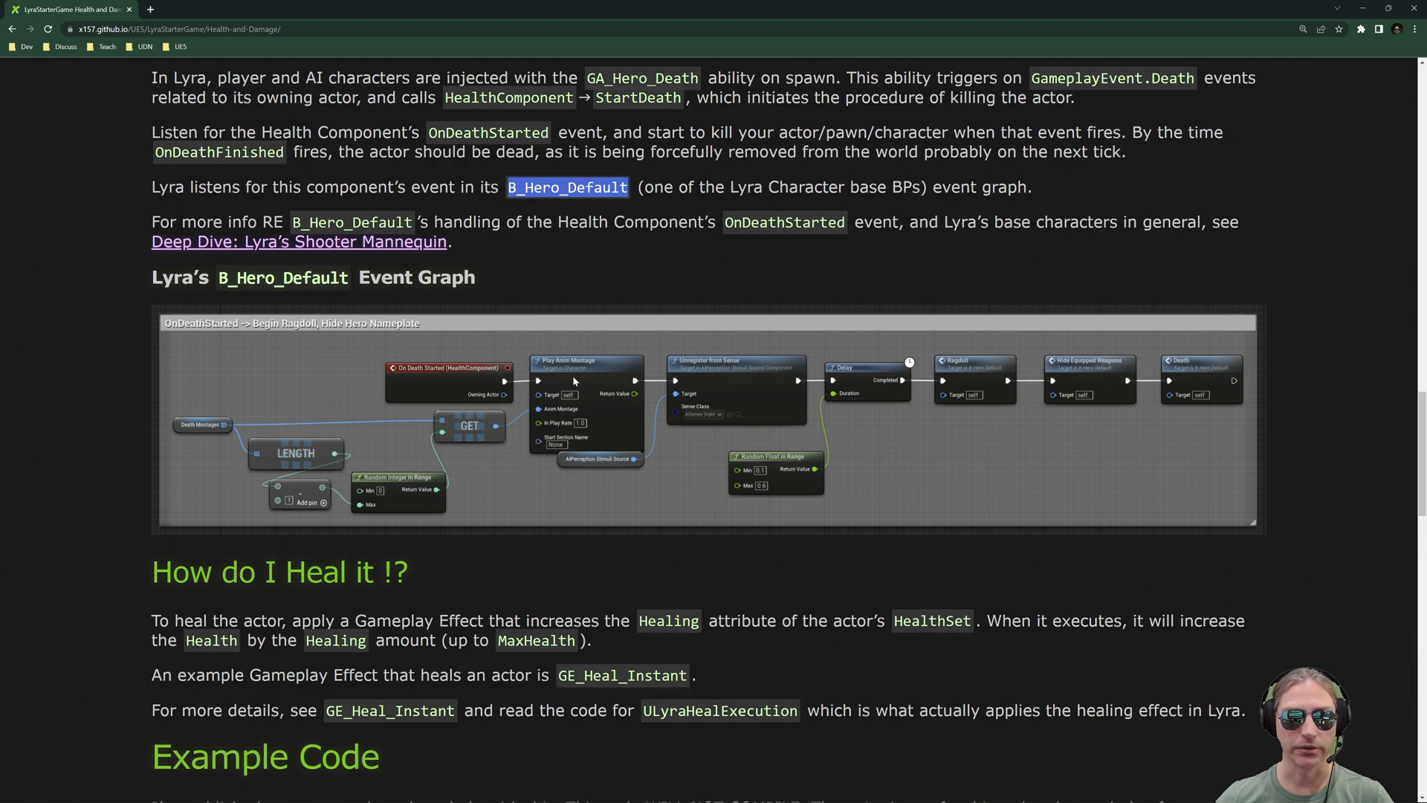
mouse_move(442, 492)
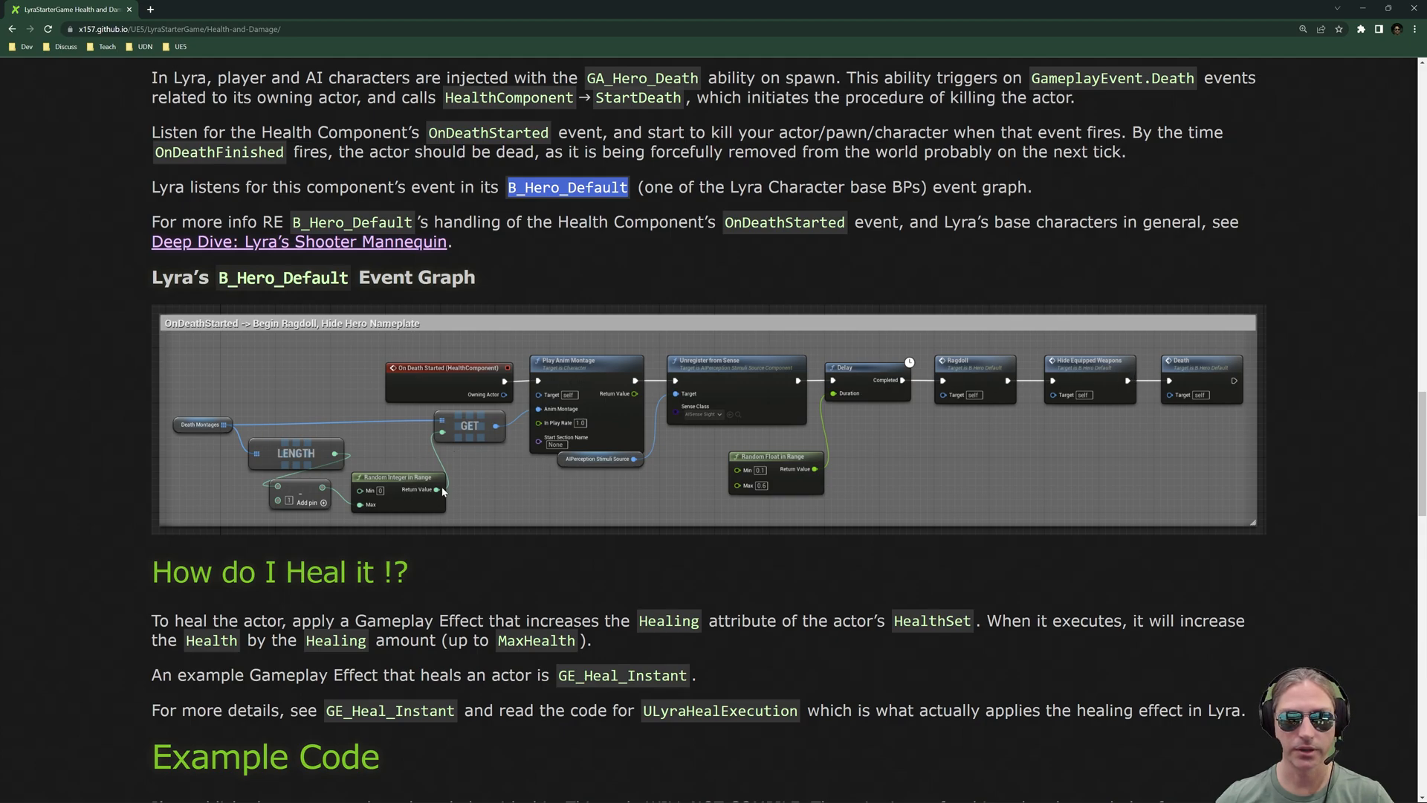
mouse_move(977, 378)
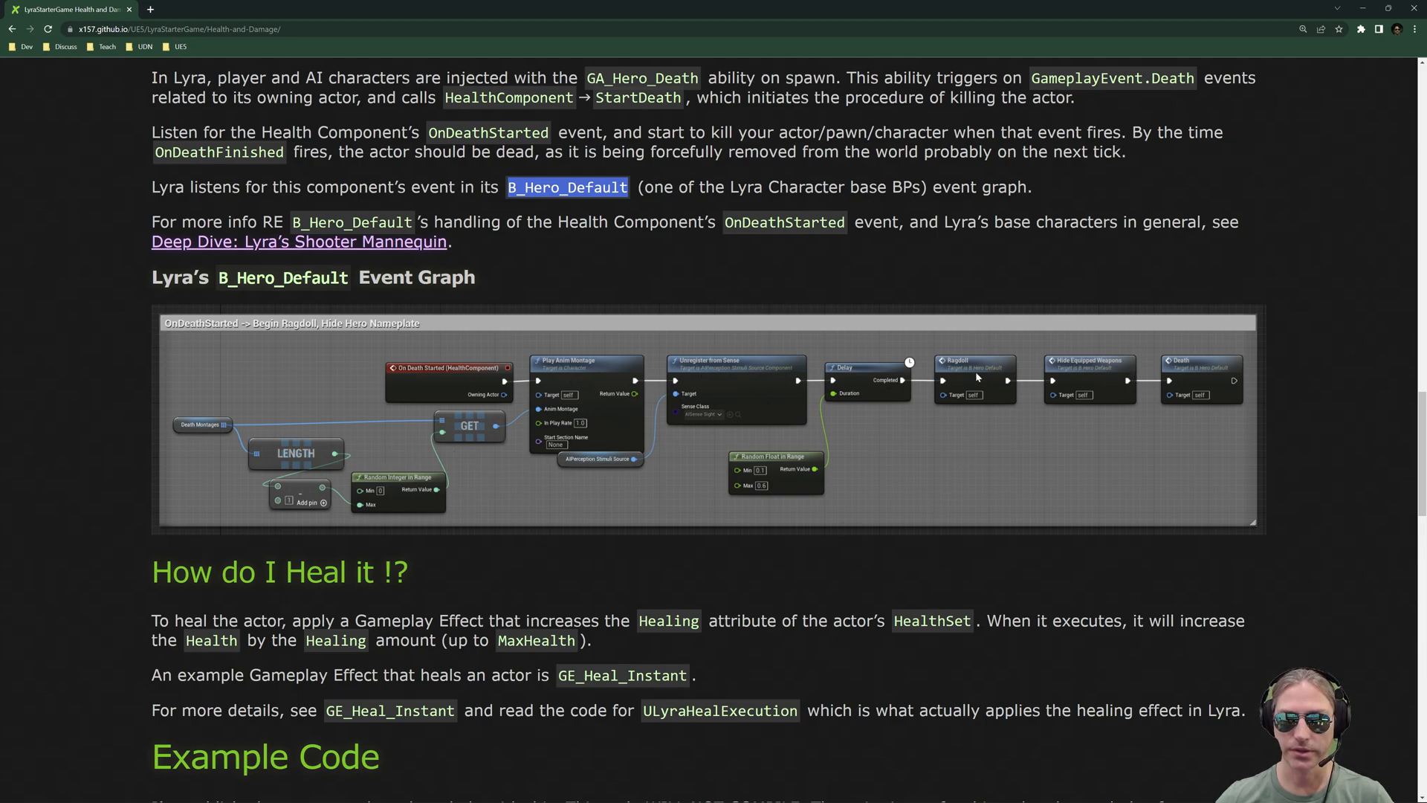
mouse_move(1070, 411)
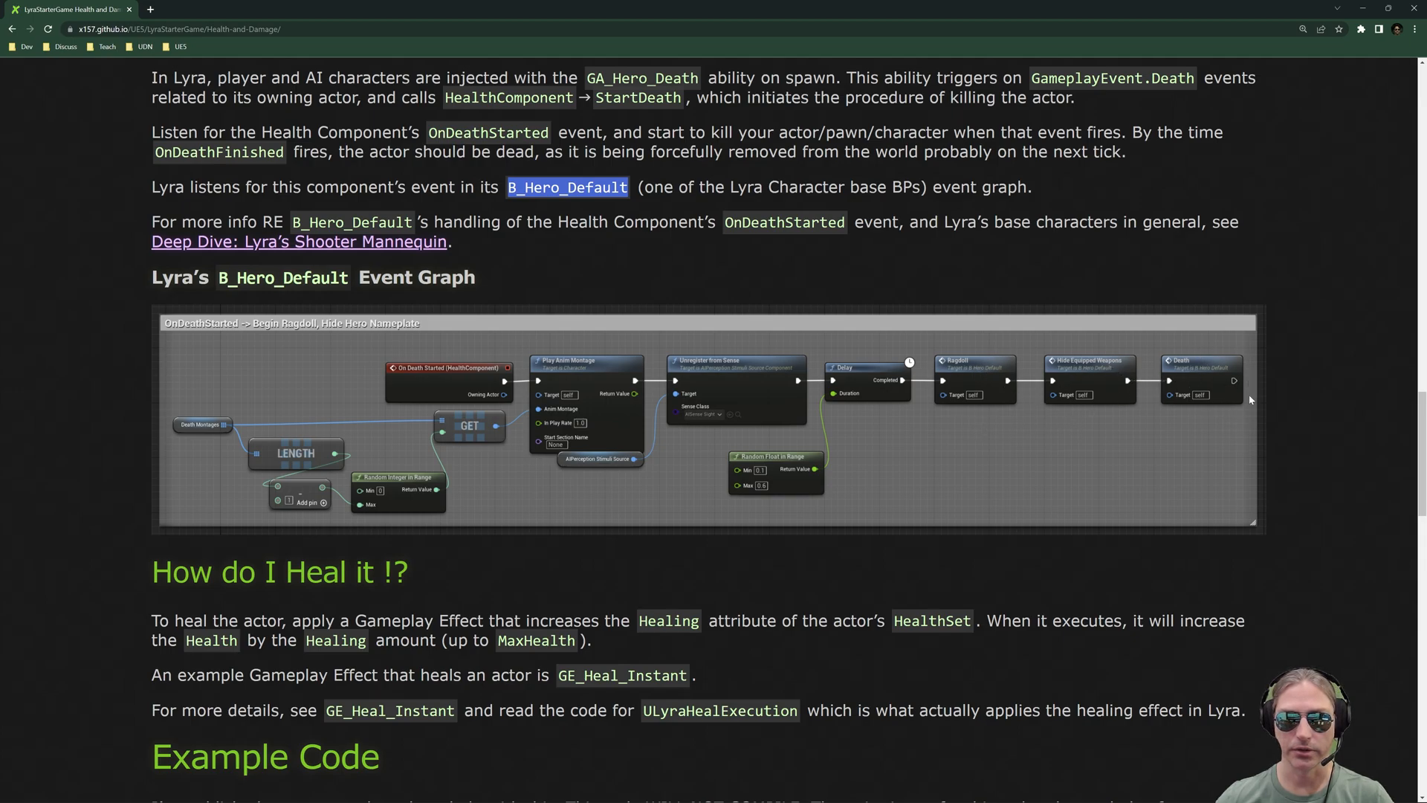
mouse_move(1213, 386)
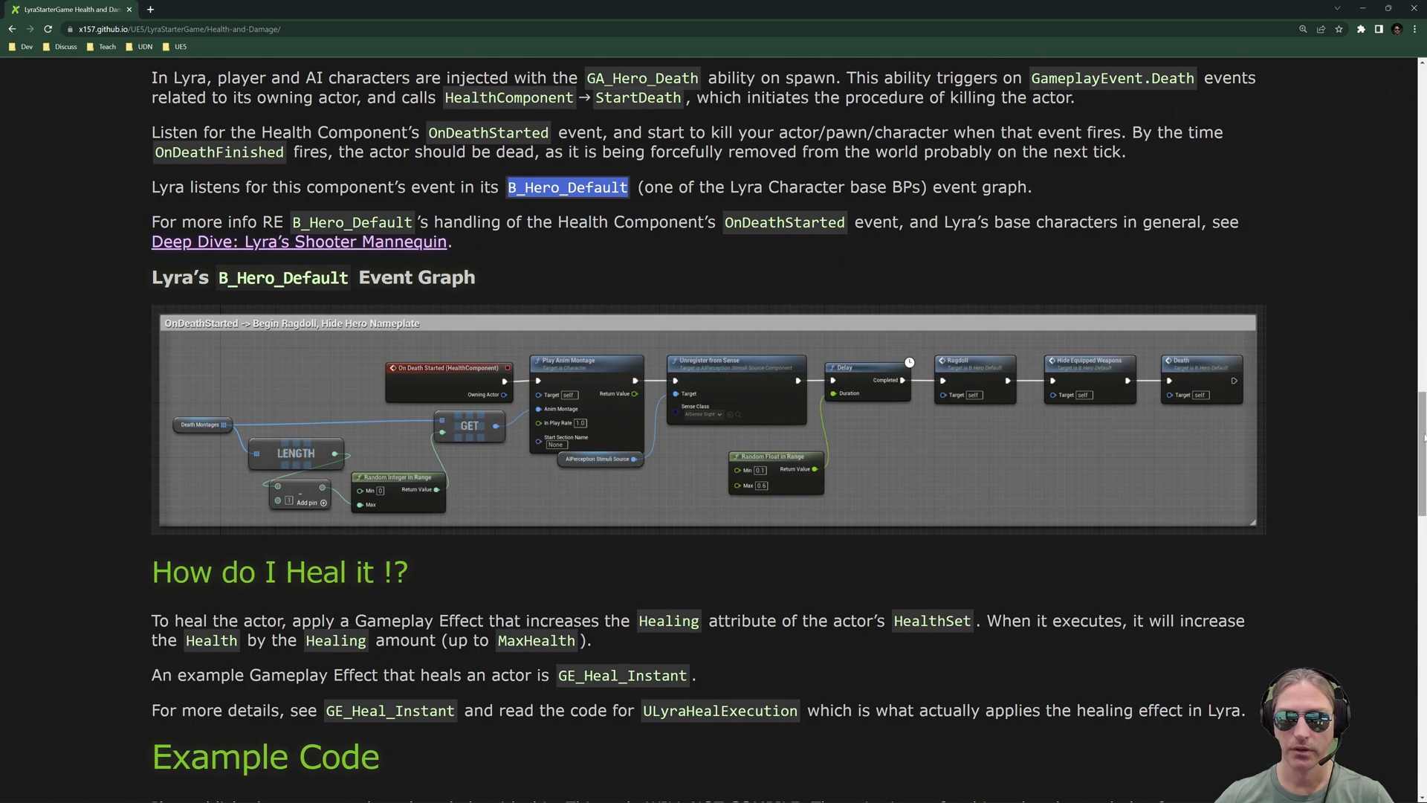
- Scroll down to the B_Hero_Default event graph and the 'How do I Heal it!?' section
scroll("down", 3)
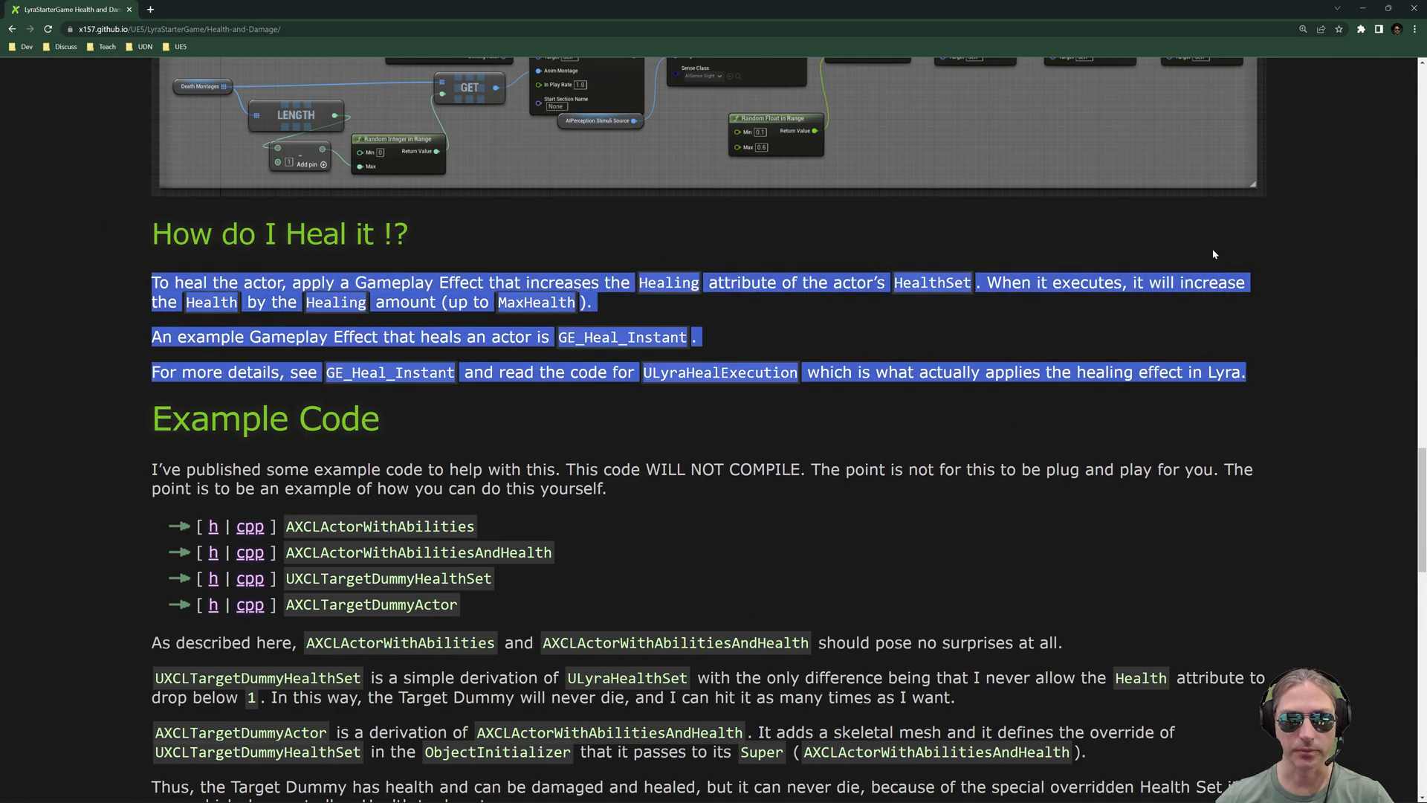
- Scroll to Example Code and bring up the context menu for the AXCLActorWithAbilities header link
scroll("down", 3)
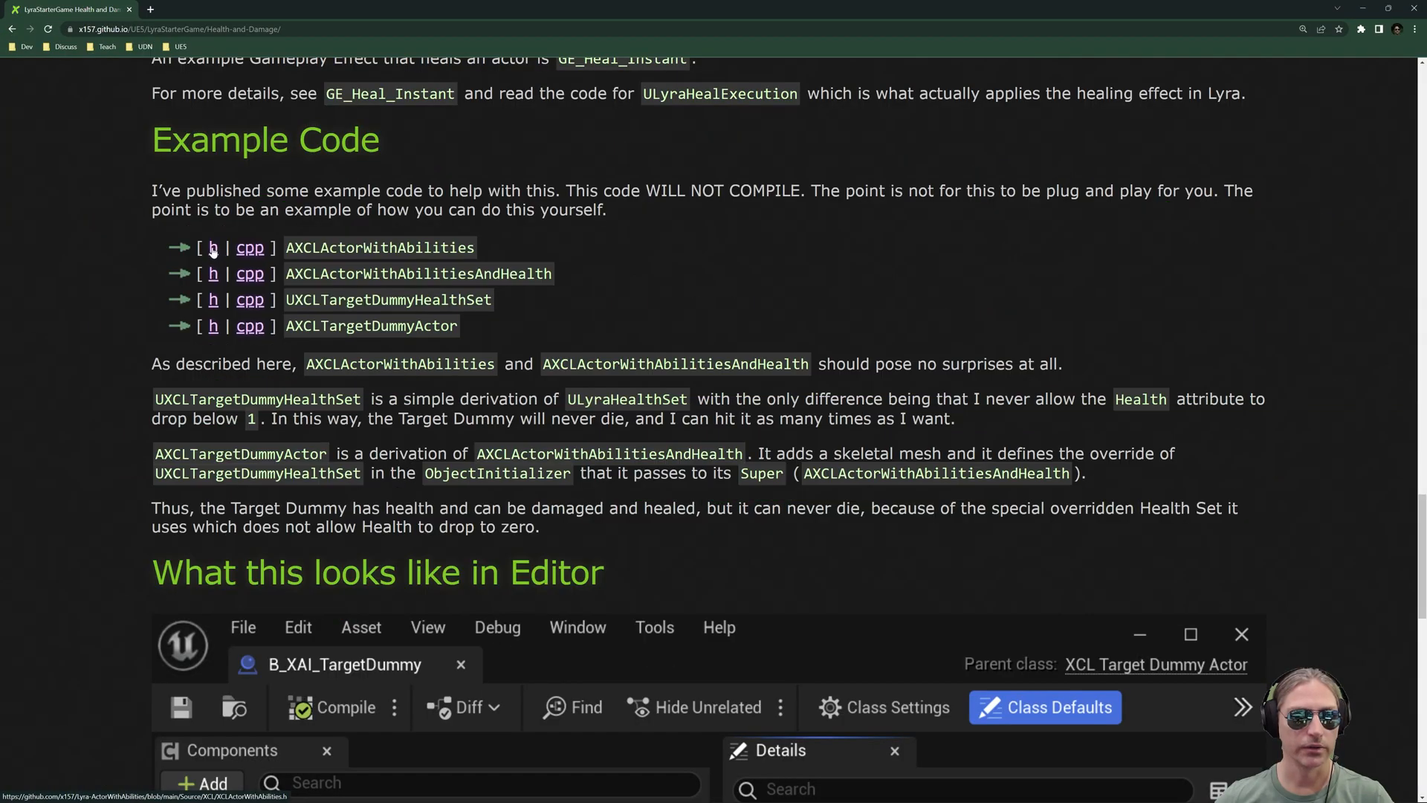
right_click(212, 247)
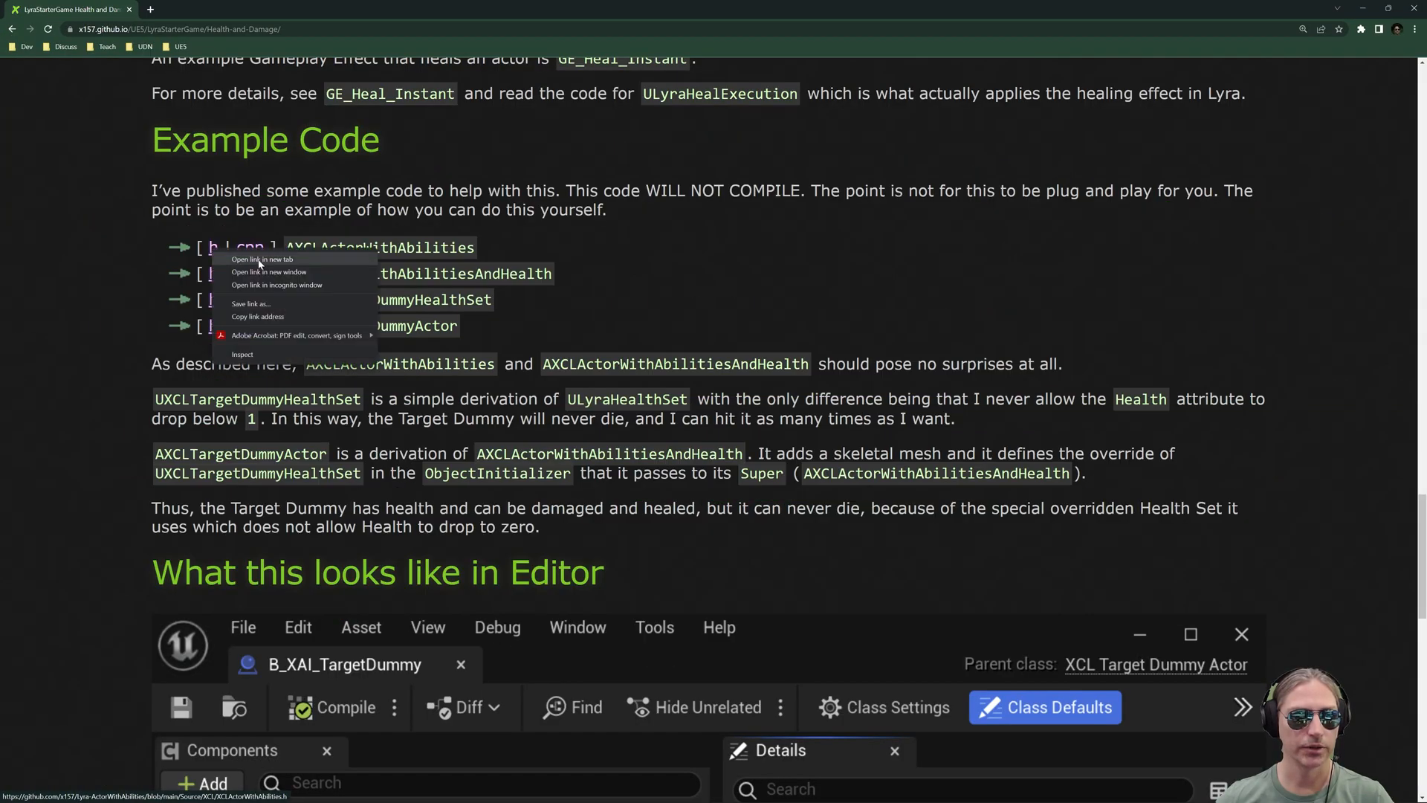
- View the XCLActorWithAbilities header, source and repository README on GitHub in a new tab, then return to the blog
left_click(260, 258)
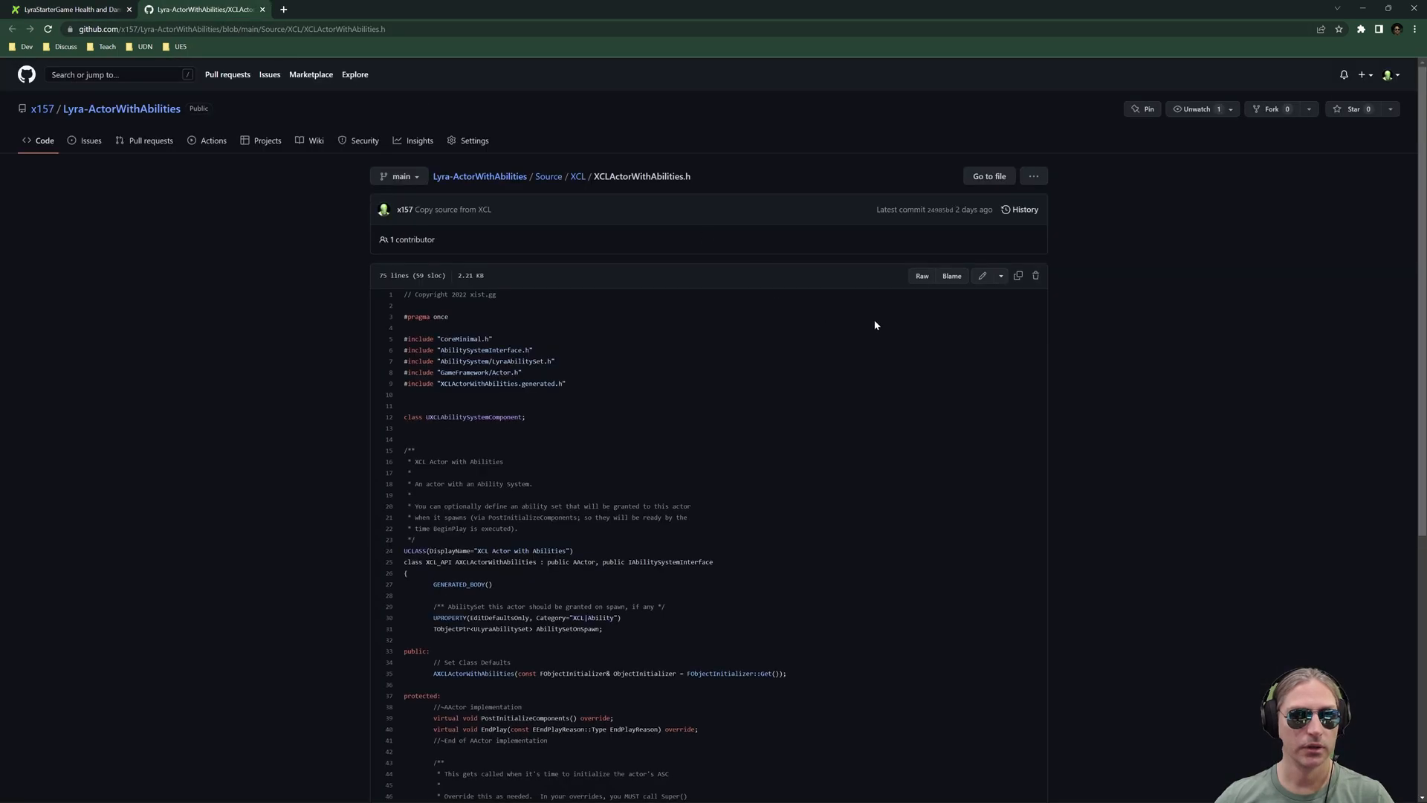
mouse_move(719, 452)
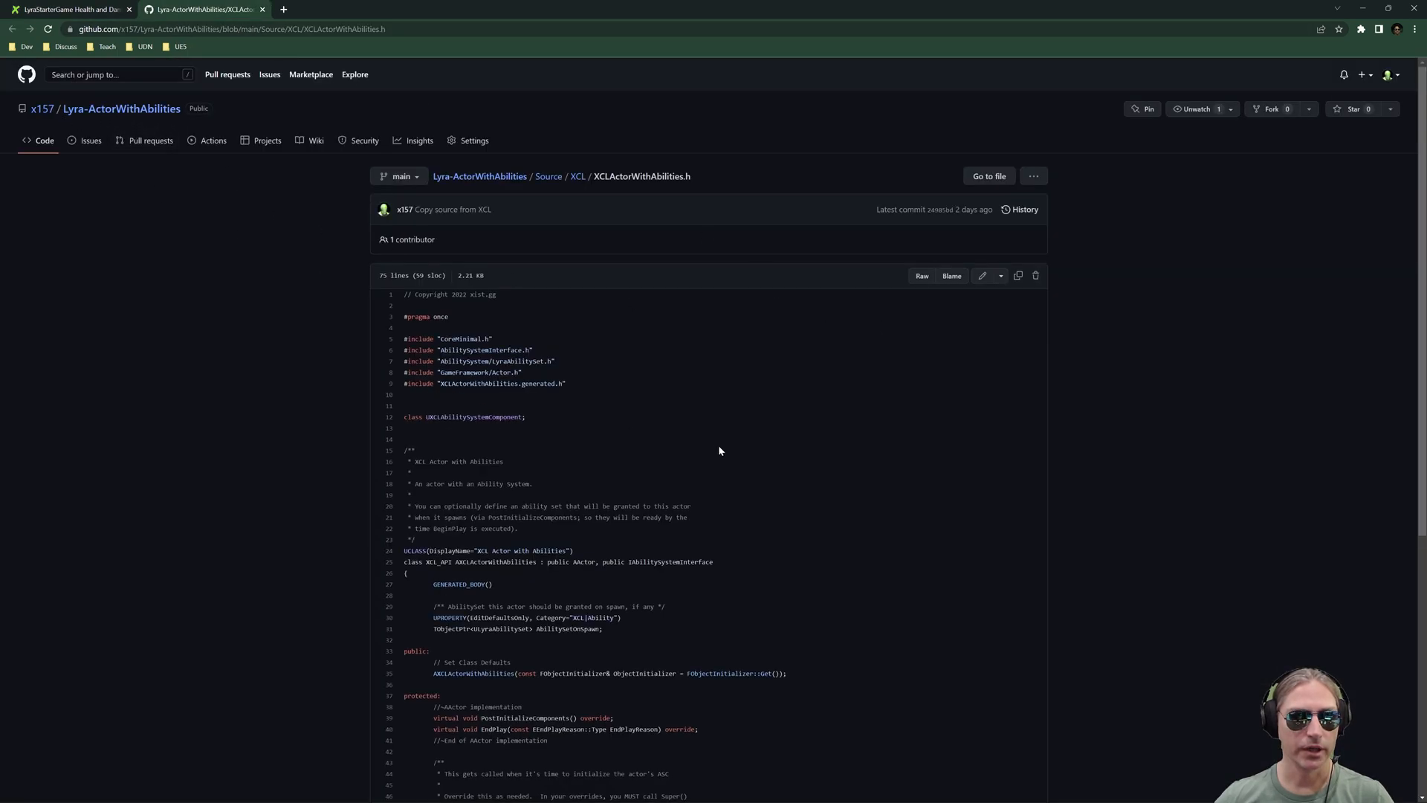
scroll("down", 3)
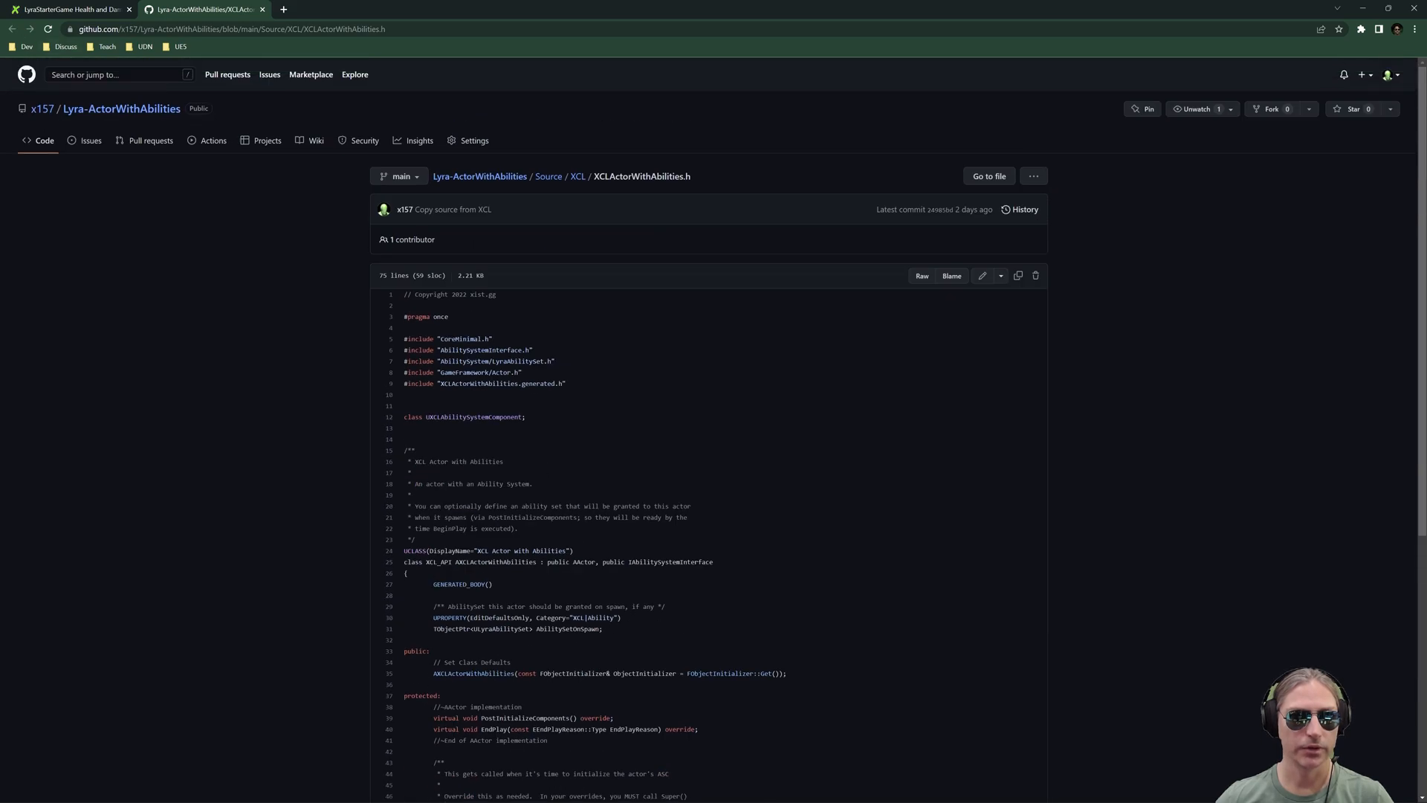
left_click(68, 8)
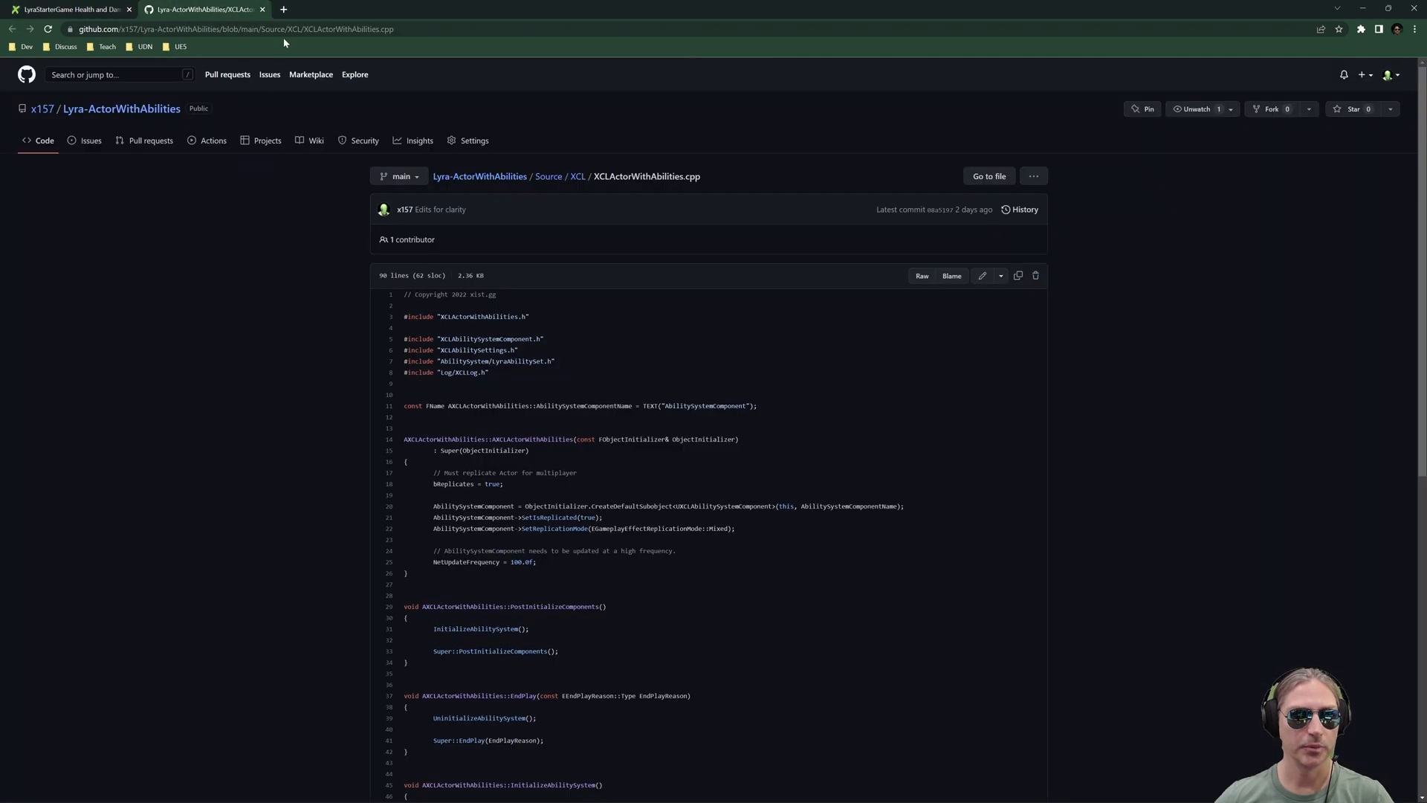
left_click(121, 109)
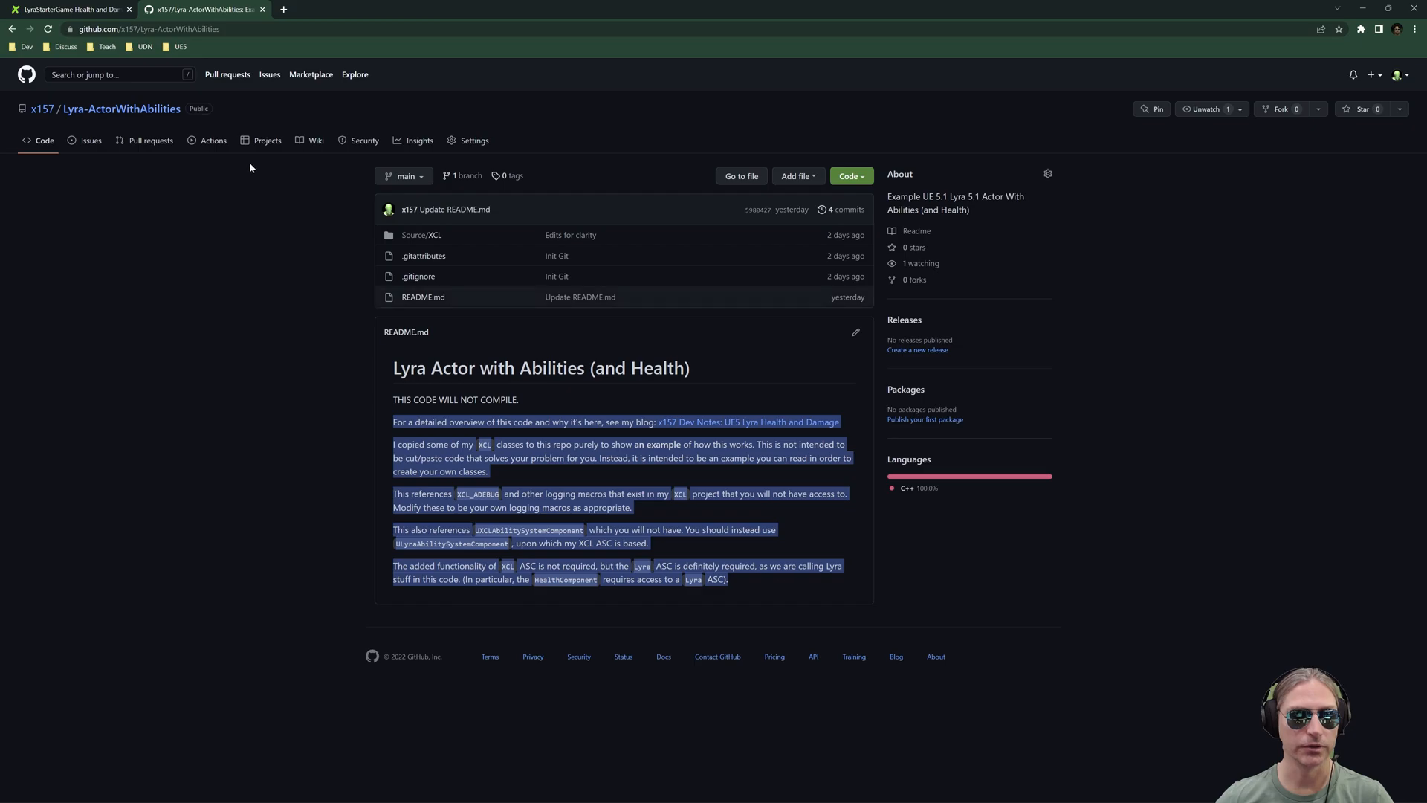
left_click(69, 9)
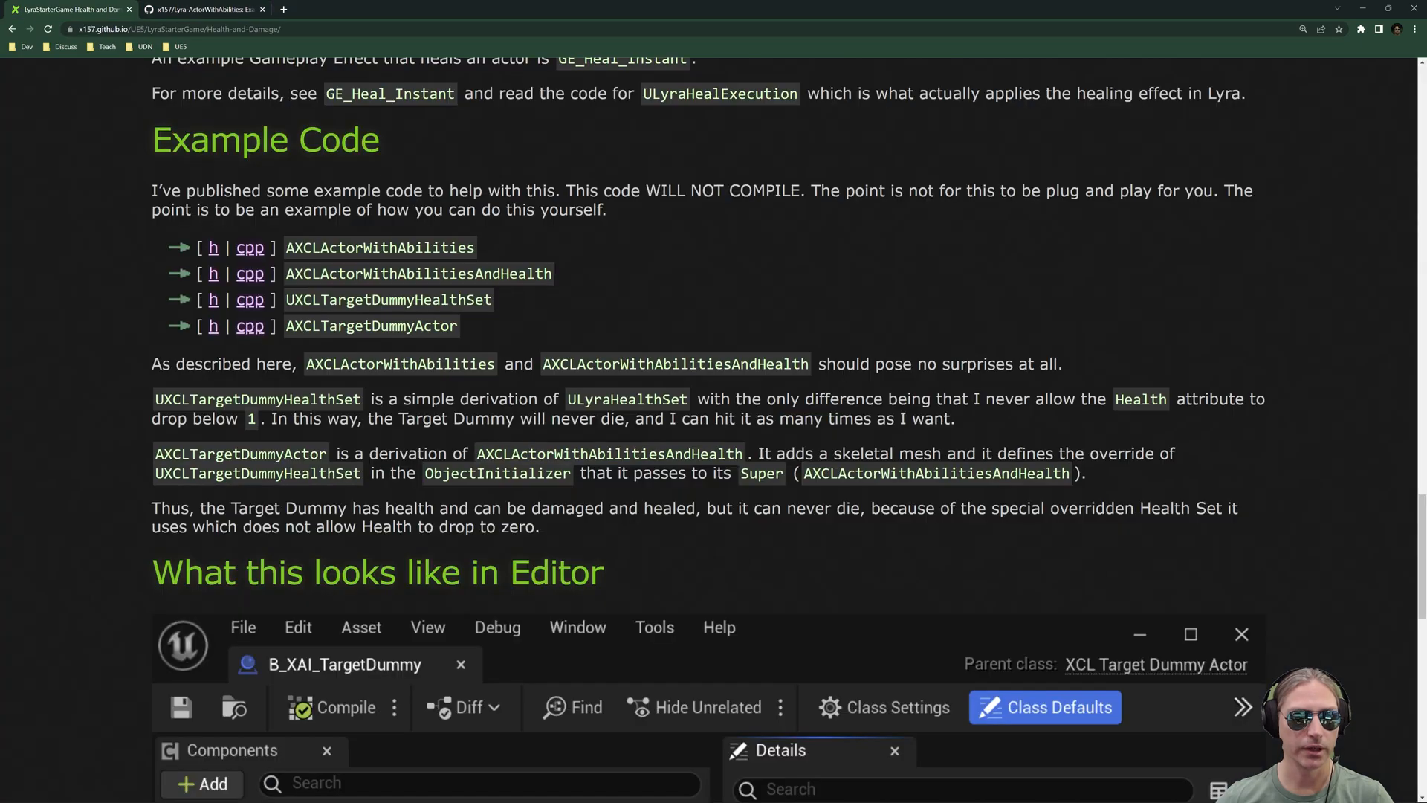
- Scroll past the editor screenshot to the vital-components list and the Summary section
scroll("down", 3)
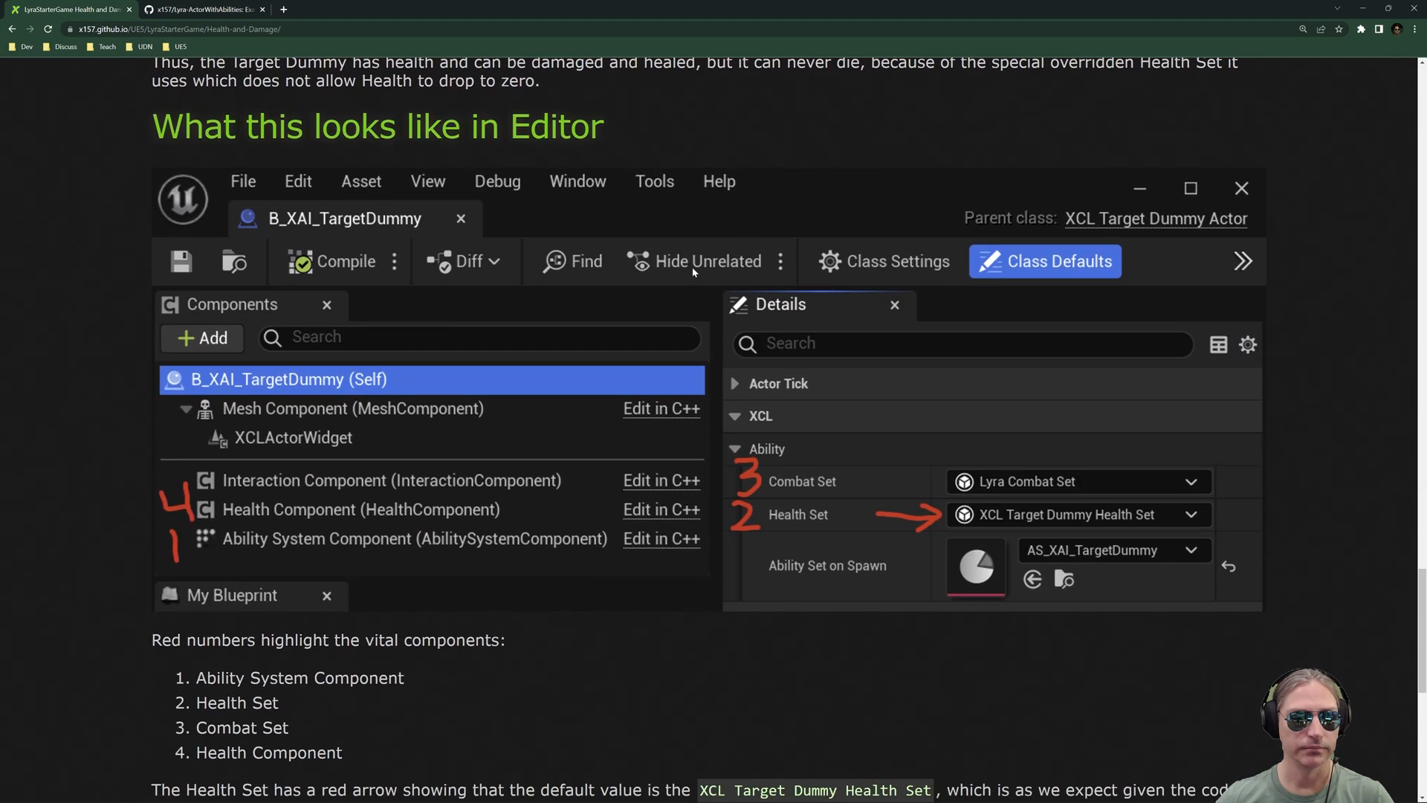
scroll("down", 3)
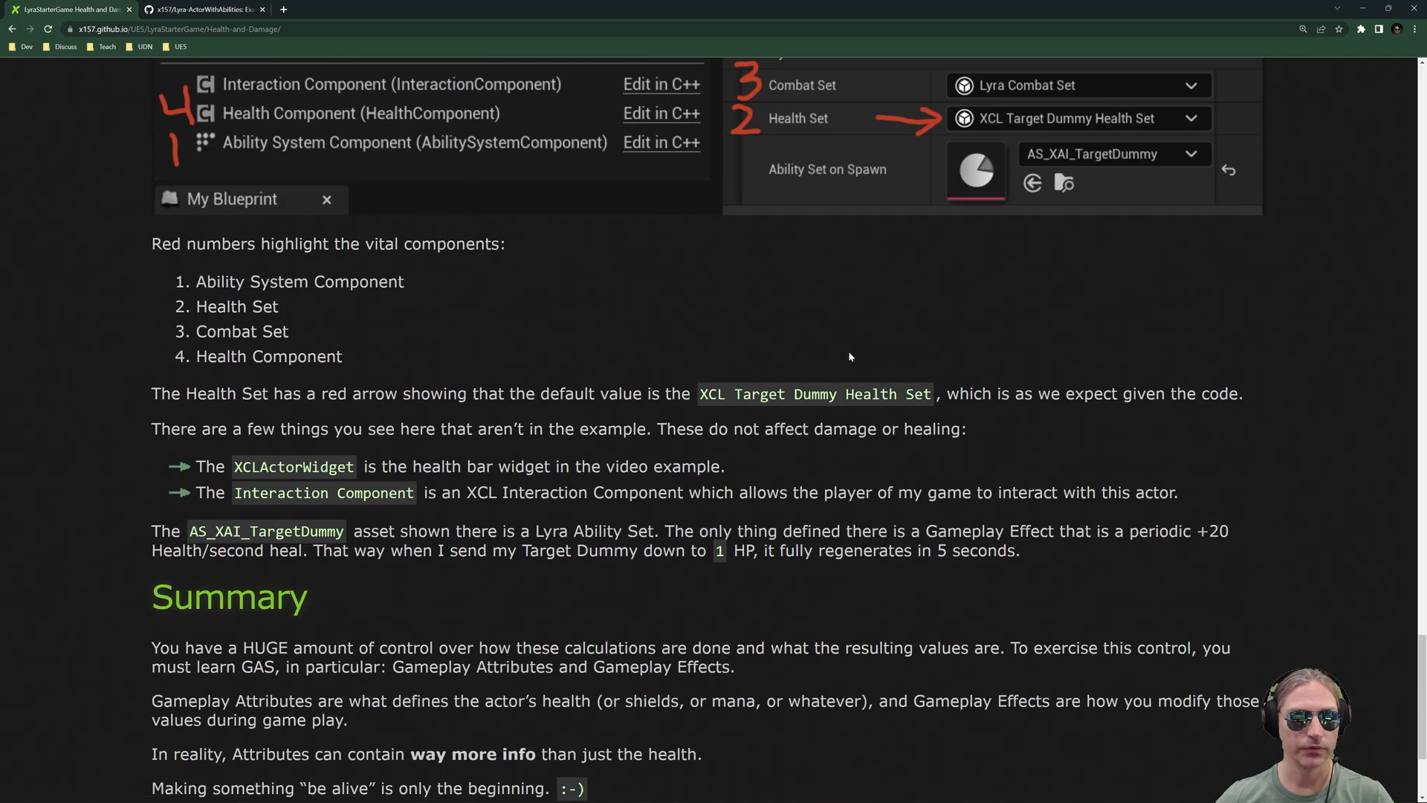